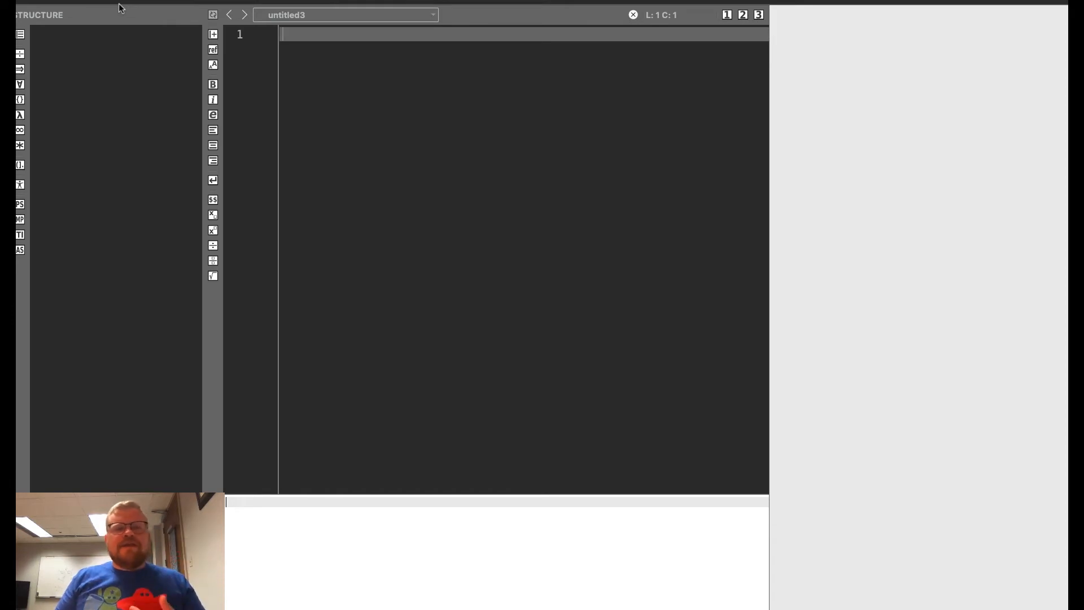
# Declare \documentclass{article} on line 1, followed by blank lines
pyautogui.write('\\')
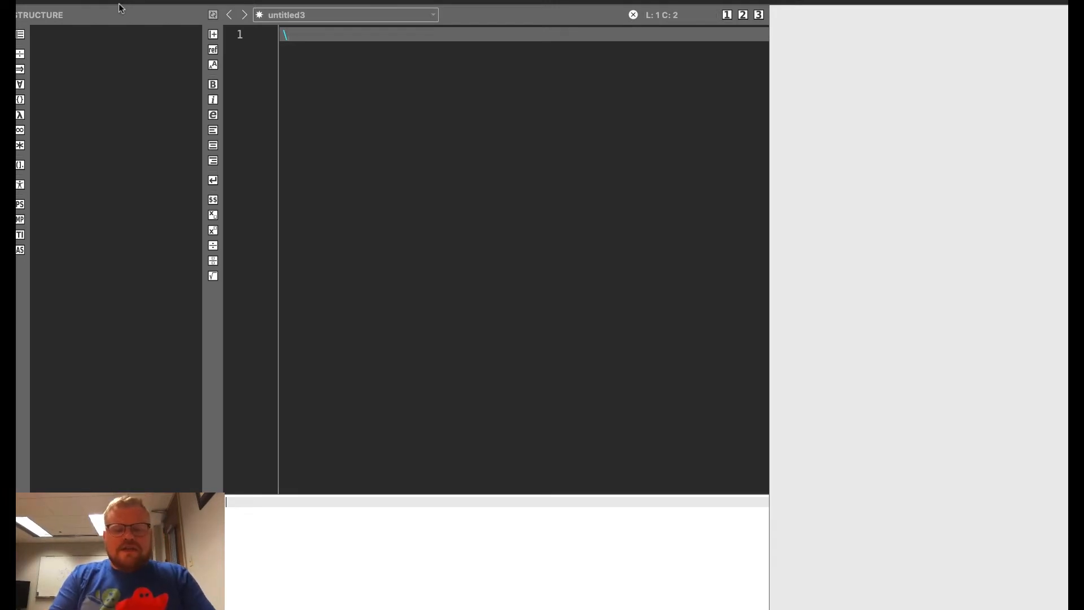
pyautogui.write('\\document')
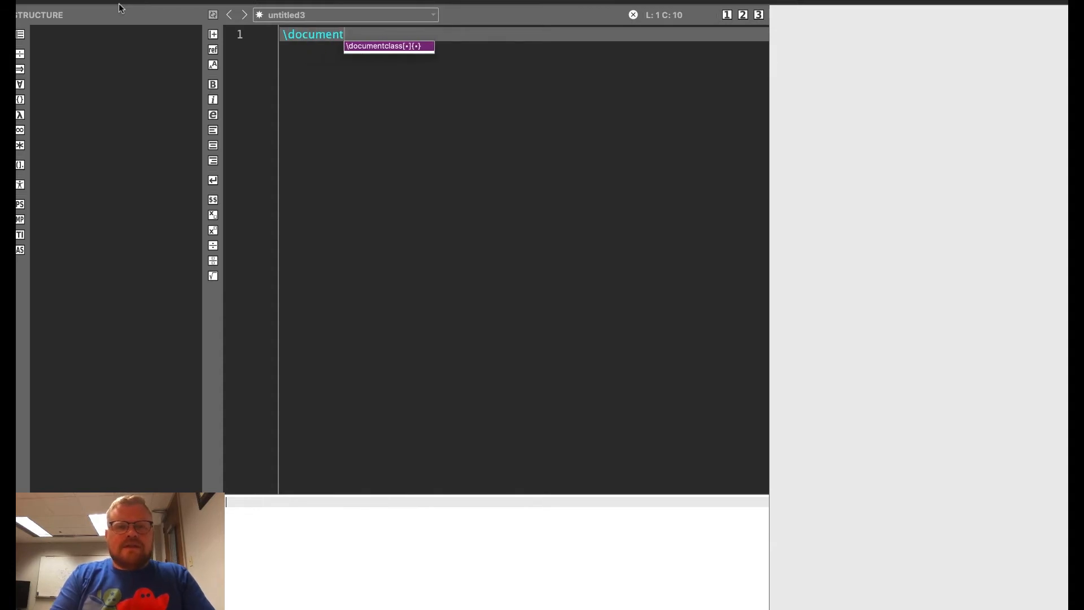
pyautogui.write('cla')
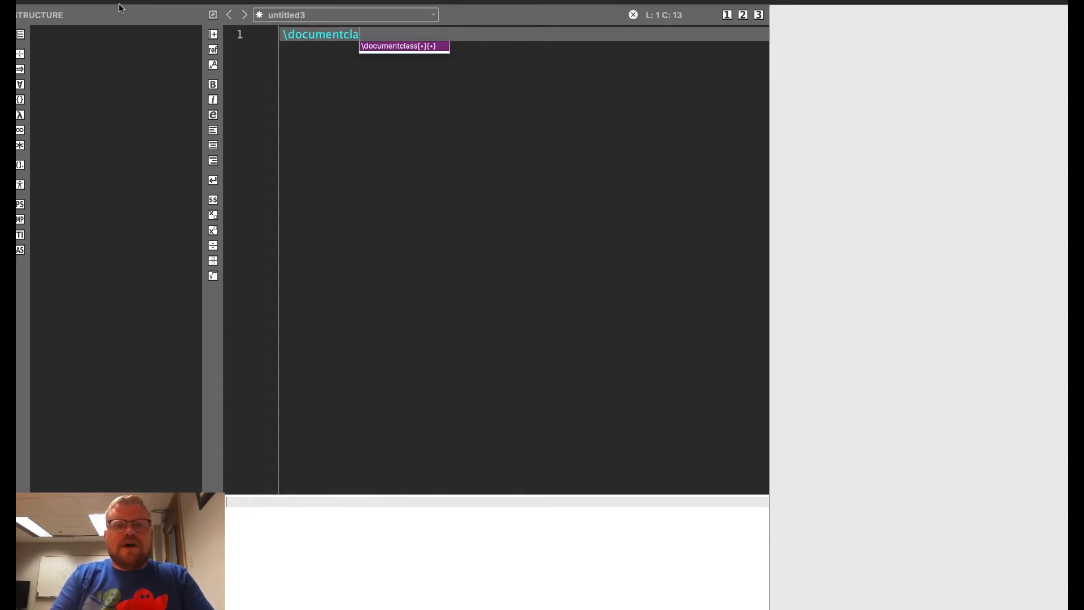
pyautogui.write('ss')
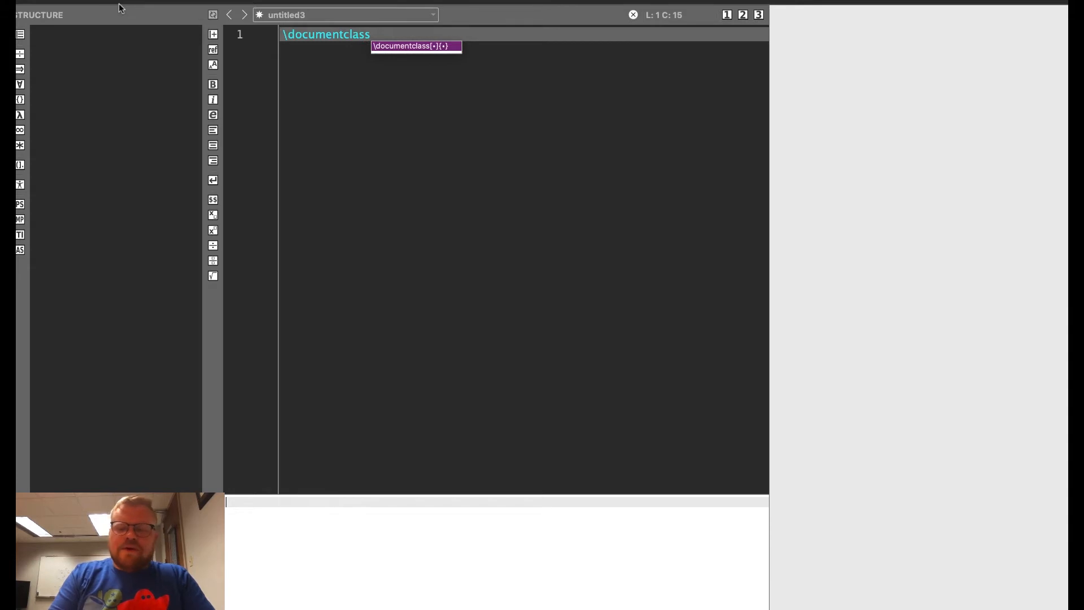
pyautogui.write('{arti')
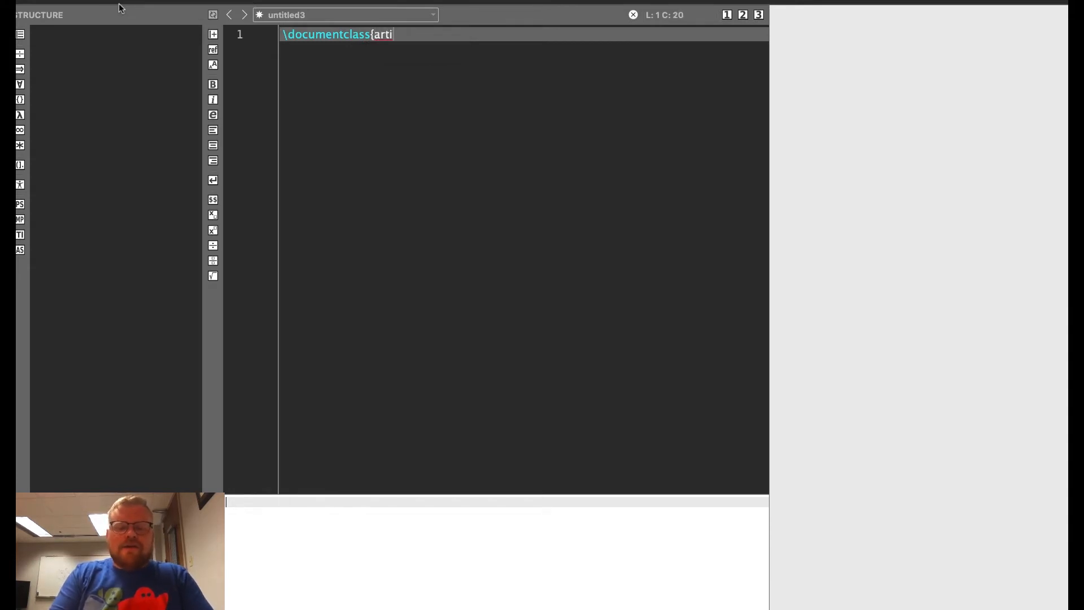
pyautogui.write('cle}')
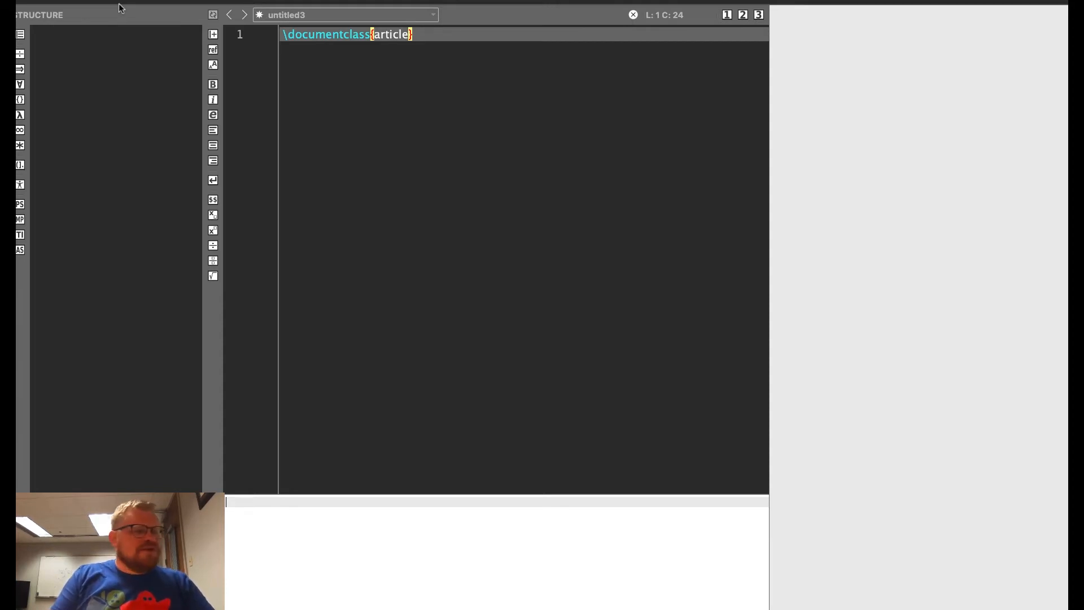
pyautogui.press('Enter')
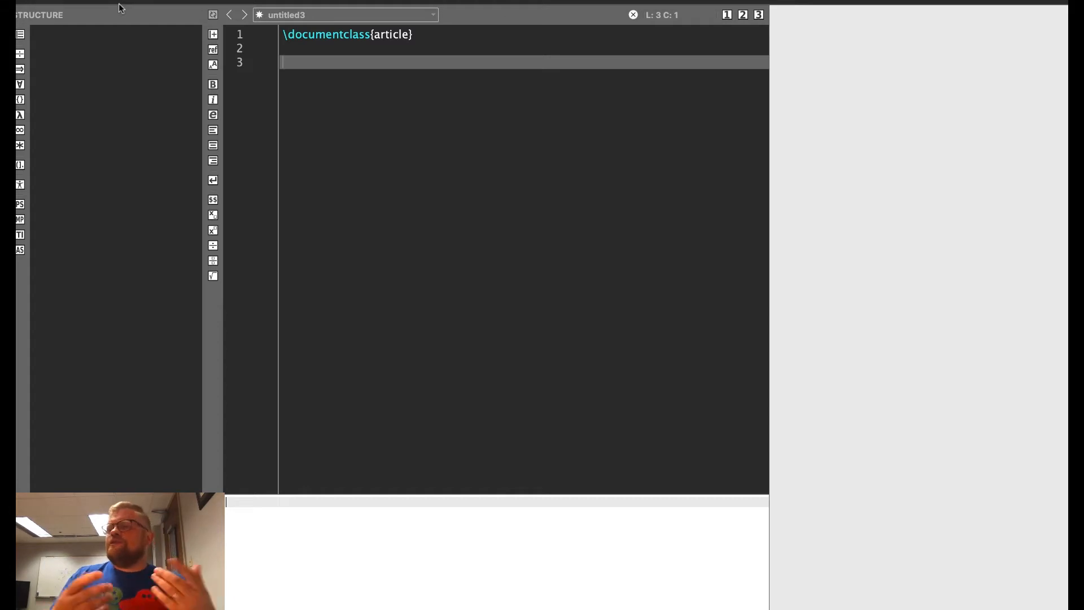
# Open the document environment with \begin{document}
pyautogui.write('\\')
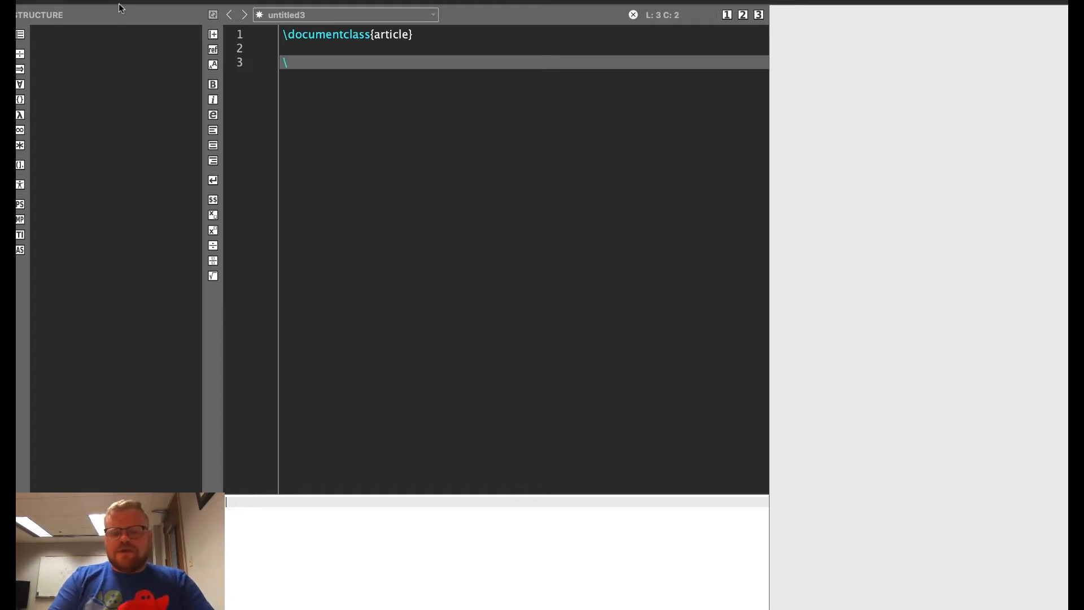
pyautogui.write('beg')
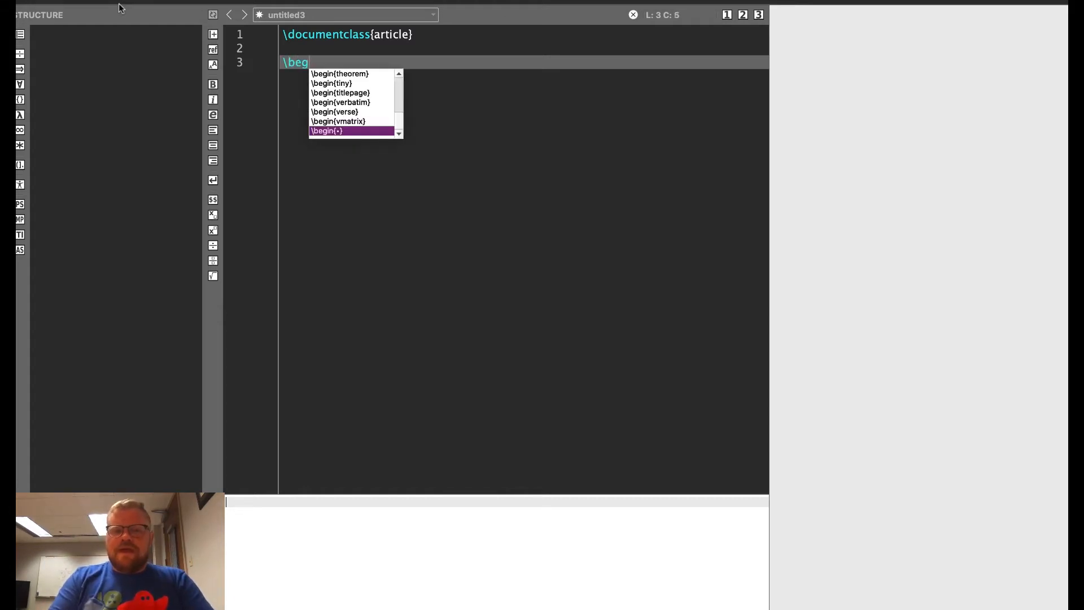
pyautogui.write('in')
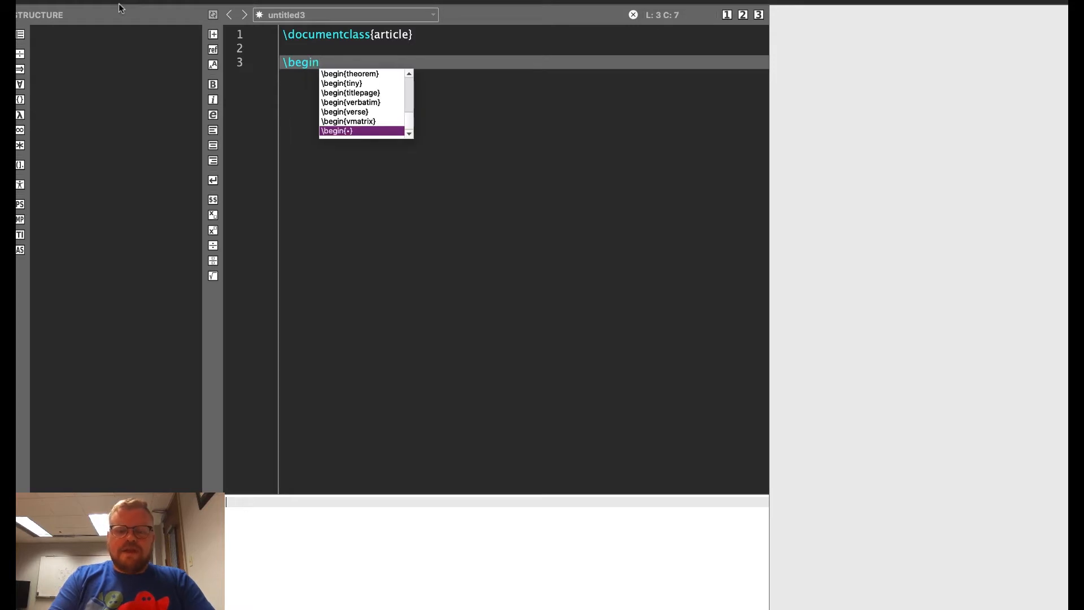
pyautogui.write('{')
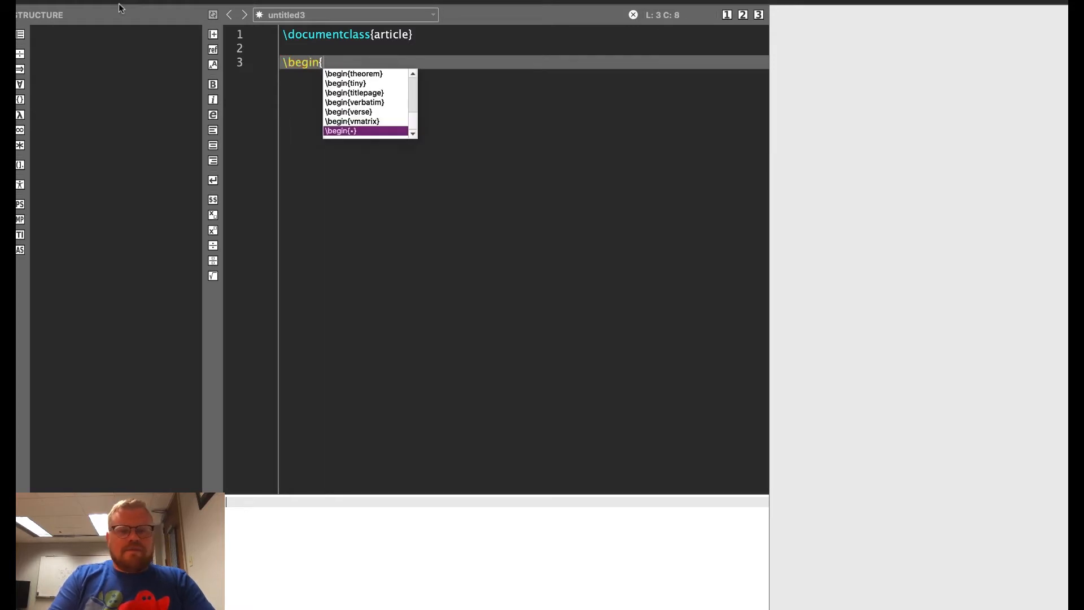
pyautogui.write('document')
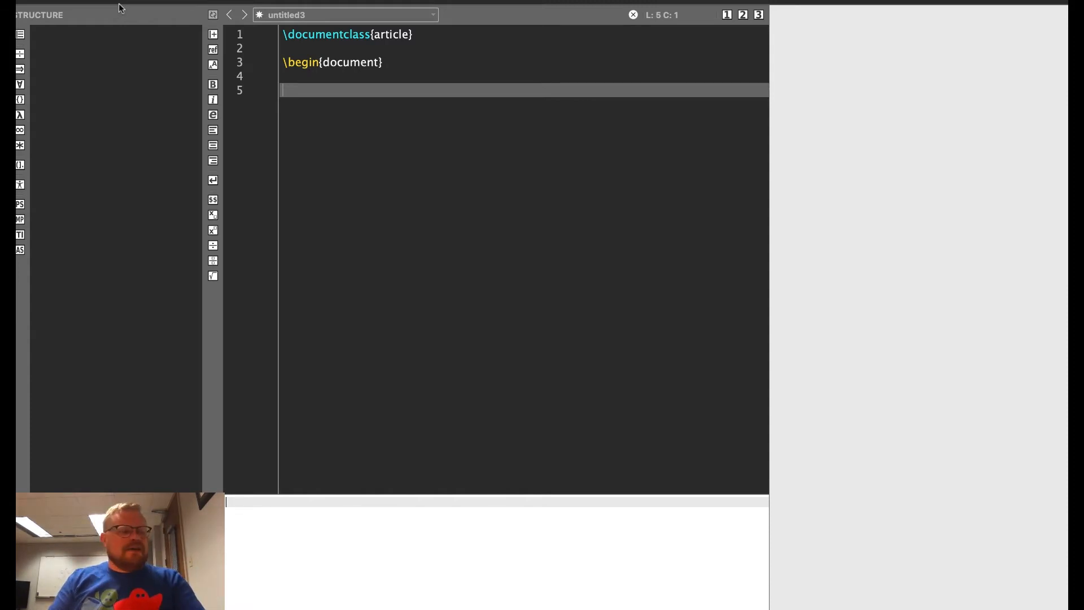
# Add 'First document. This is a simple example, nothing extra.' and close with \end{document}
pyautogui.write('Fis')
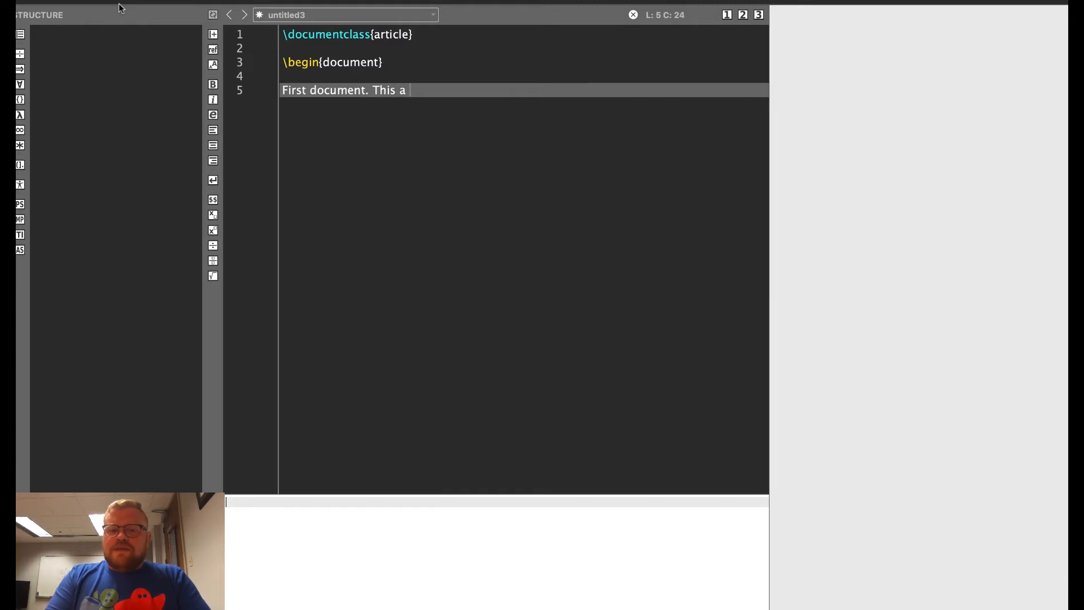
pyautogui.write('is')
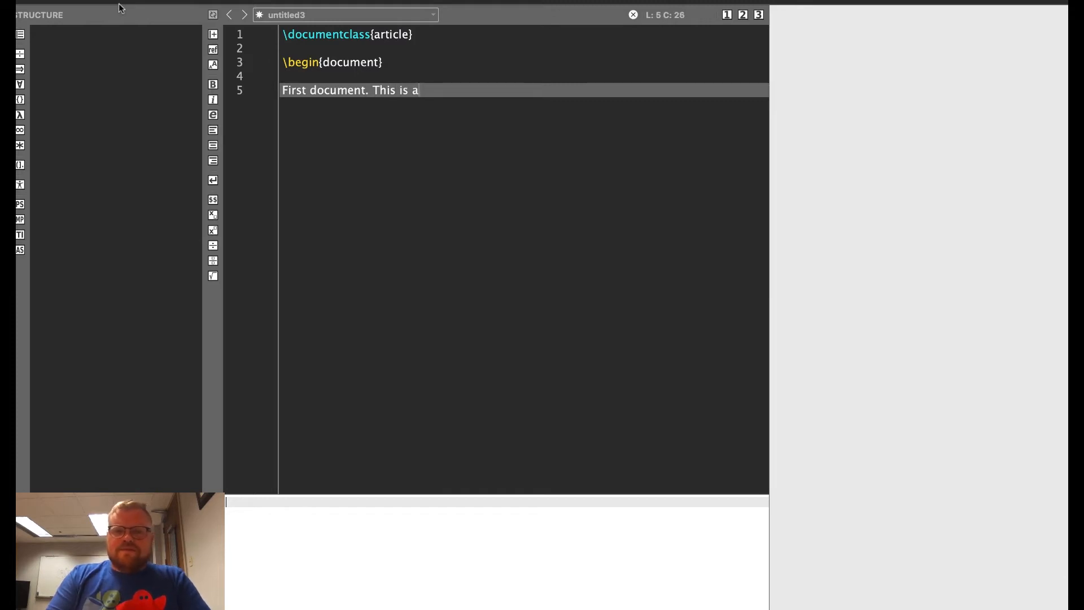
pyautogui.write('simple example')
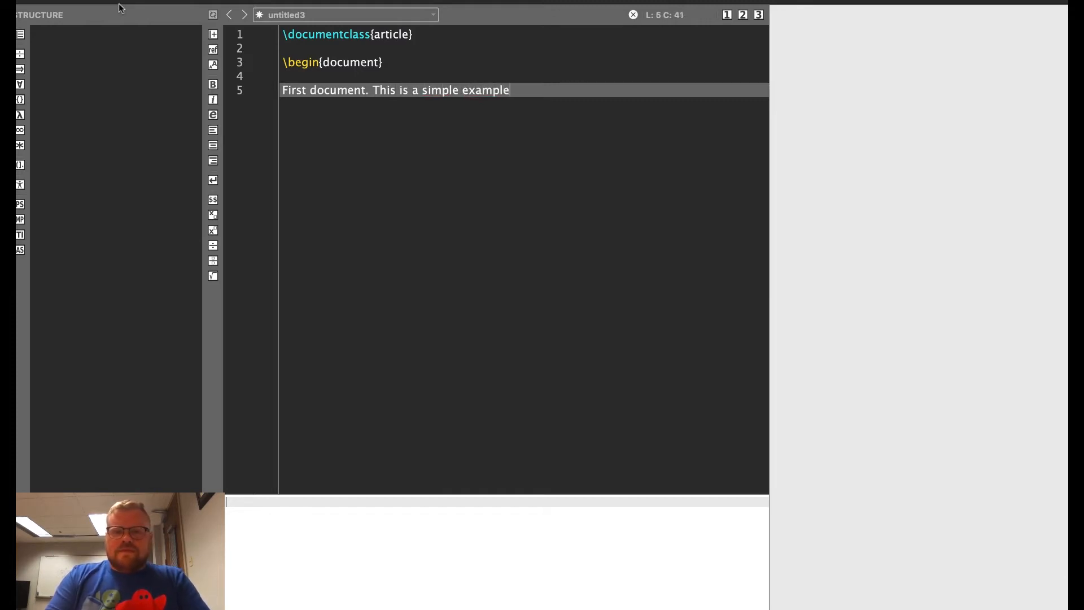
pyautogui.write(', nothing')
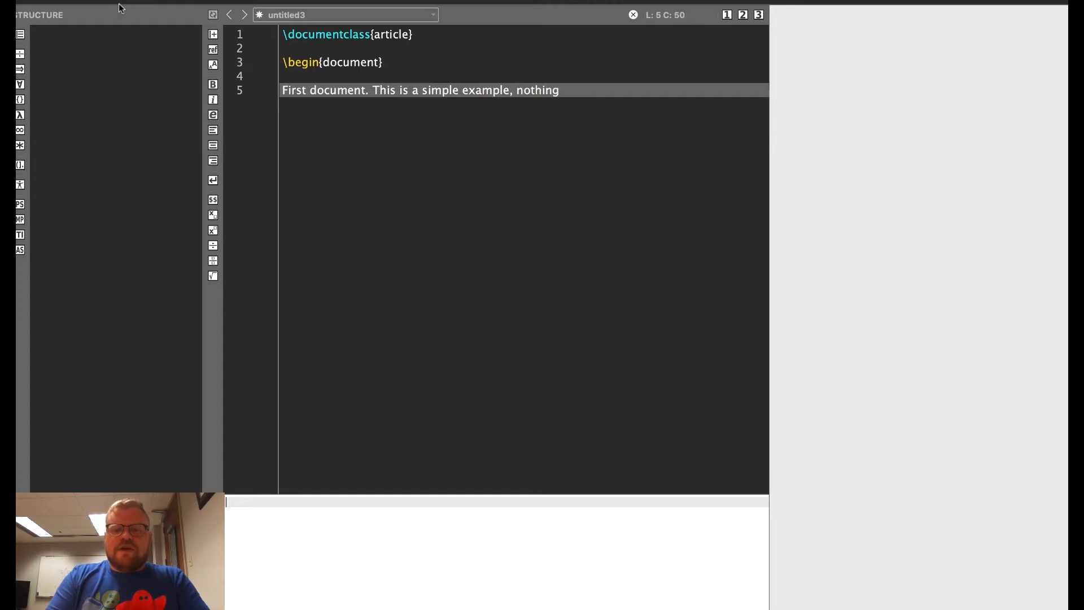
pyautogui.write('extra.')
pyautogui.write('\\')
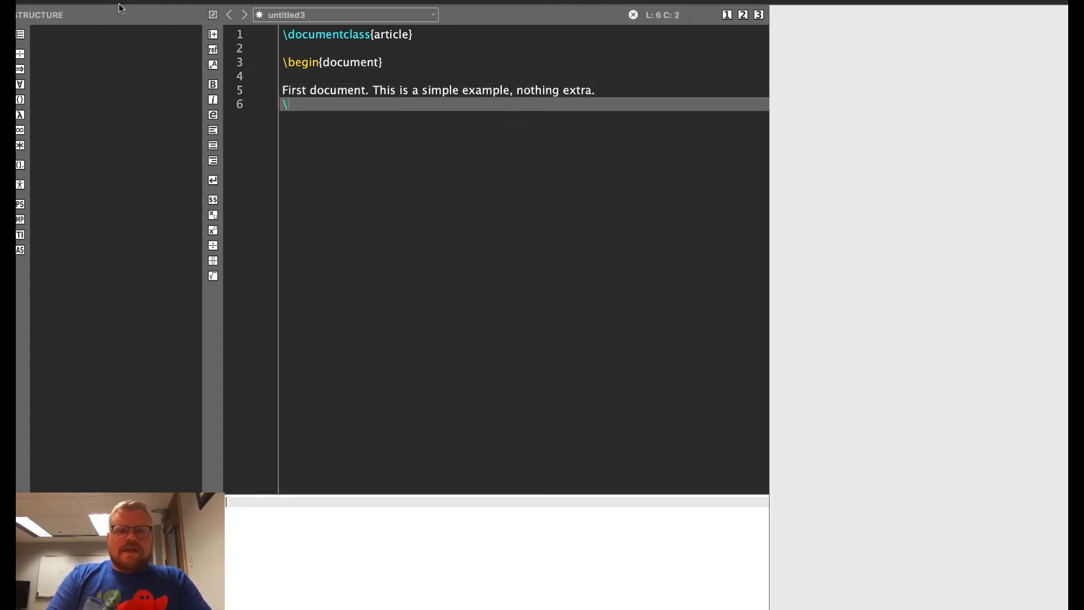
pyautogui.write('end')
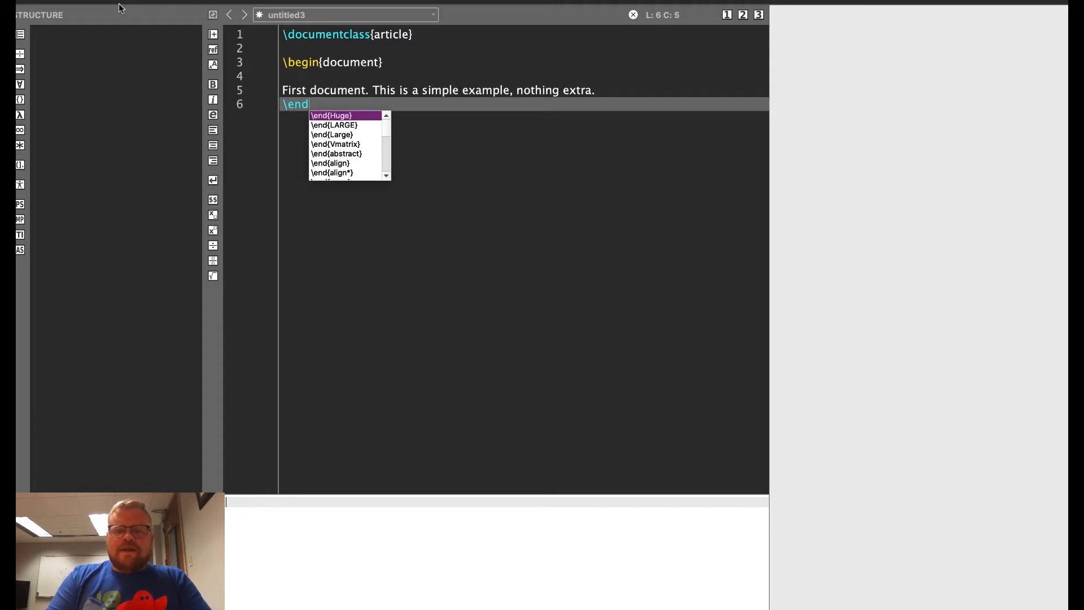
pyautogui.write('{doc')
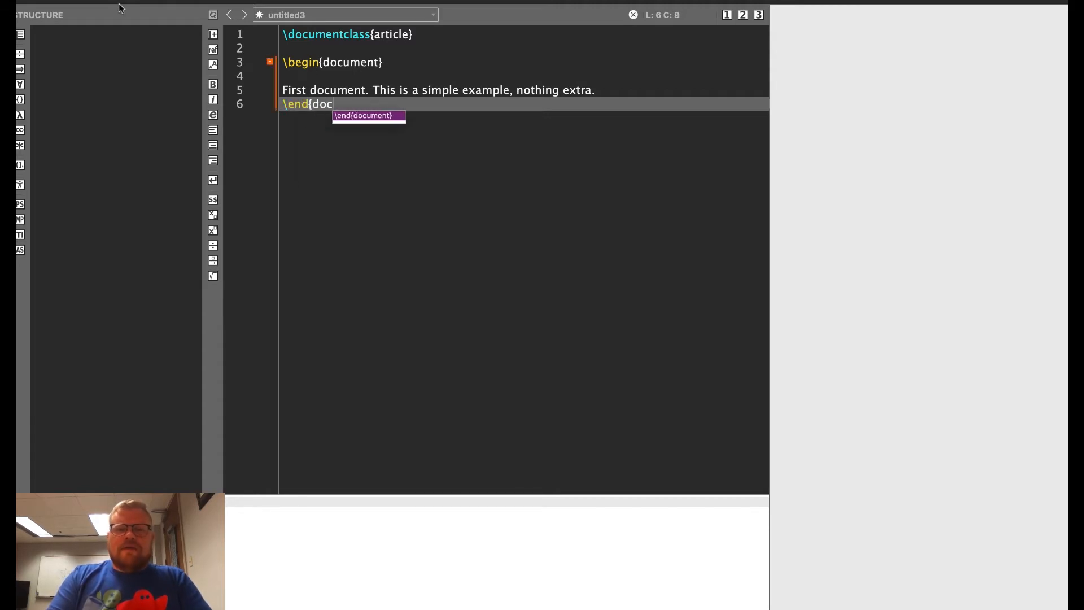
pyautogui.press('Tab')
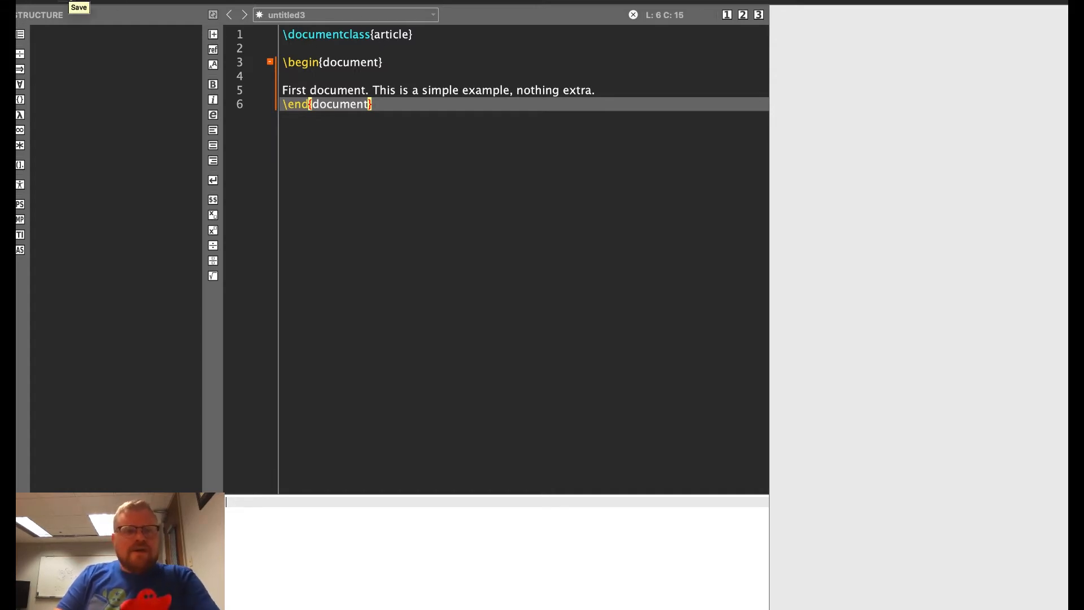
# Save the new file as myfirstdoc.tex in the Latex Instruction folder
pyautogui.click(78, 7)
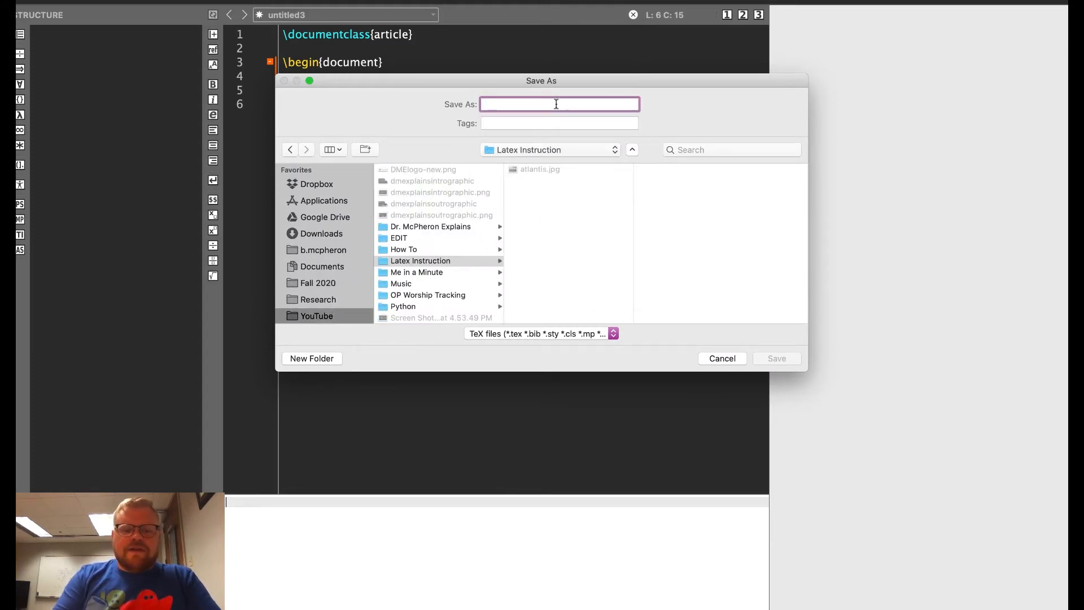
pyautogui.write('my')
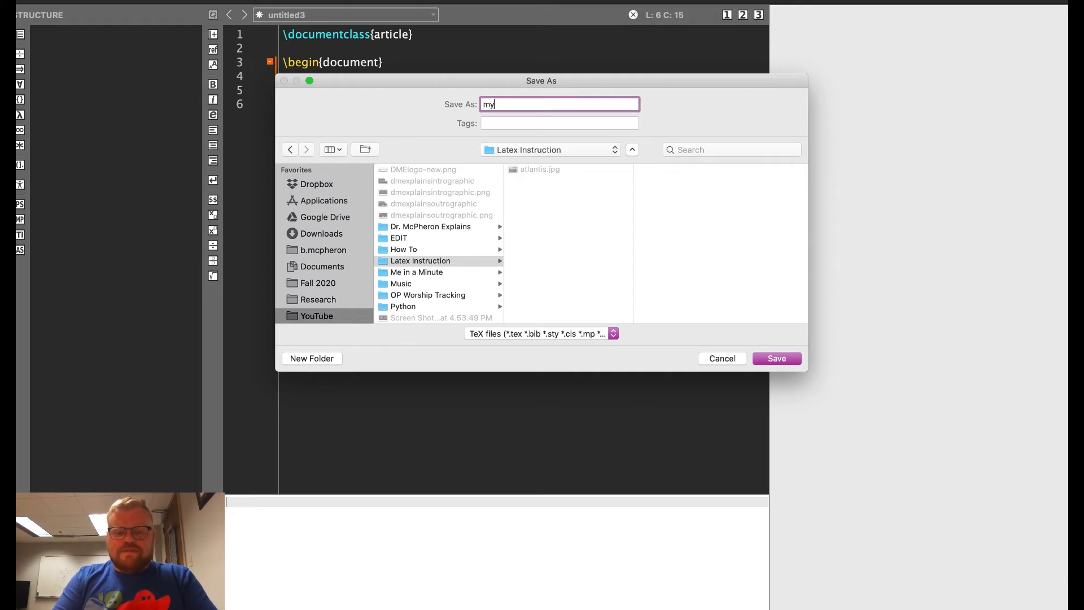
pyautogui.click(775, 358)
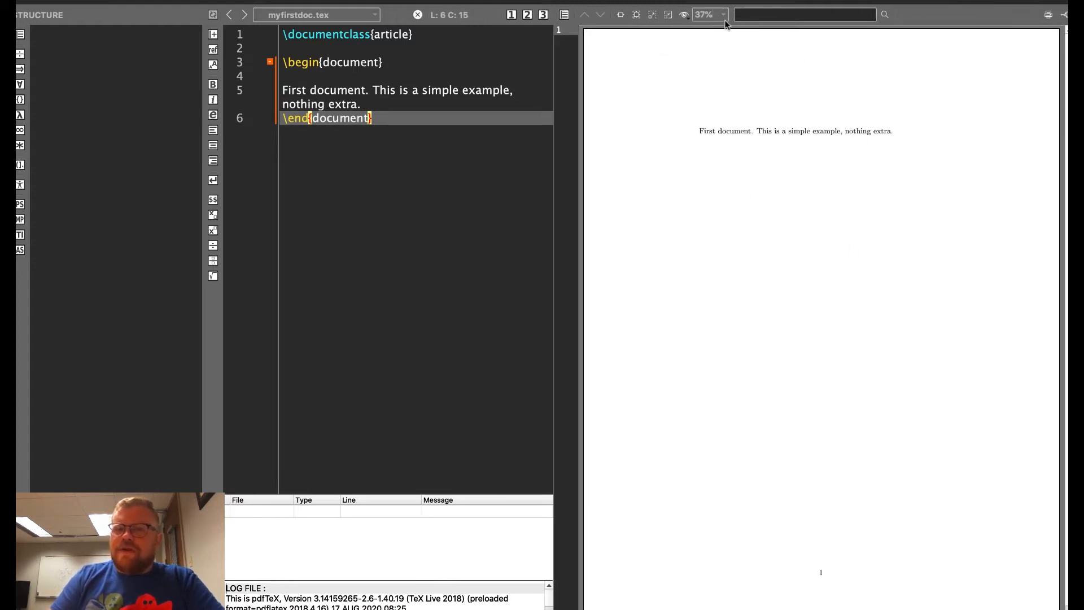
# Set the PDF preview zoom to 75%, briefly trying 50% first
pyautogui.click(709, 15)
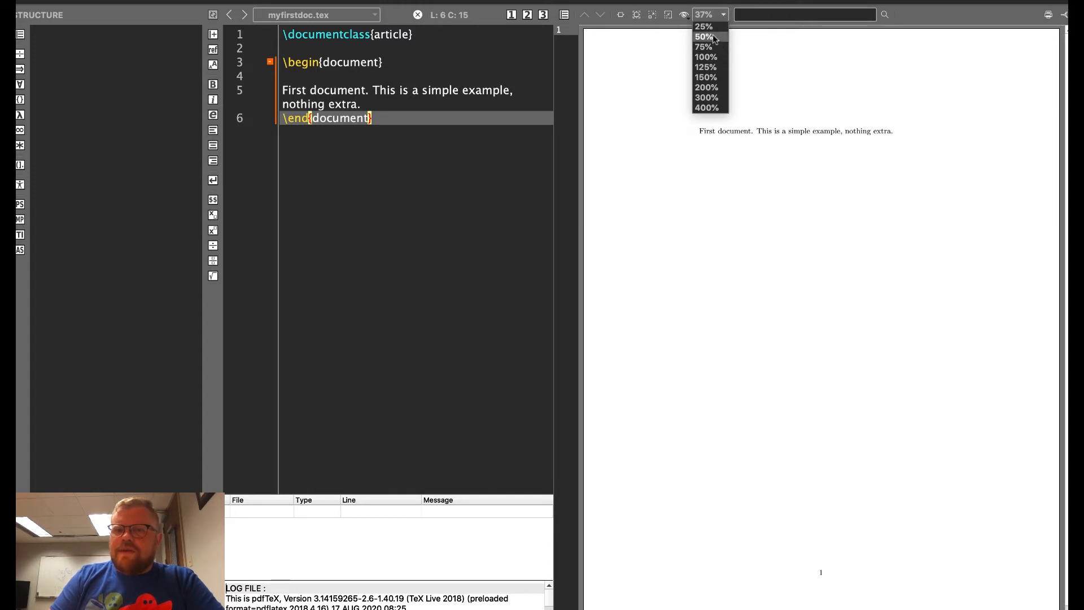
pyautogui.click(704, 36)
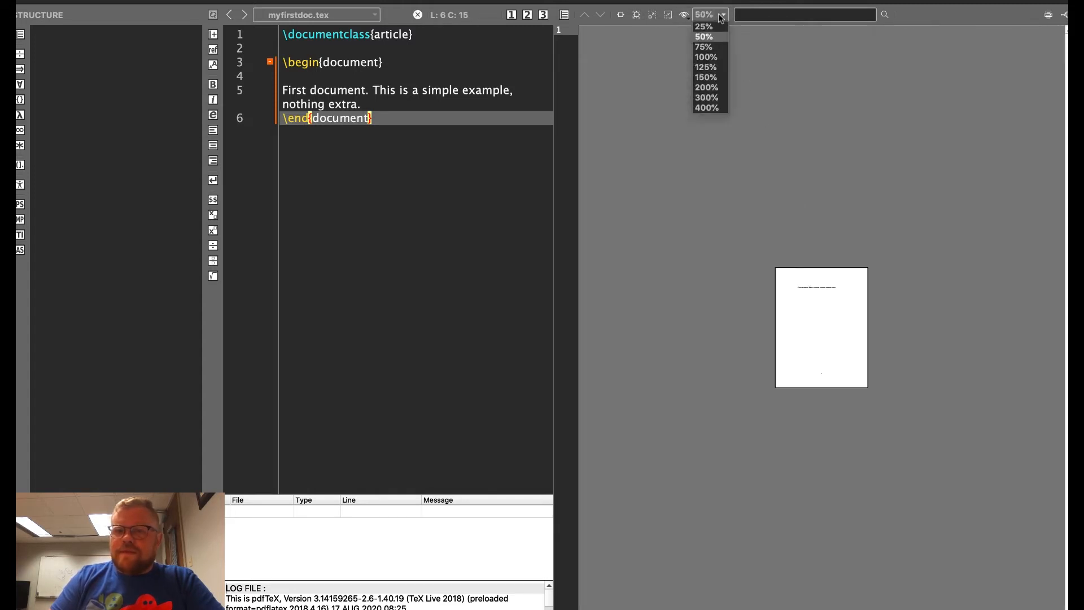
pyautogui.click(702, 46)
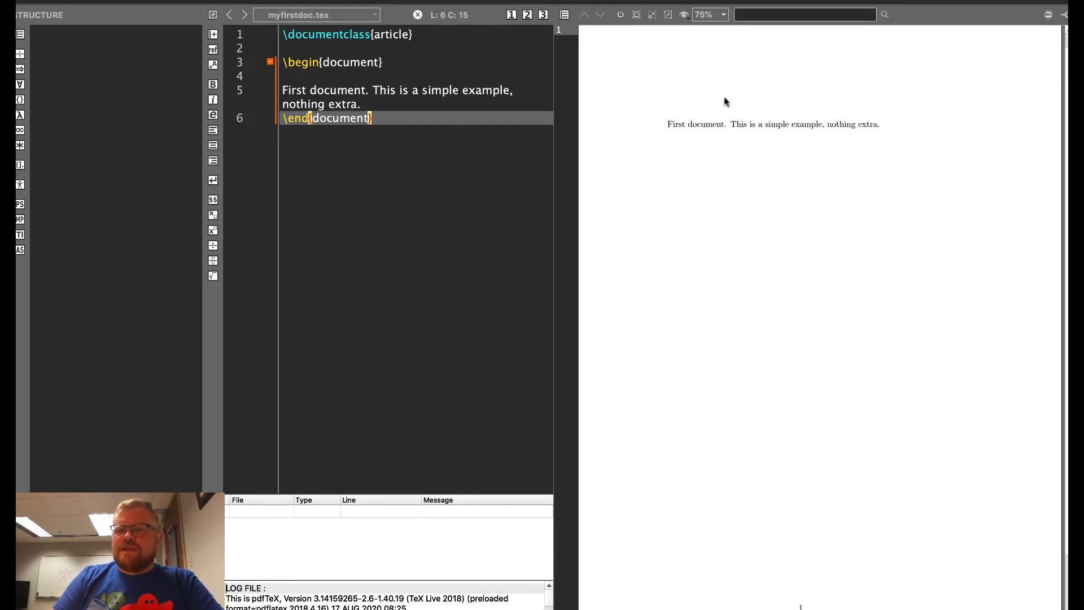
pyautogui.moveTo(726, 131)
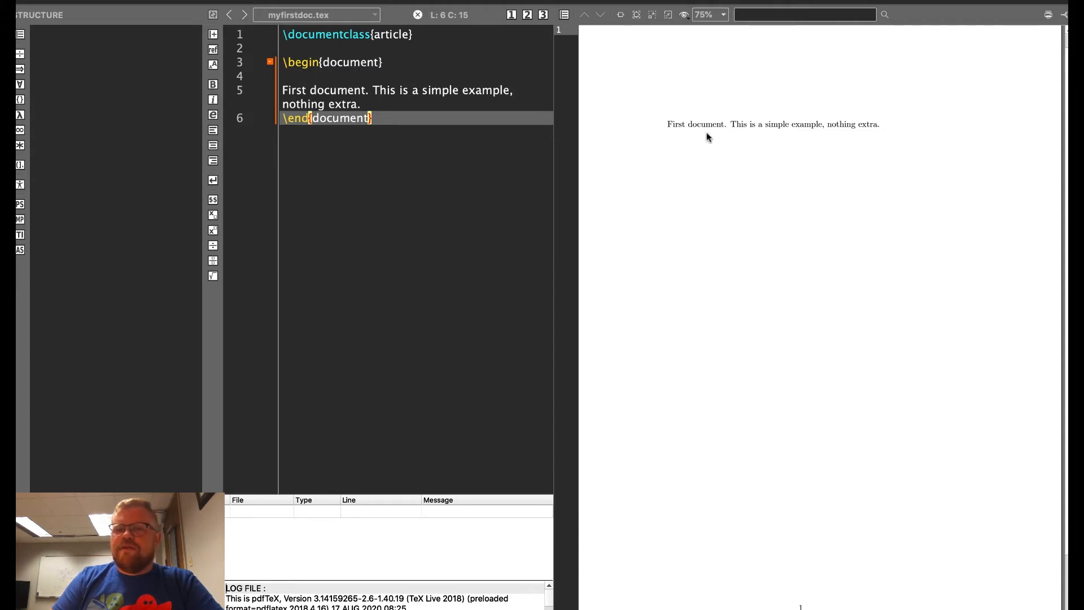
pyautogui.moveTo(860, 141)
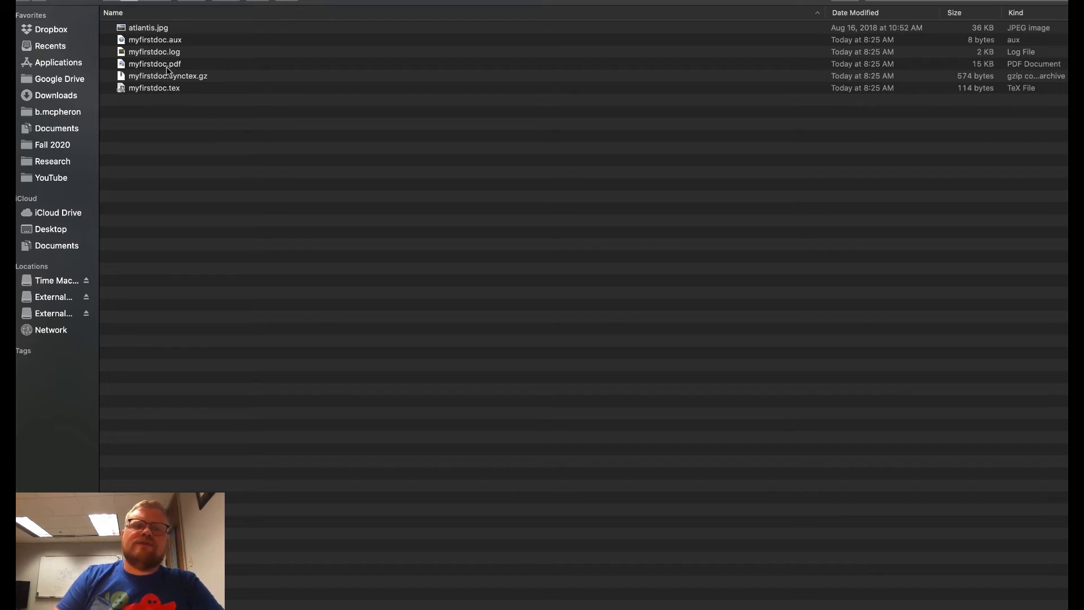
pyautogui.moveTo(187, 96)
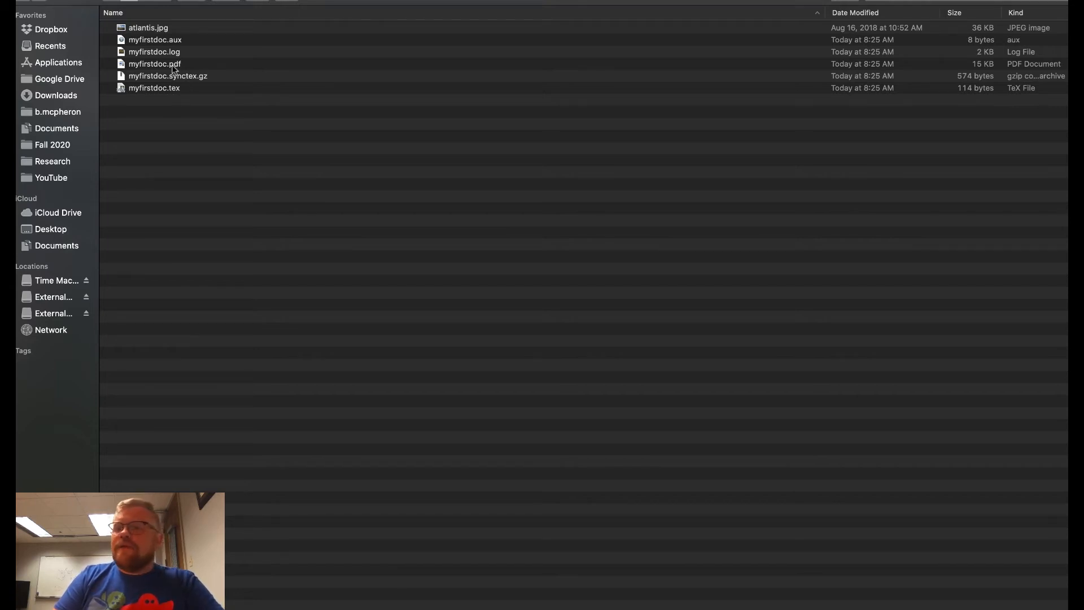
# Open myfirstdoc.pdf from Finder in Preview and scroll its page
pyautogui.click(154, 64)
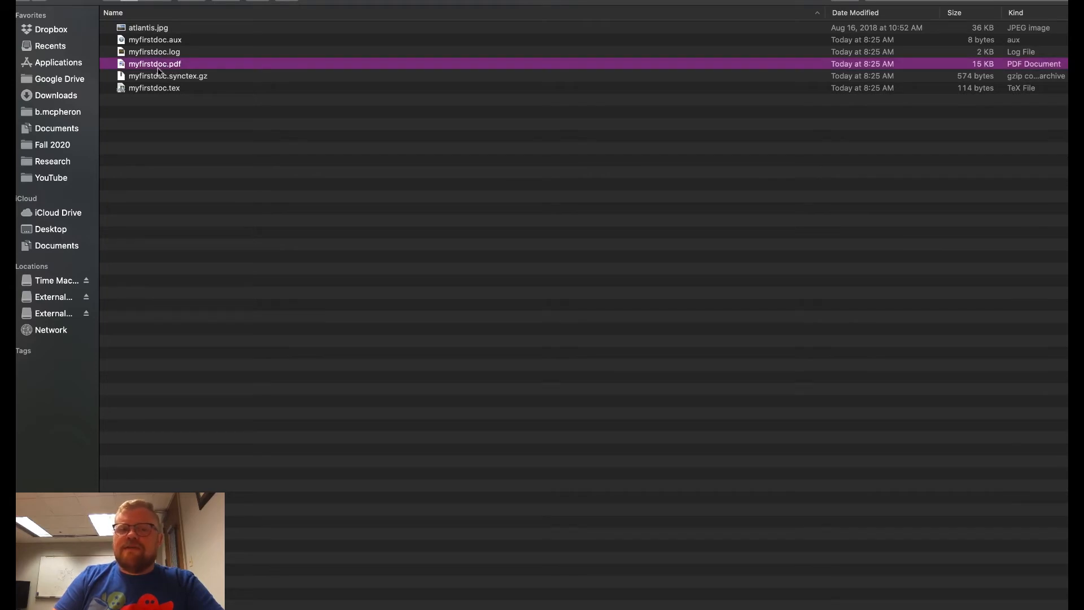
pyautogui.doubleClick(154, 63)
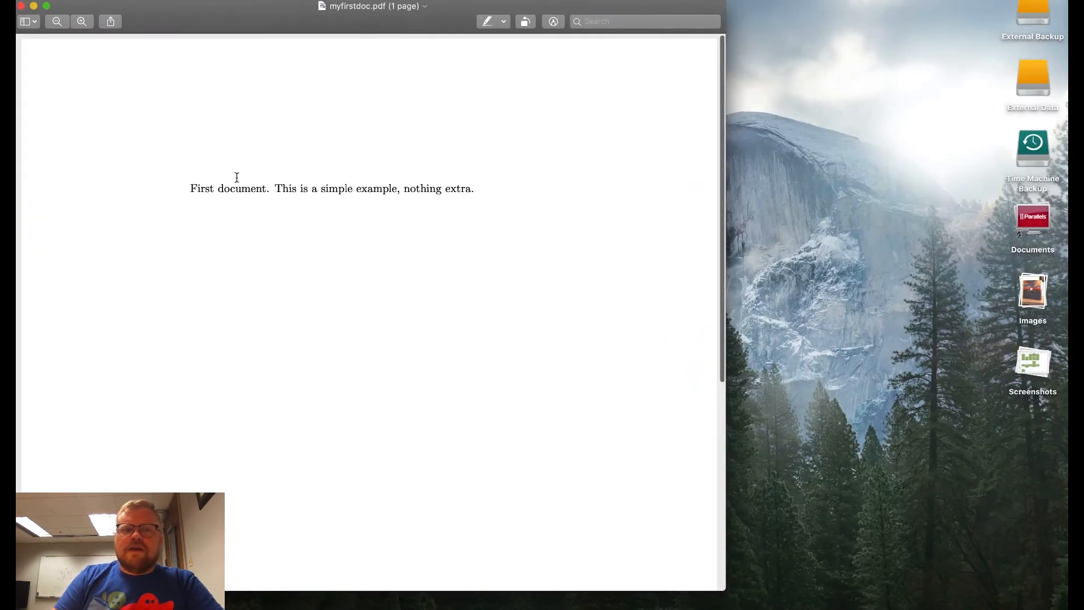
pyautogui.scroll(-3)
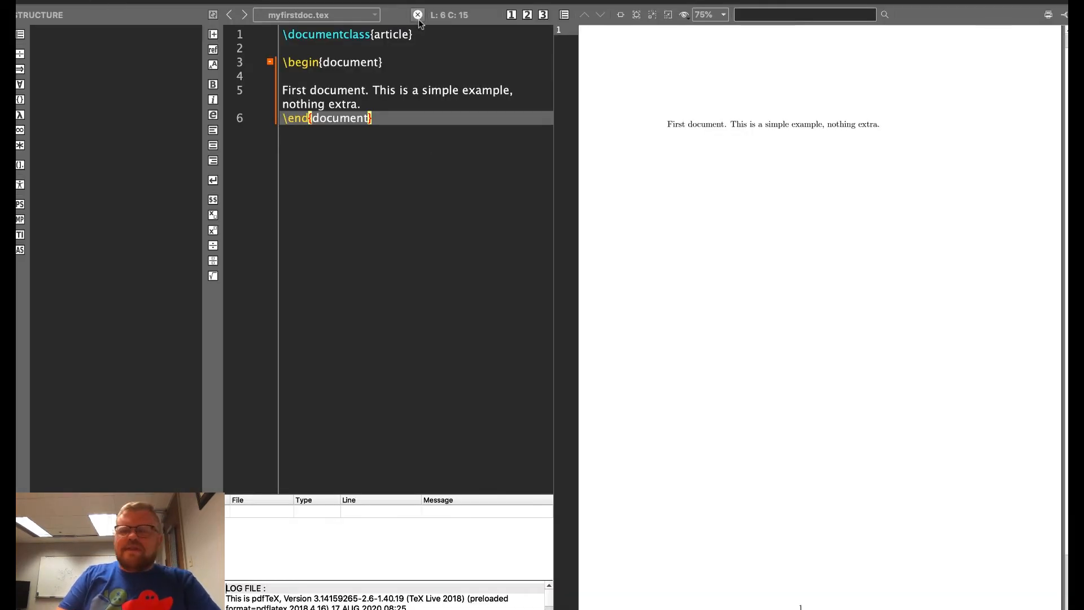
pyautogui.moveTo(417, 15)
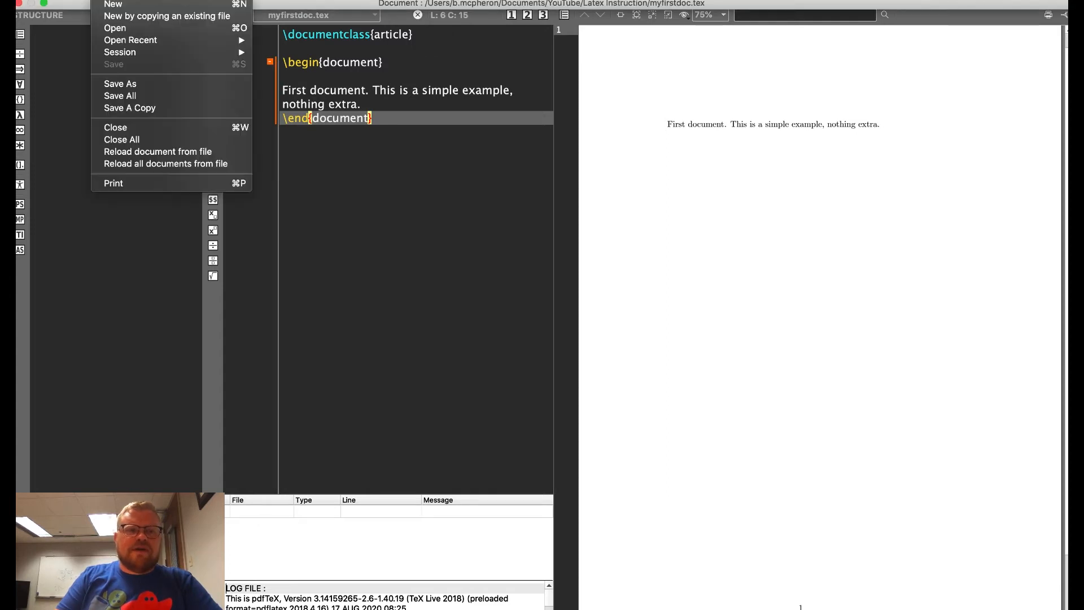
pyautogui.moveTo(119, 84)
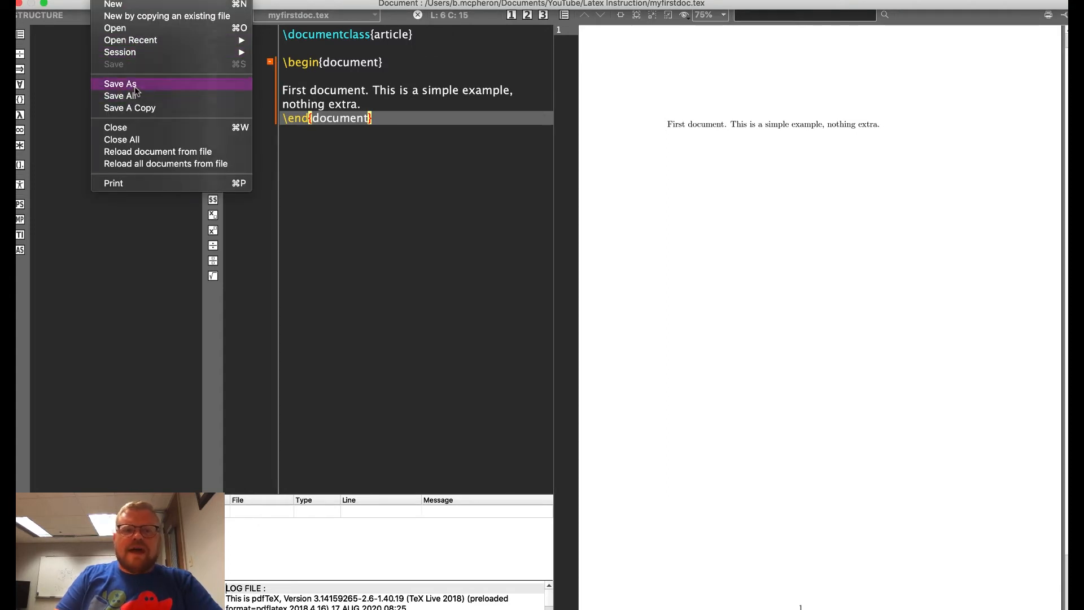
# Save the document under the new name seconddoc.tex
pyautogui.click(119, 84)
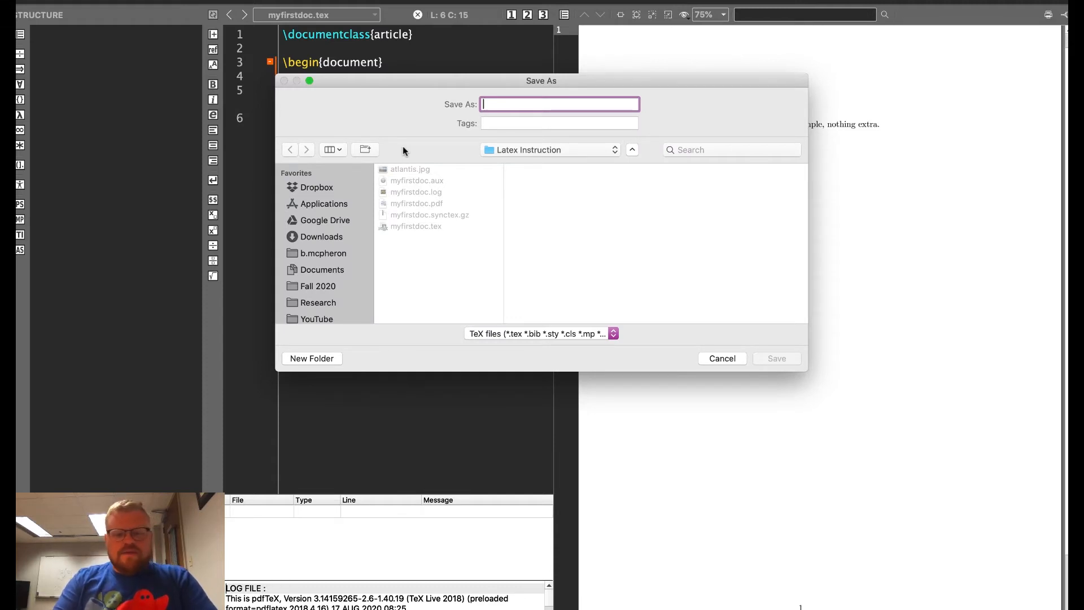
pyautogui.write('second')
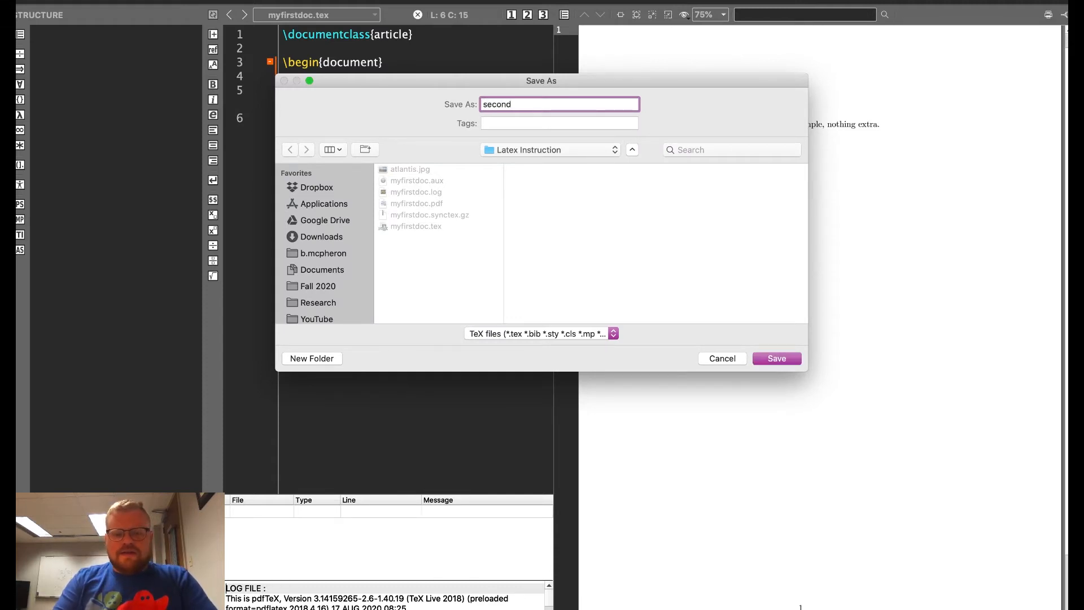
pyautogui.click(776, 358)
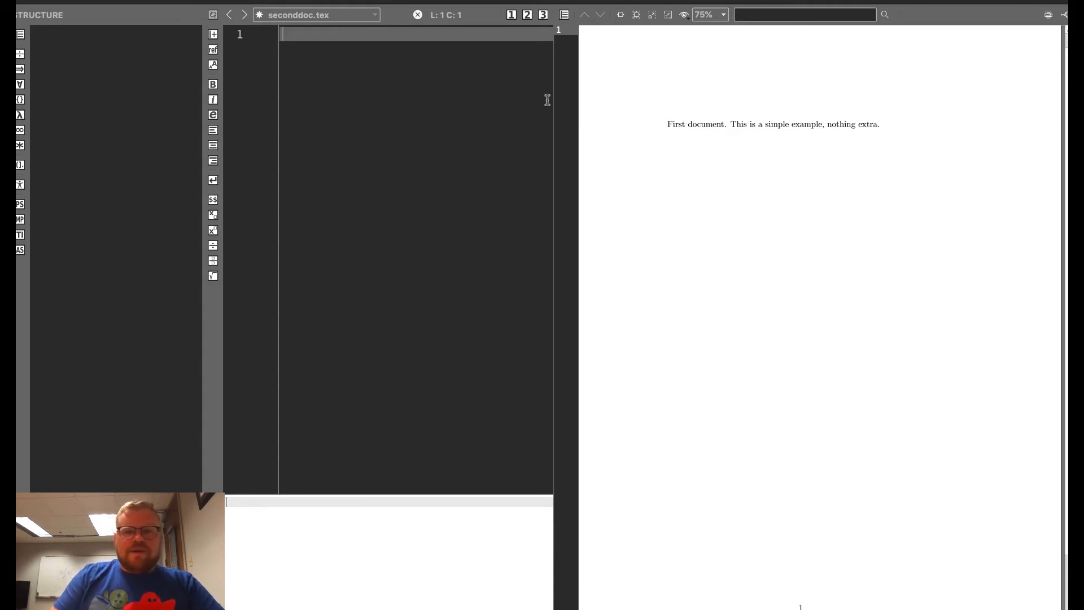
pyautogui.moveTo(708, 124)
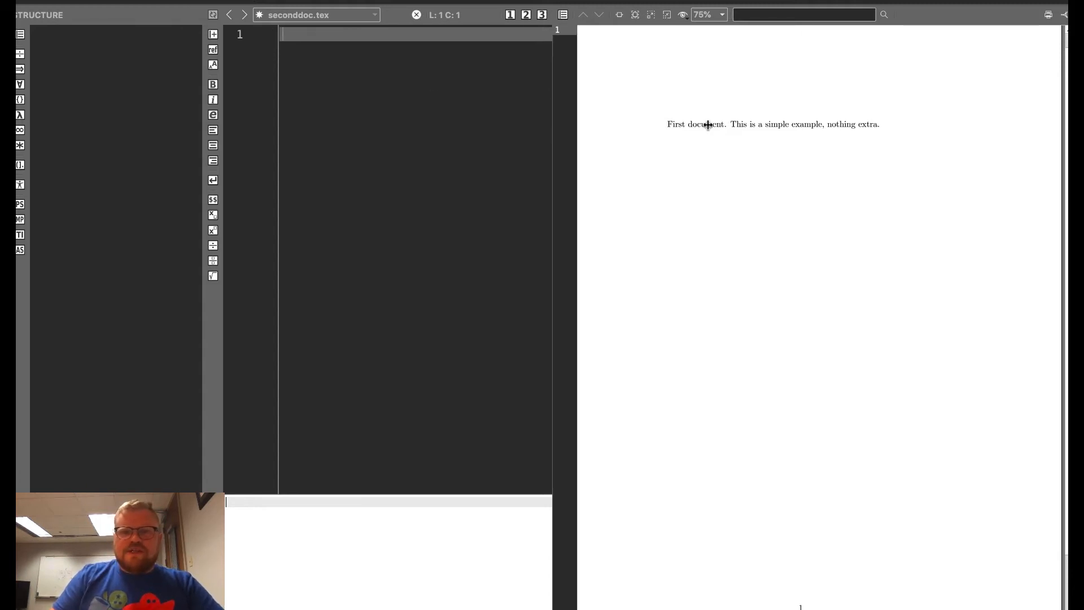
# Write \documentclass[12pt, letterpaper]{article} on line 1
pyautogui.write('\\')
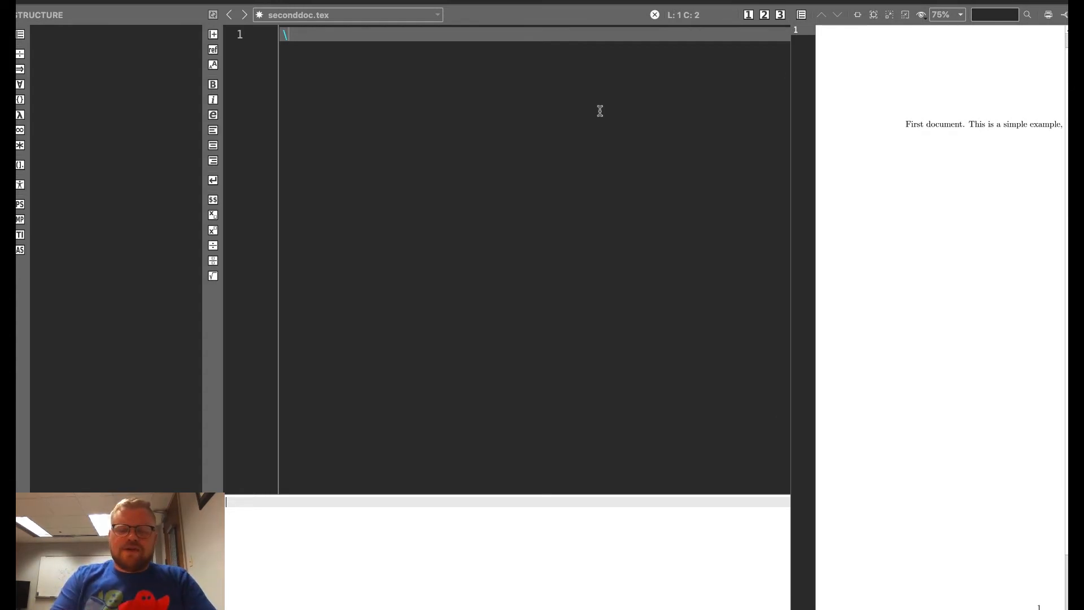
pyautogui.write('document')
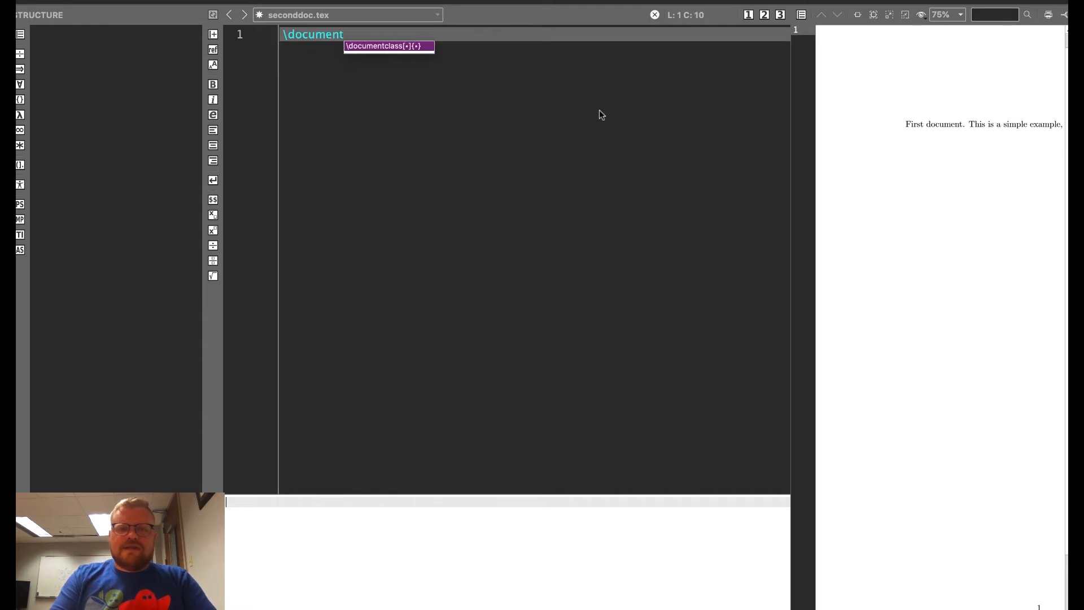
pyautogui.write('class')
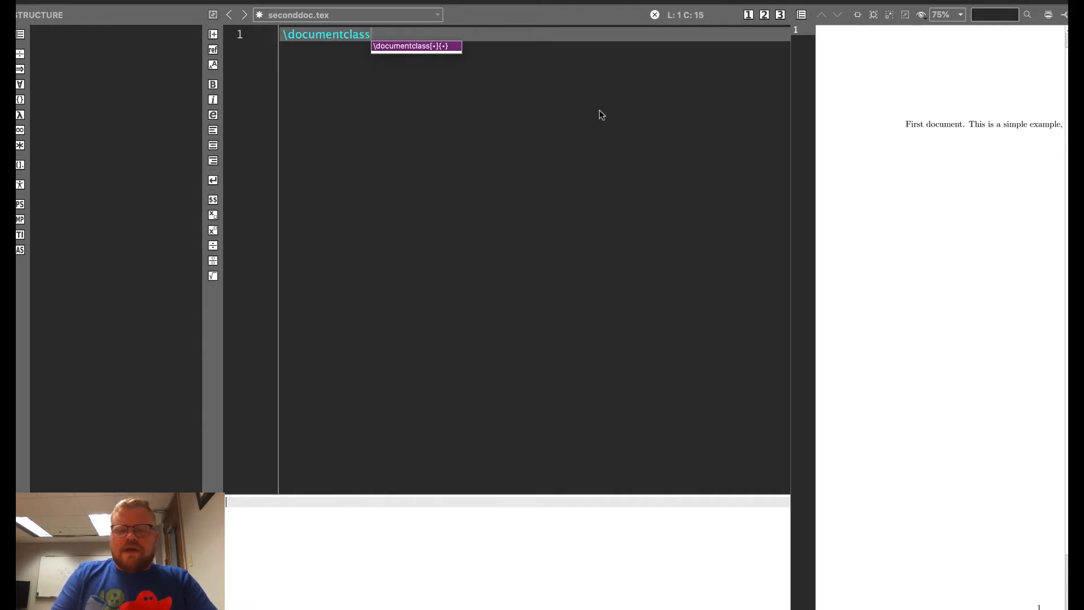
pyautogui.write('[')
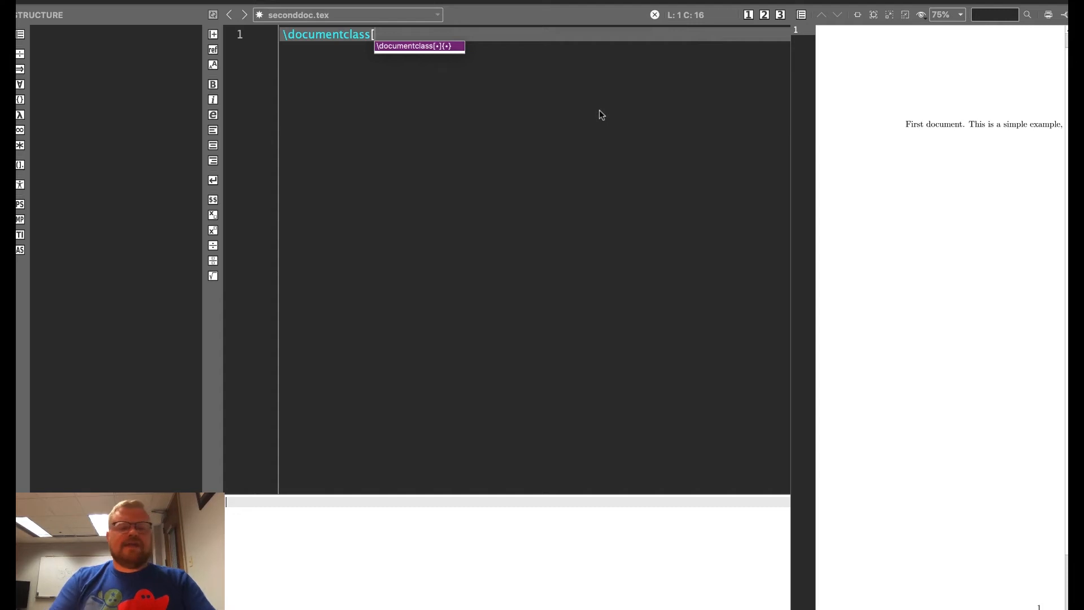
pyautogui.write('12p')
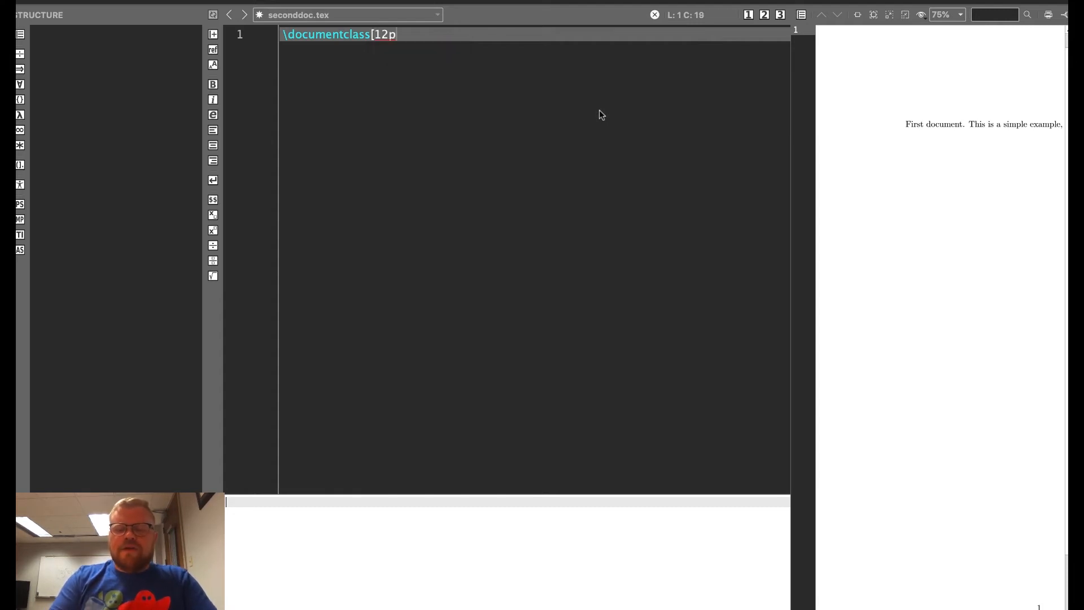
pyautogui.write('t')
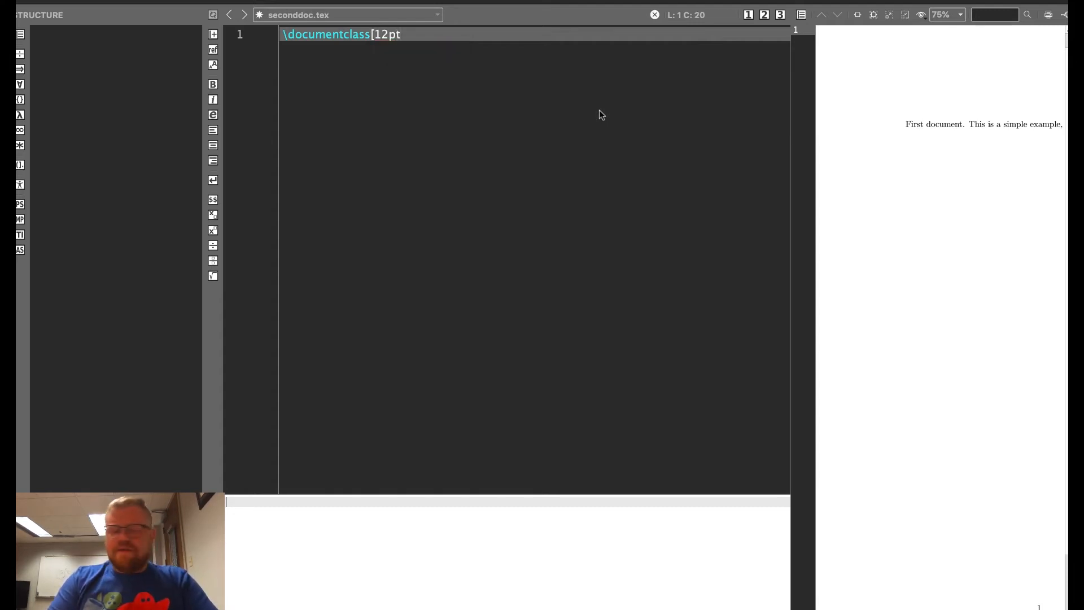
pyautogui.write(', le')
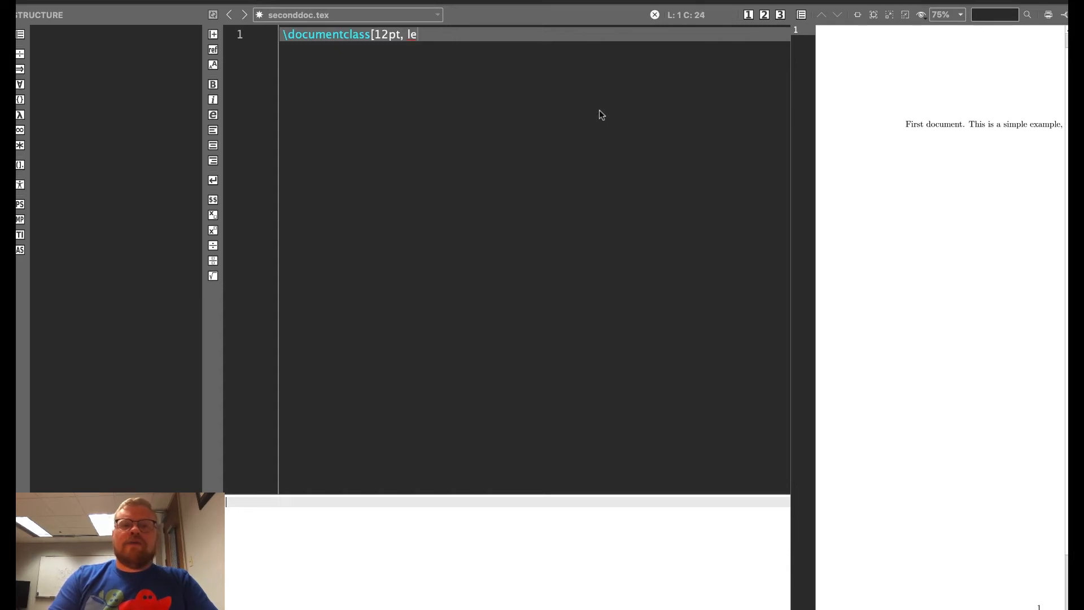
pyautogui.write('tter')
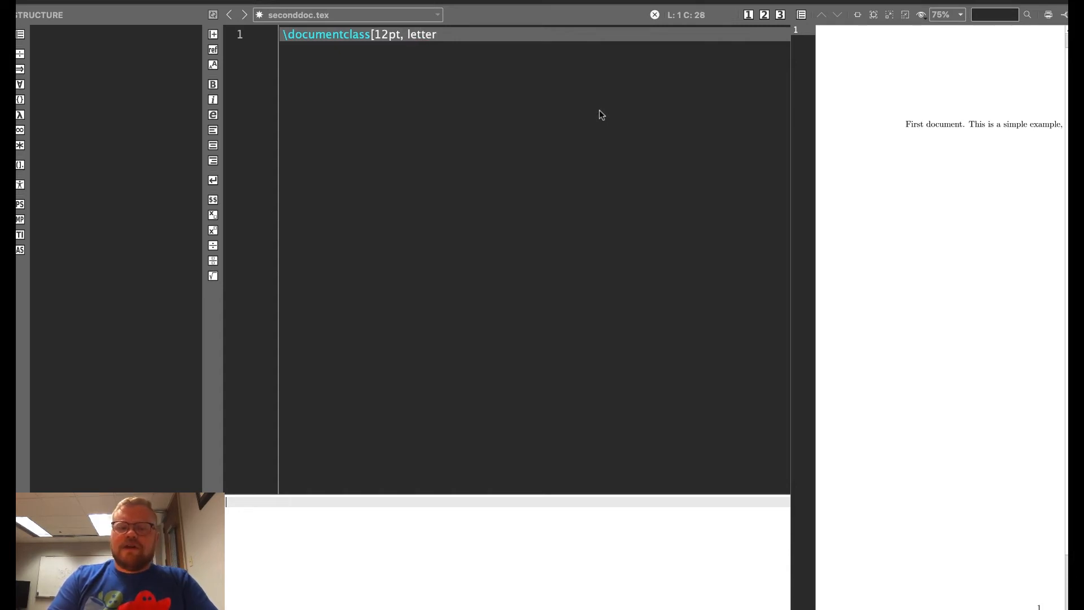
pyautogui.write('paper')
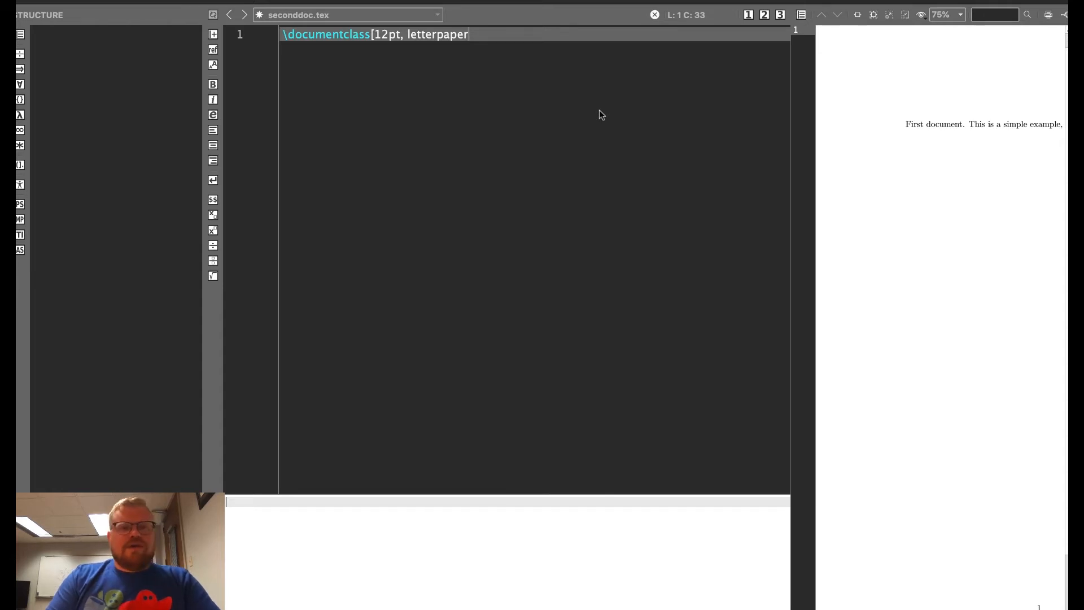
pyautogui.moveTo(430, 36)
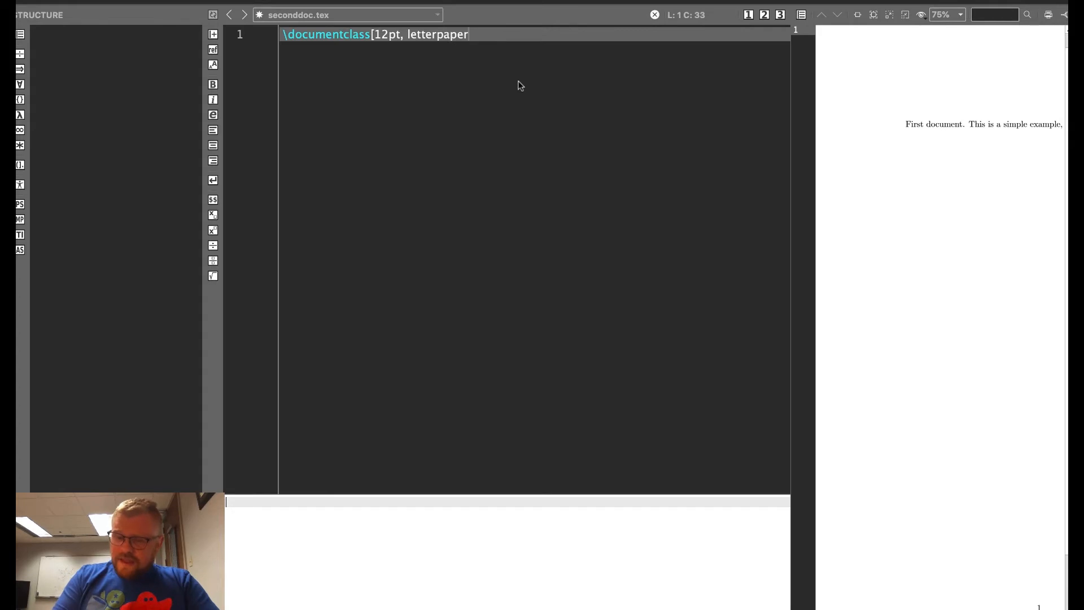
pyautogui.write(']{')
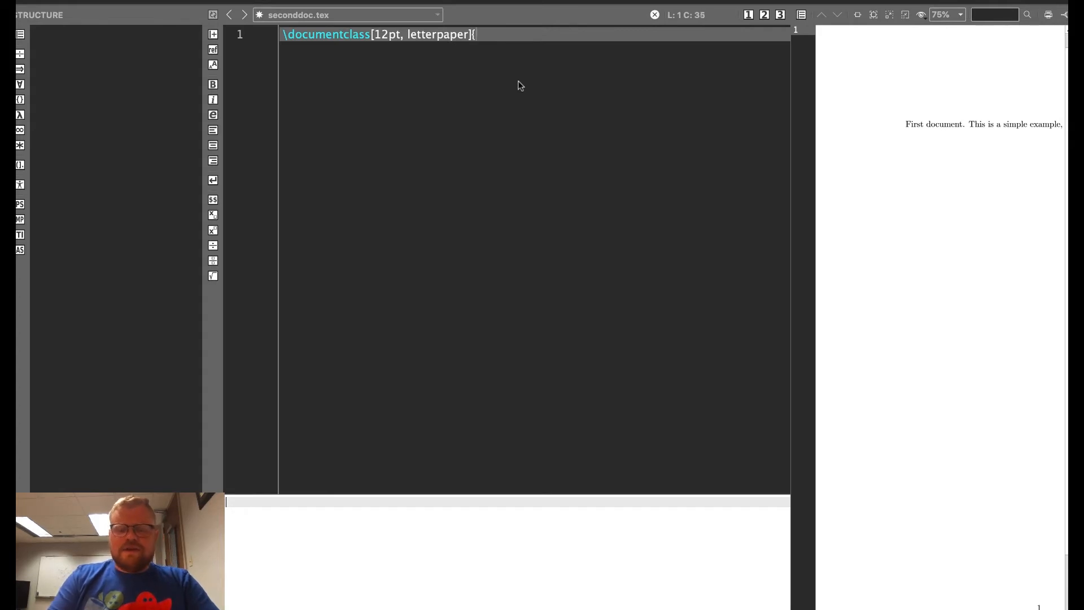
pyautogui.write('article')
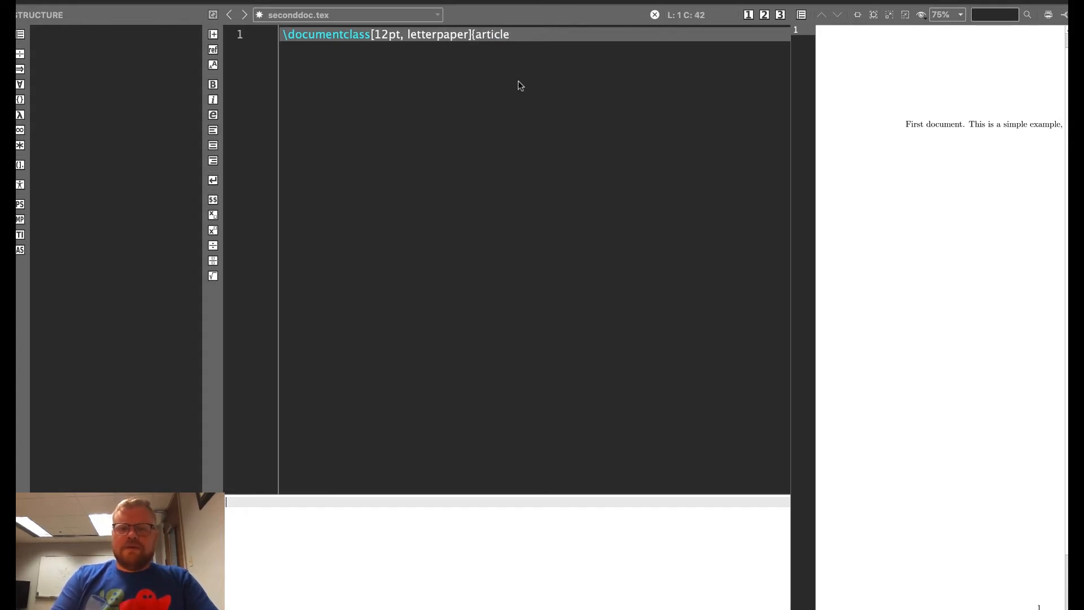
pyautogui.write('} %')
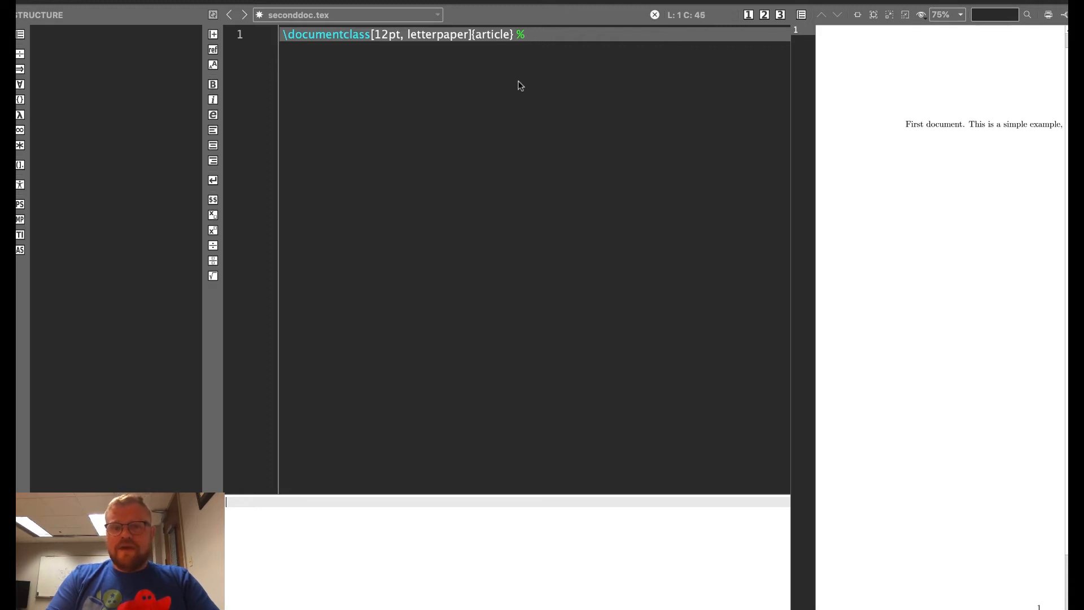
# Add the comment 'add parameters to the document' after the class line
pyautogui.write('add')
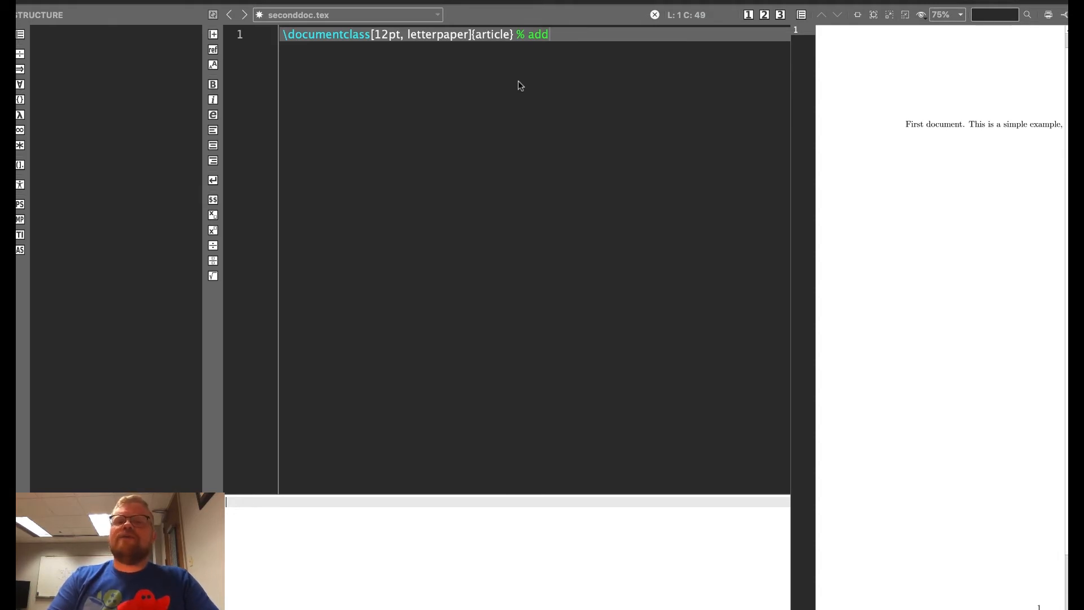
pyautogui.write('parameters to the')
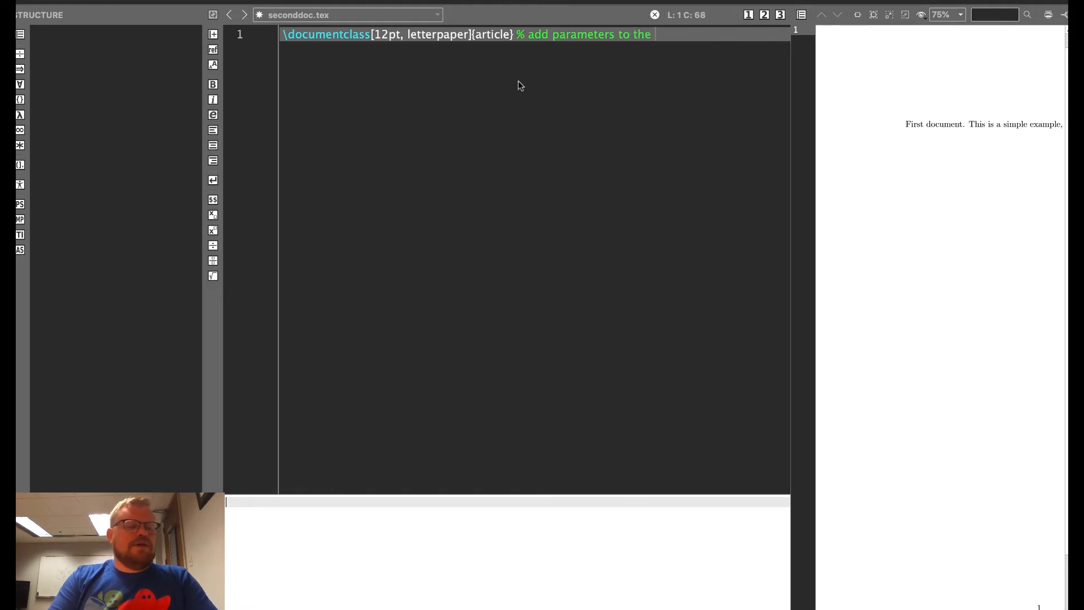
pyautogui.write('document')
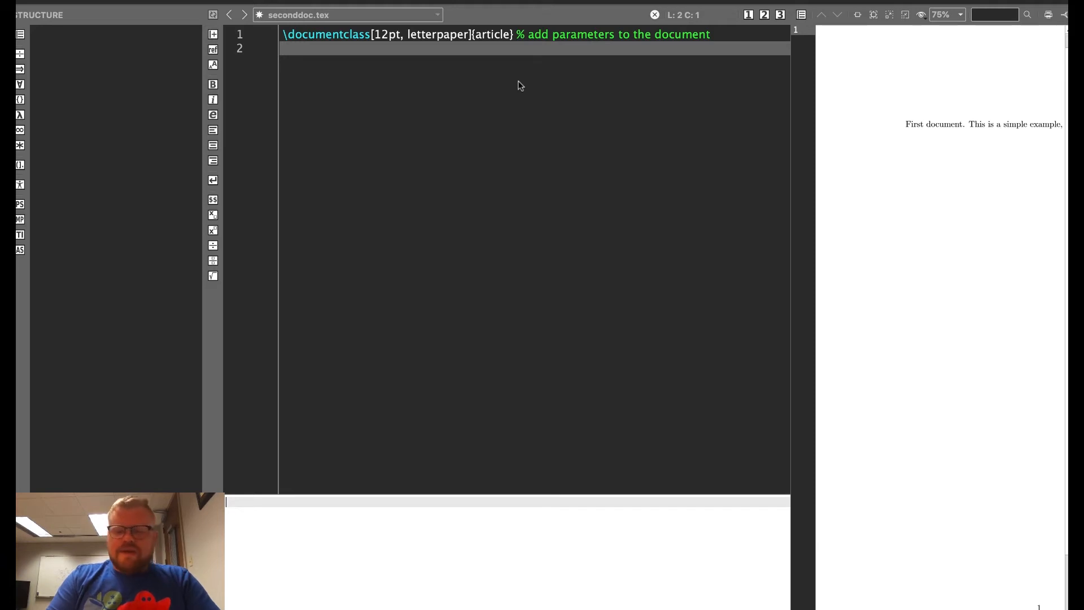
# Add \title{Second Document} to the preamble
pyautogui.write('\\')
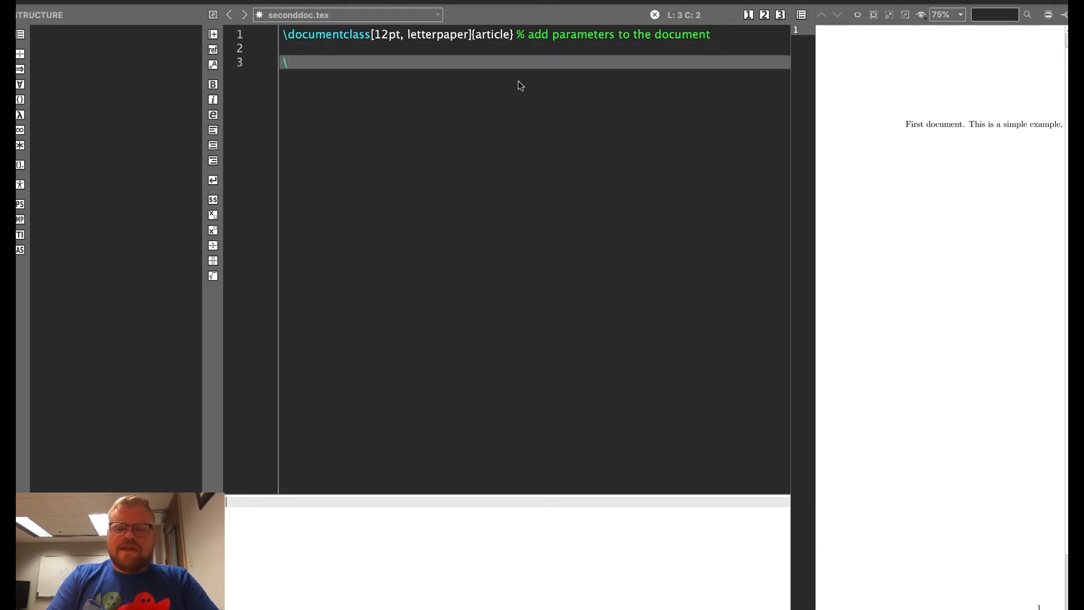
pyautogui.write('tit')
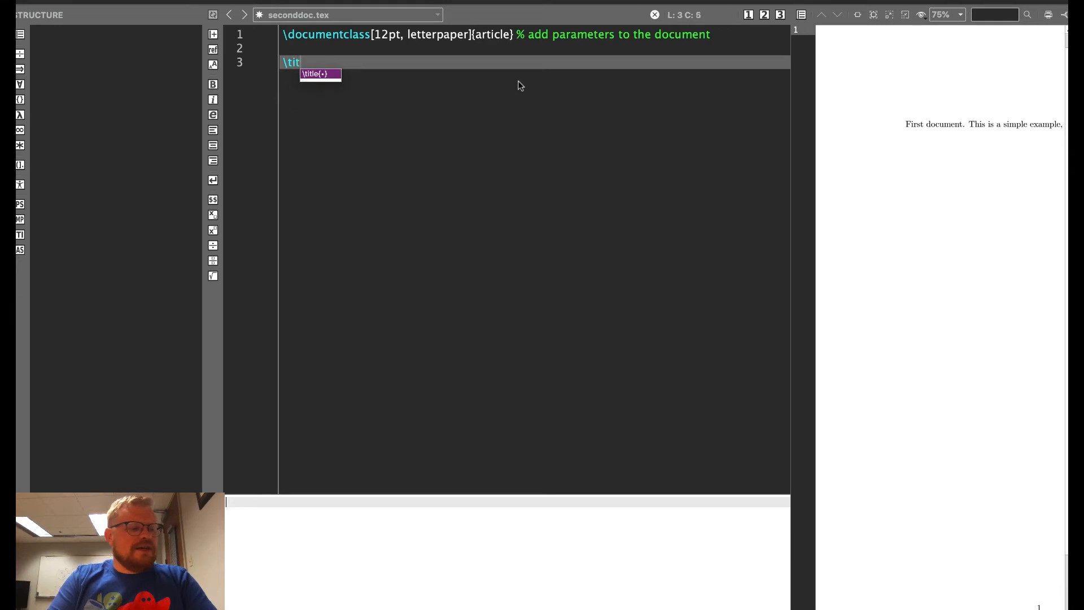
pyautogui.write('le{')
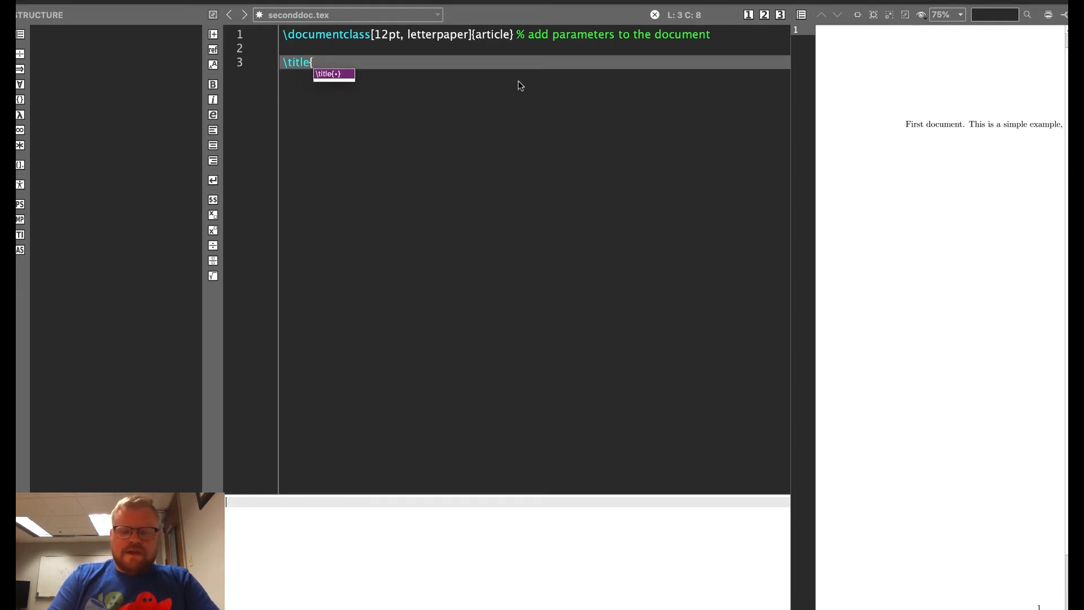
pyautogui.write('Second Document')
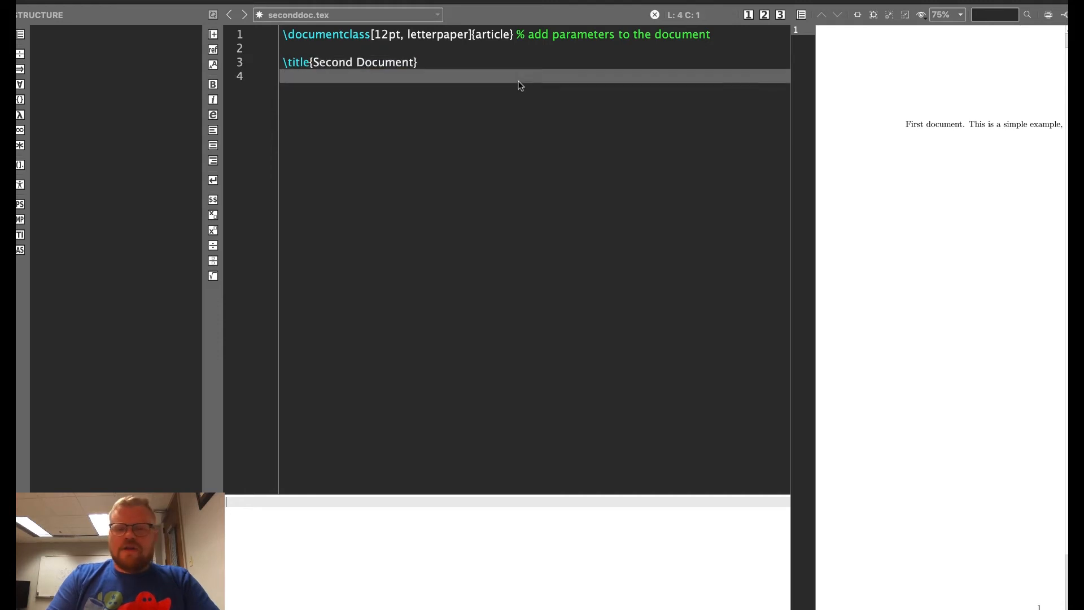
# Add author 'Patches McGillicutty' and \date{August 2020} lines
pyautogui.write('\\author{P')
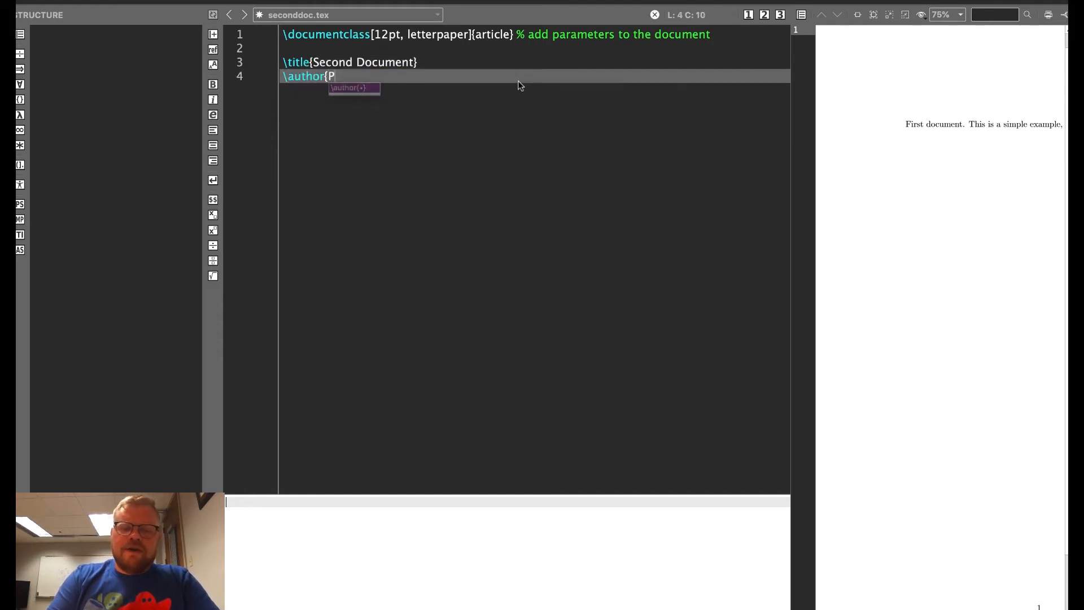
pyautogui.write('atches M')
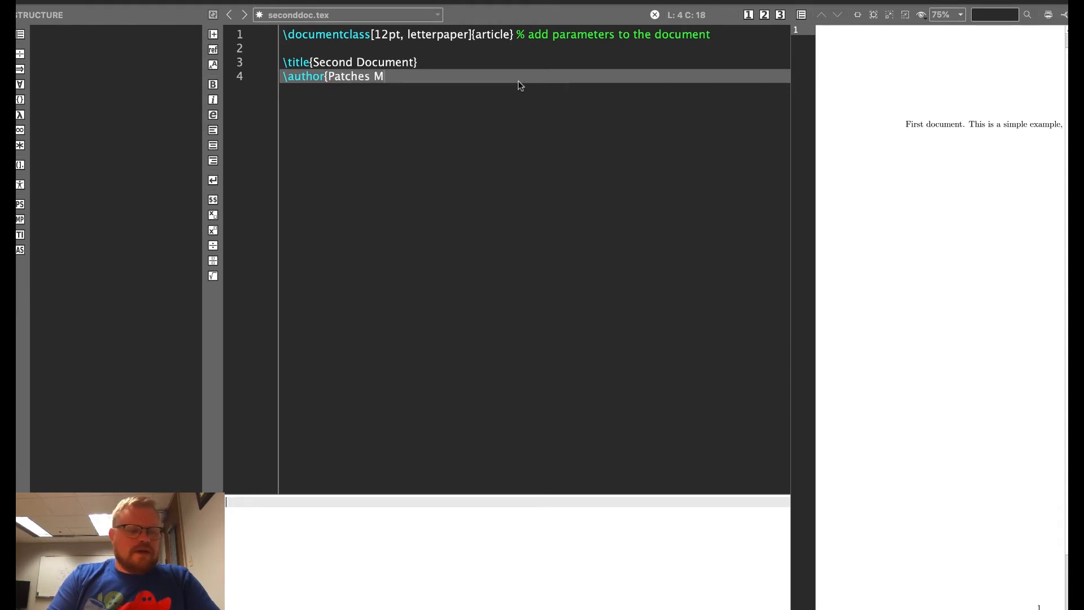
pyautogui.write('cGi')
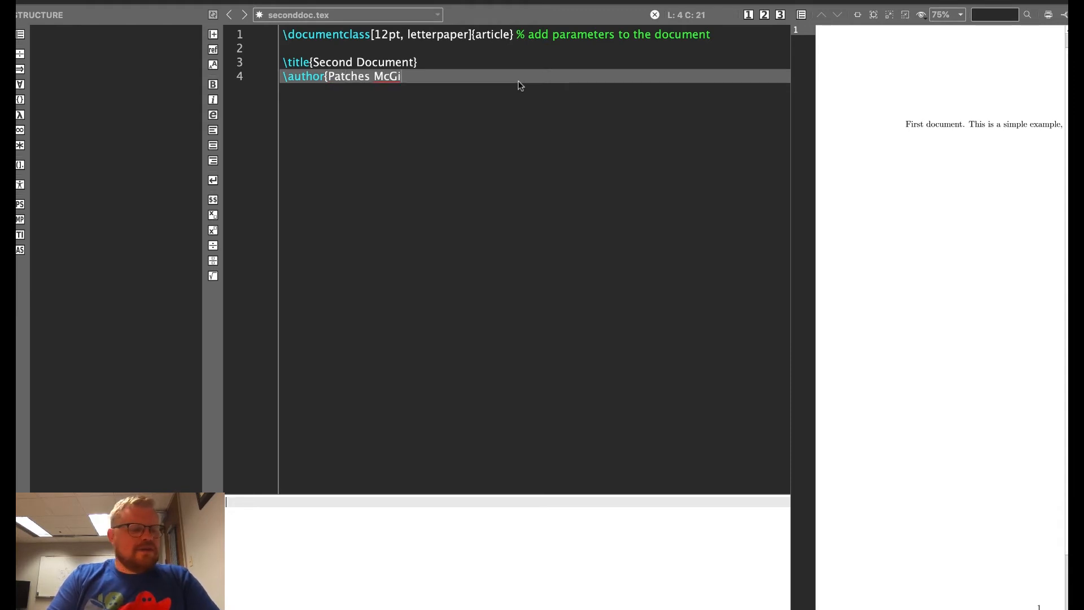
pyautogui.write('llicutty')
pyautogui.write('\\')
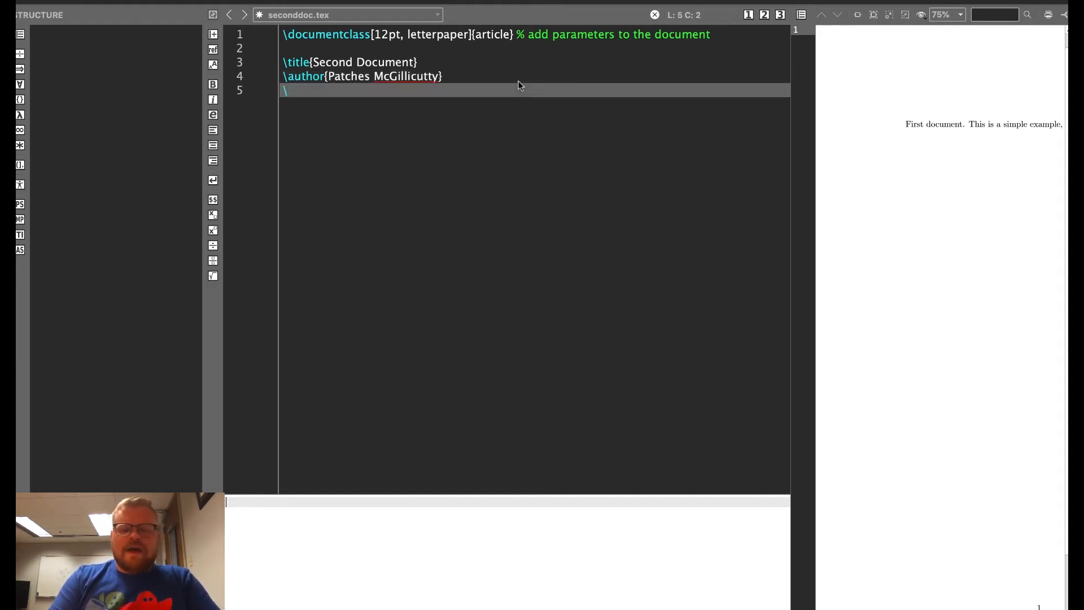
pyautogui.write('date')
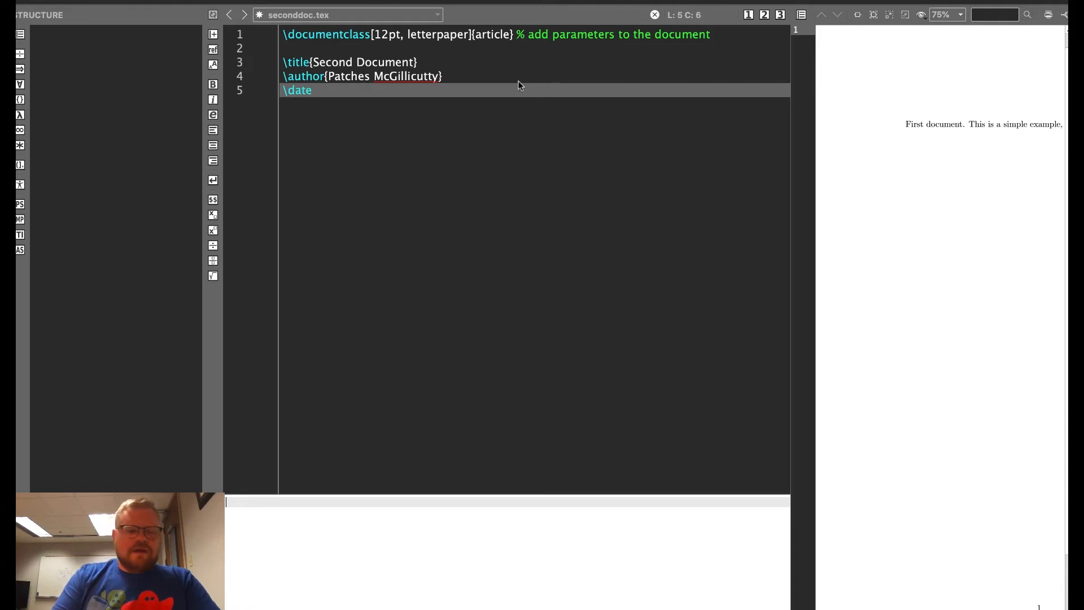
pyautogui.write('{August 20')
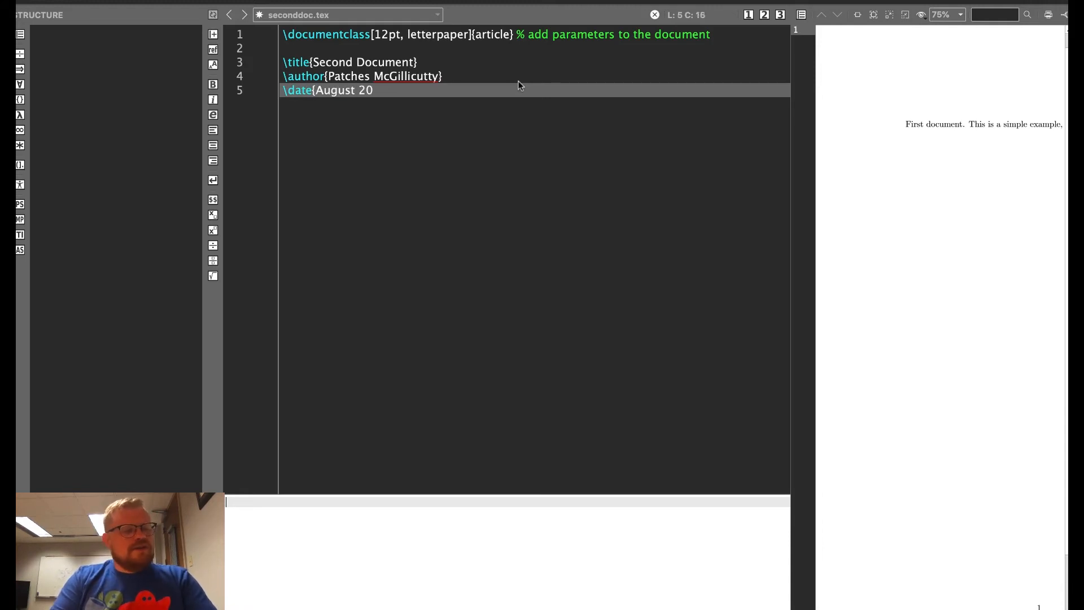
pyautogui.write('20}')
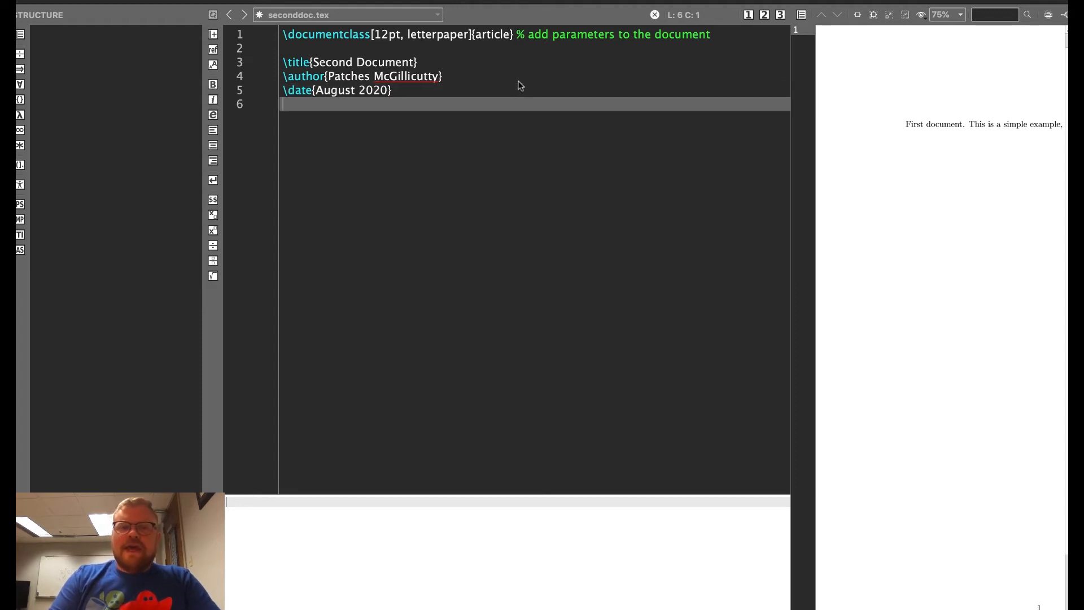
# Add a \begin{document}/\end{document} body holding the comment '% add in a title'
pyautogui.write('\\begin')
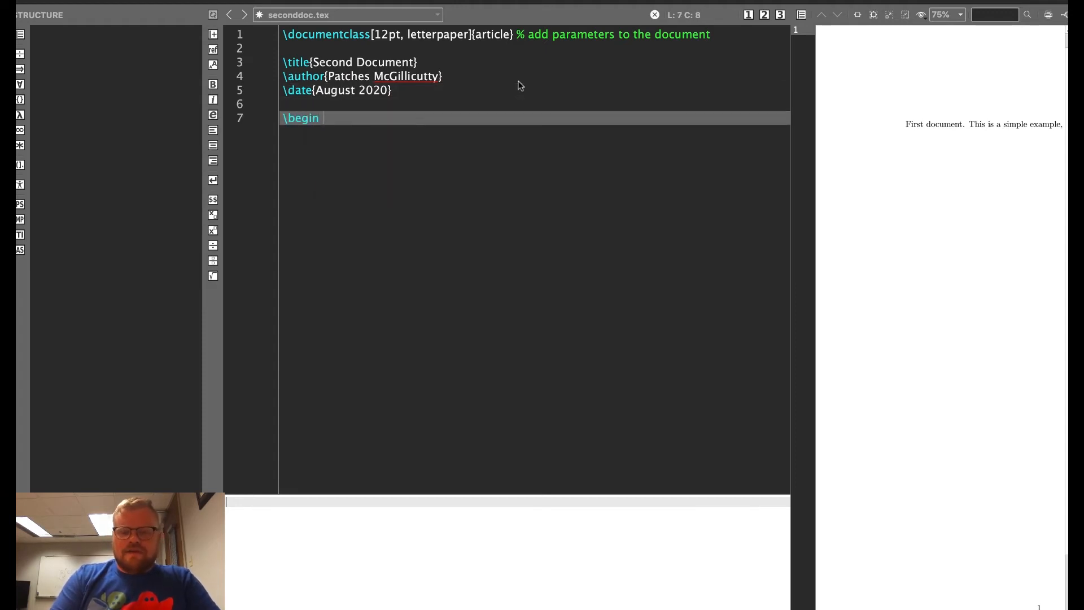
pyautogui.write('document')
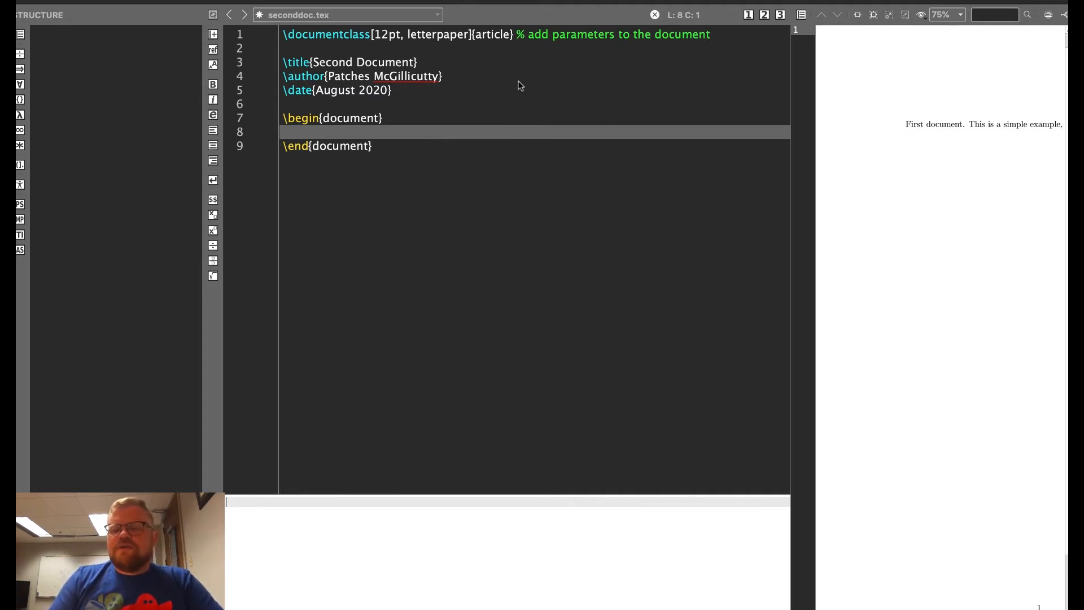
pyautogui.press('enter')
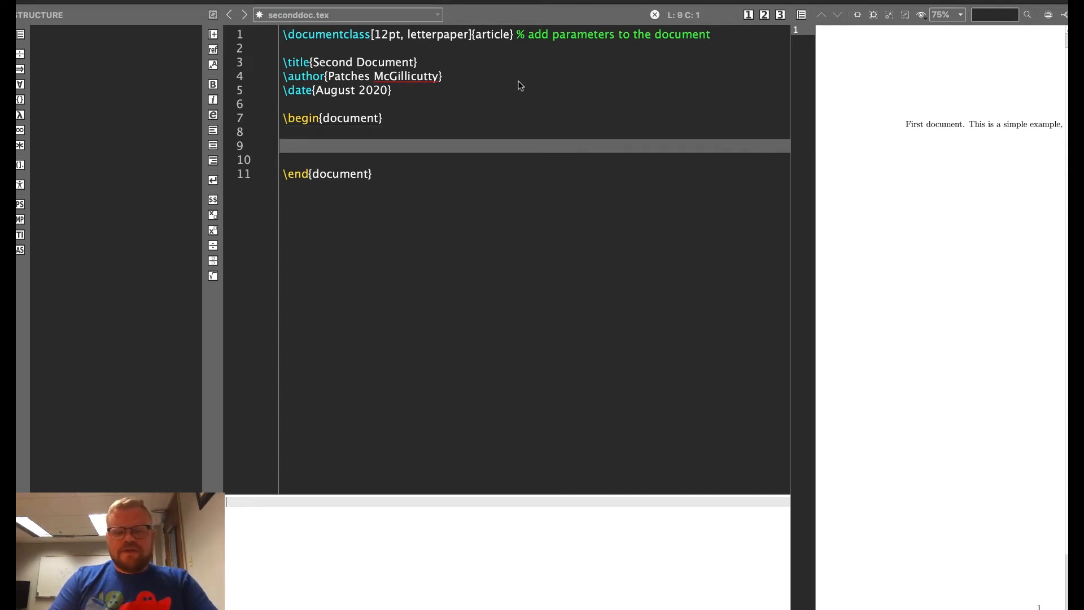
pyautogui.write('%')
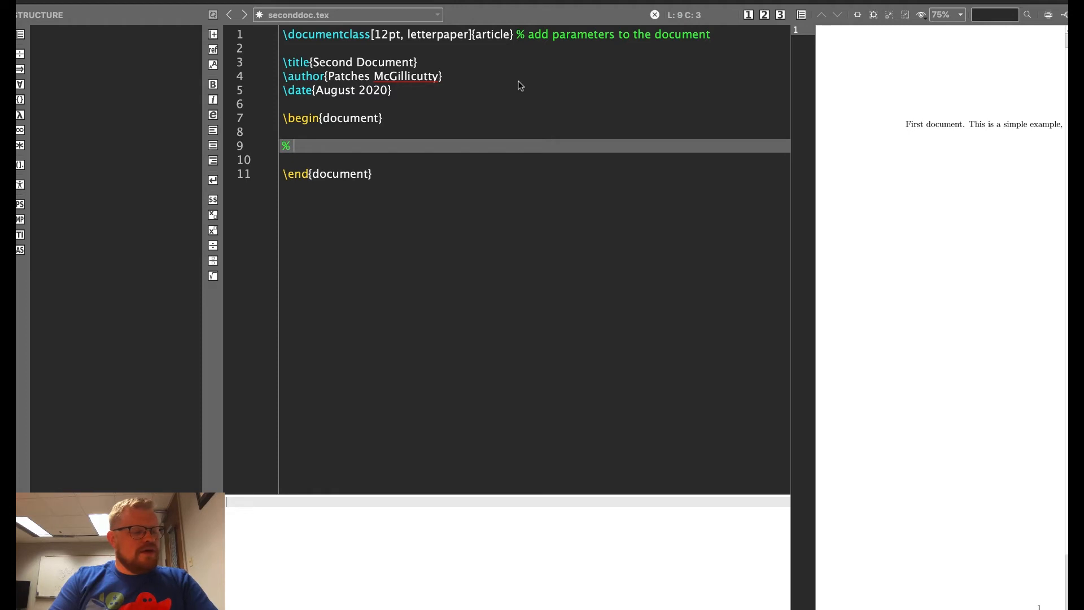
pyautogui.write('add in a title')
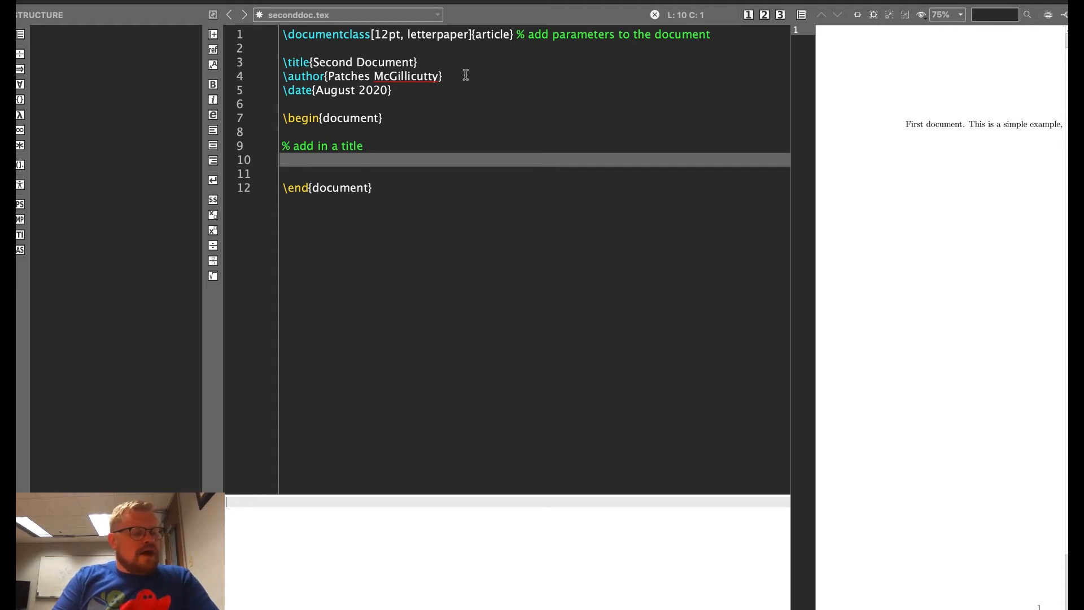
# Insert a titlepage environment containing \maketitle
pyautogui.write('\\')
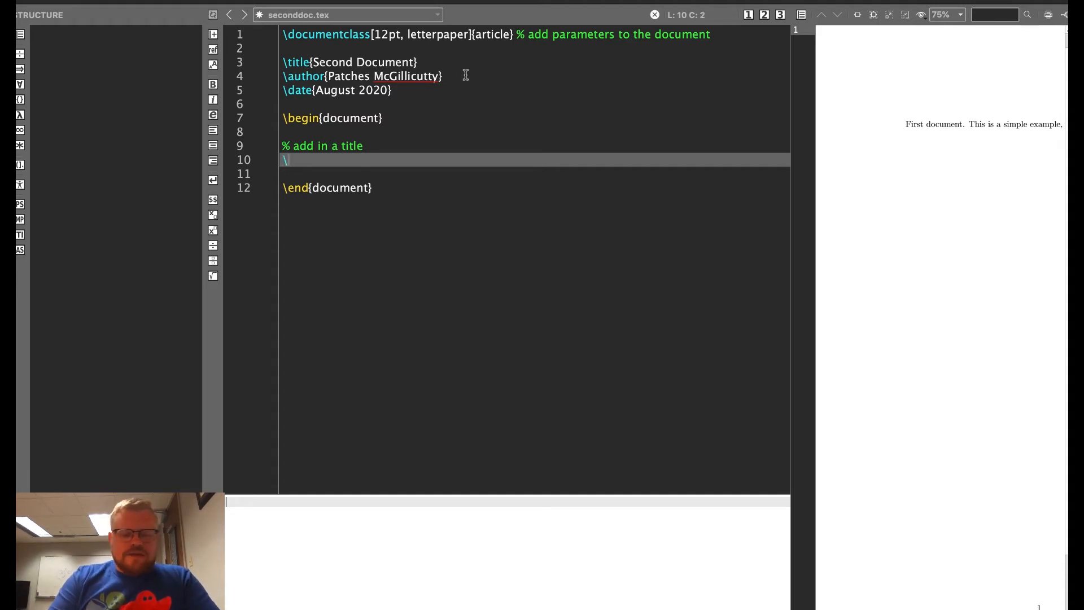
pyautogui.write('begin')
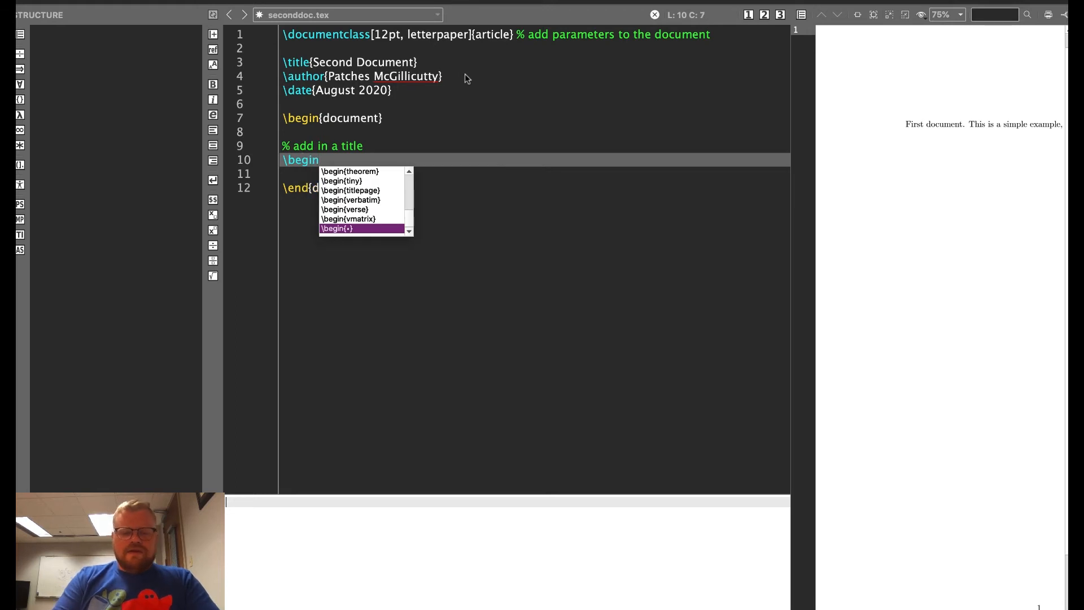
pyautogui.write('titlepage}')
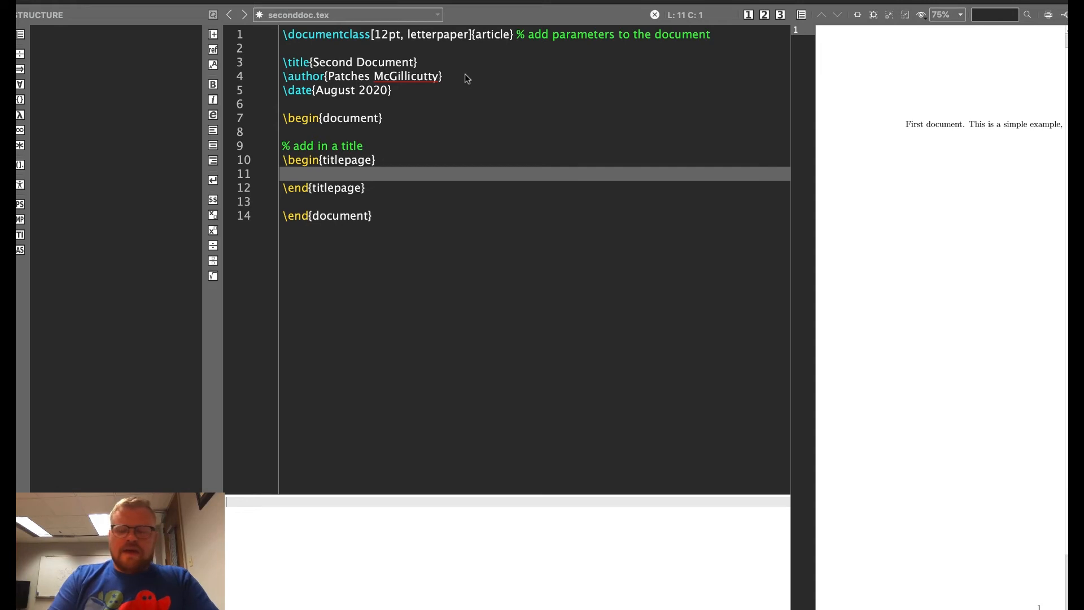
pyautogui.write('\\m')
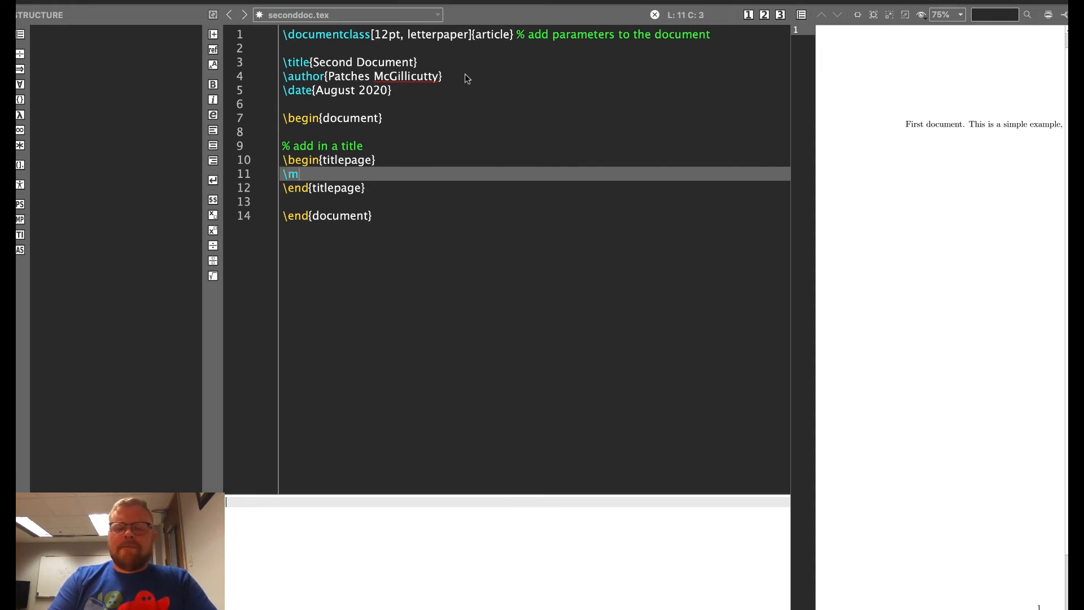
pyautogui.write('aketi')
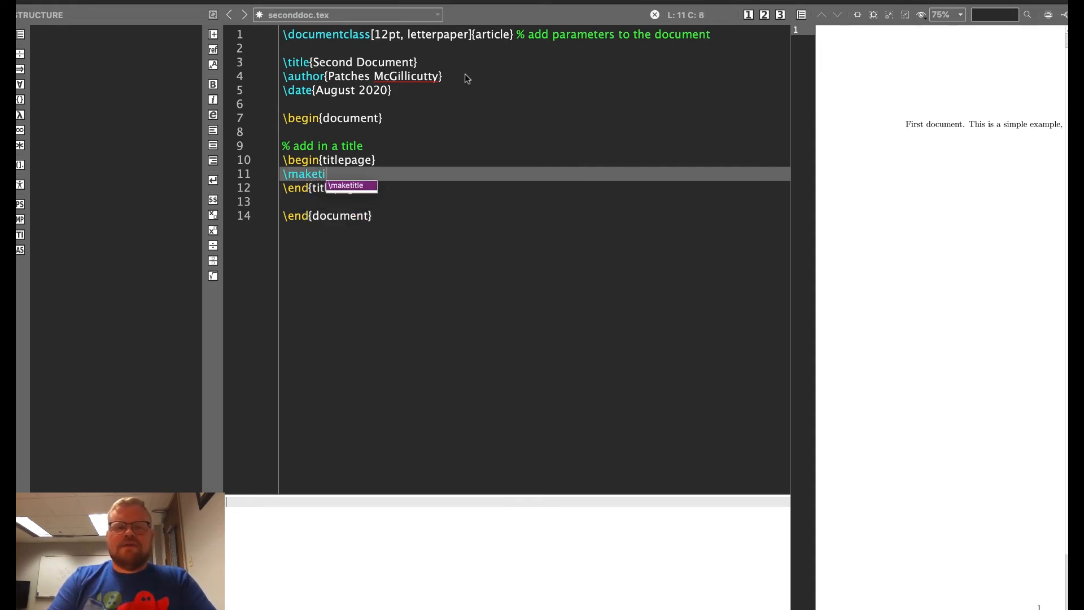
pyautogui.write('tle')
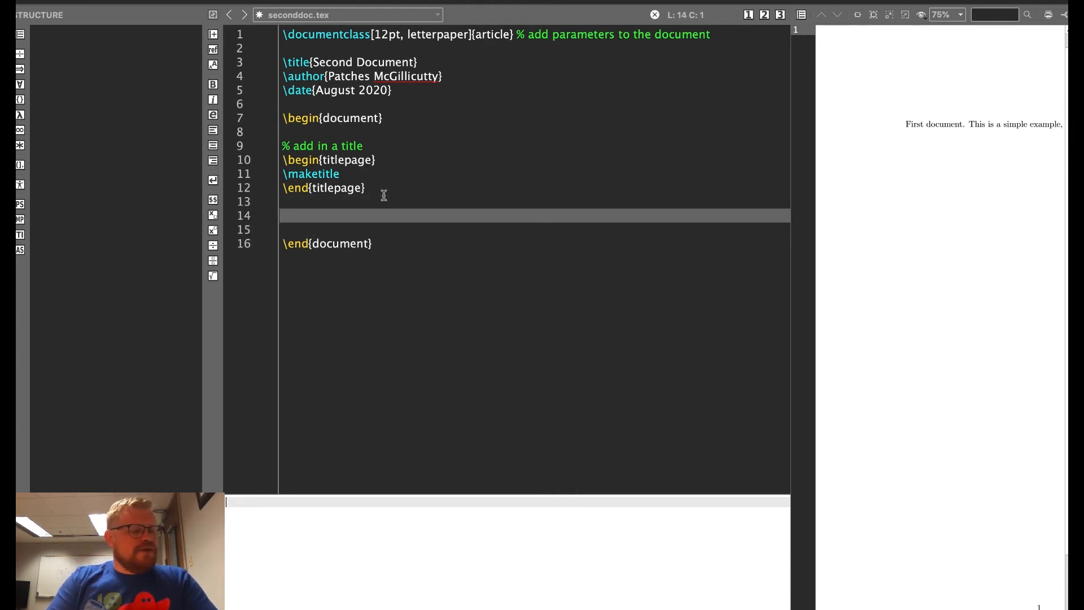
# Add the sentence 'This document has a title page.' after the title page
pyautogui.write('This d')
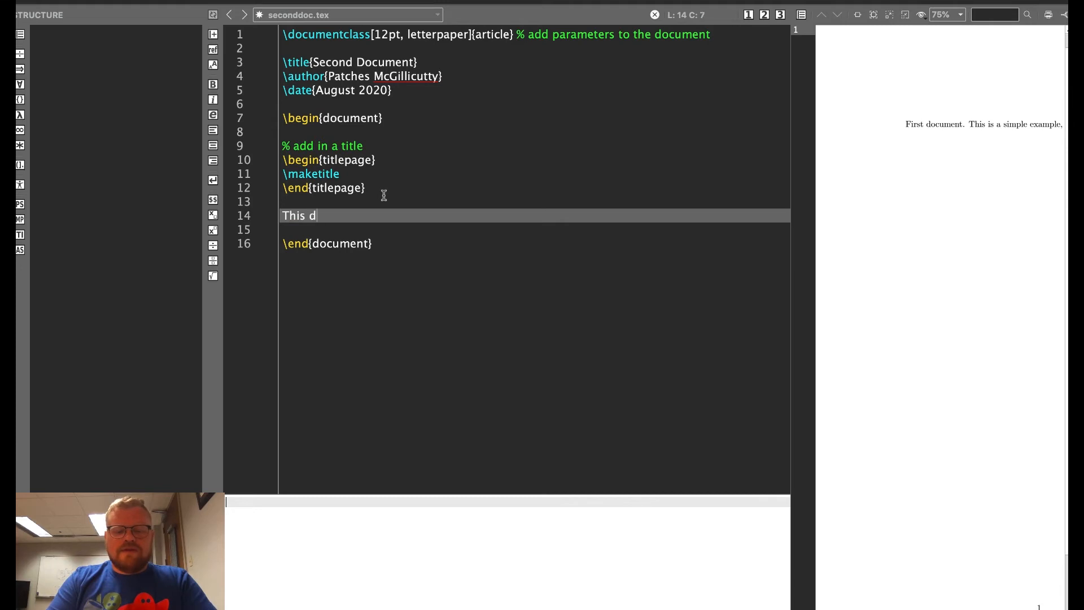
pyautogui.write('ocument has a')
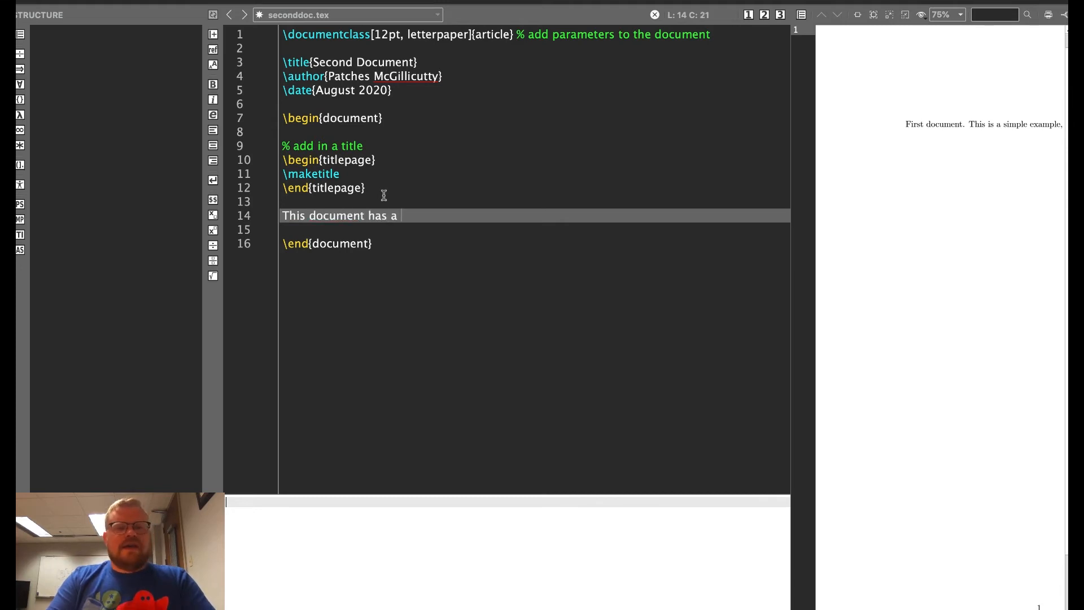
pyautogui.write('title pag')
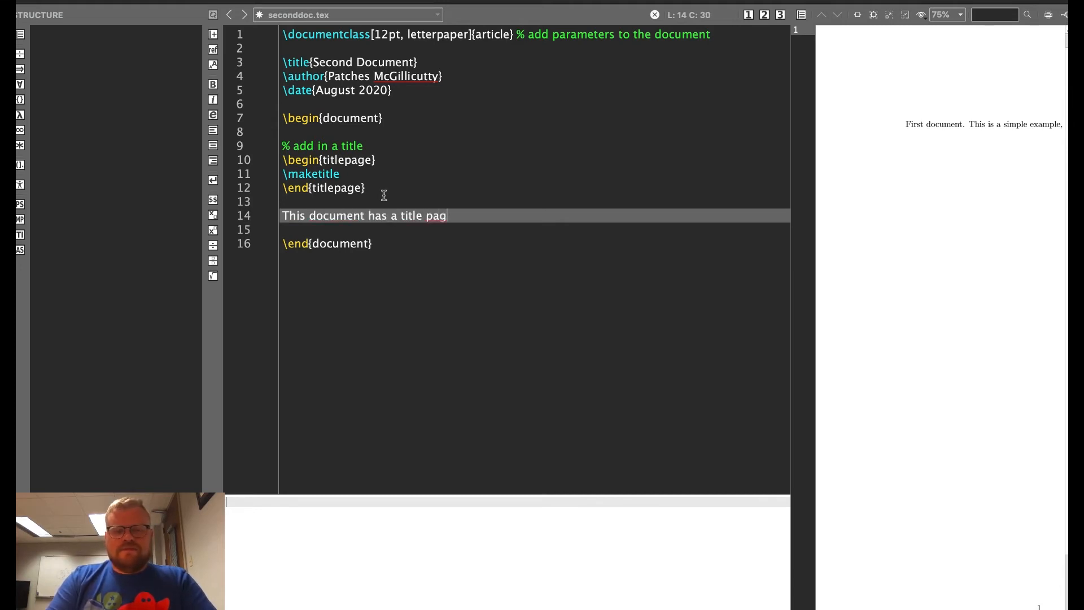
pyautogui.write('e.')
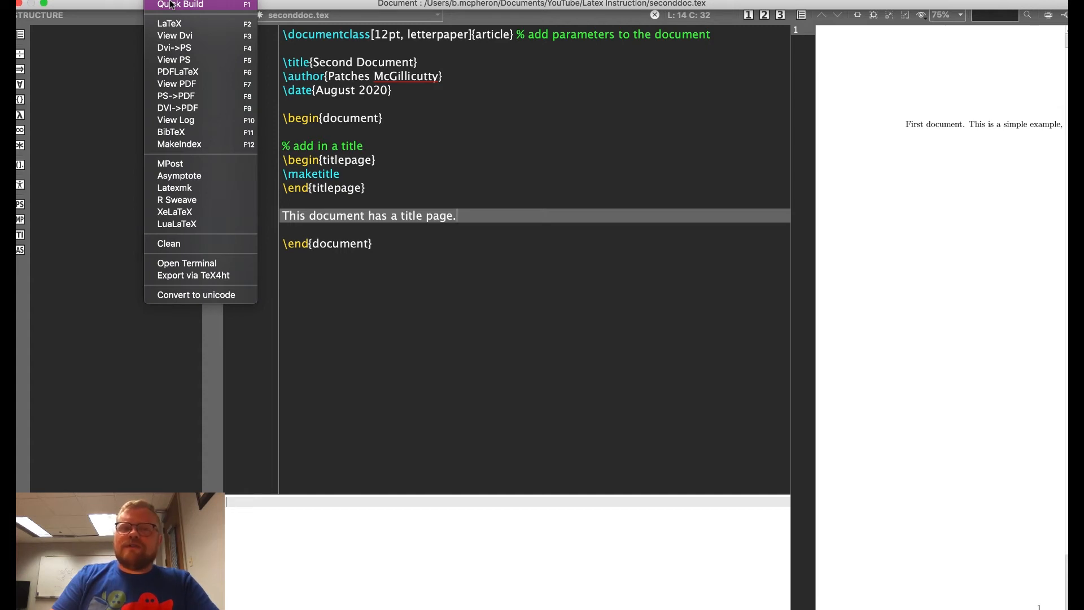
# Compile the document, scroll the preview, and start typing the new file name 'formatt...'
pyautogui.click(169, 22)
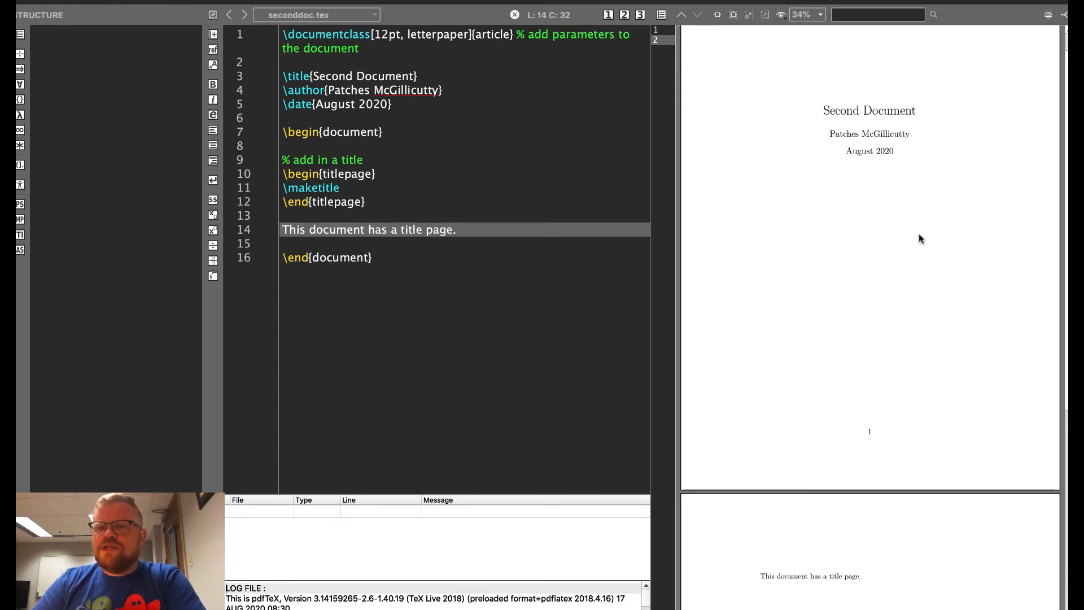
pyautogui.moveTo(900, 114)
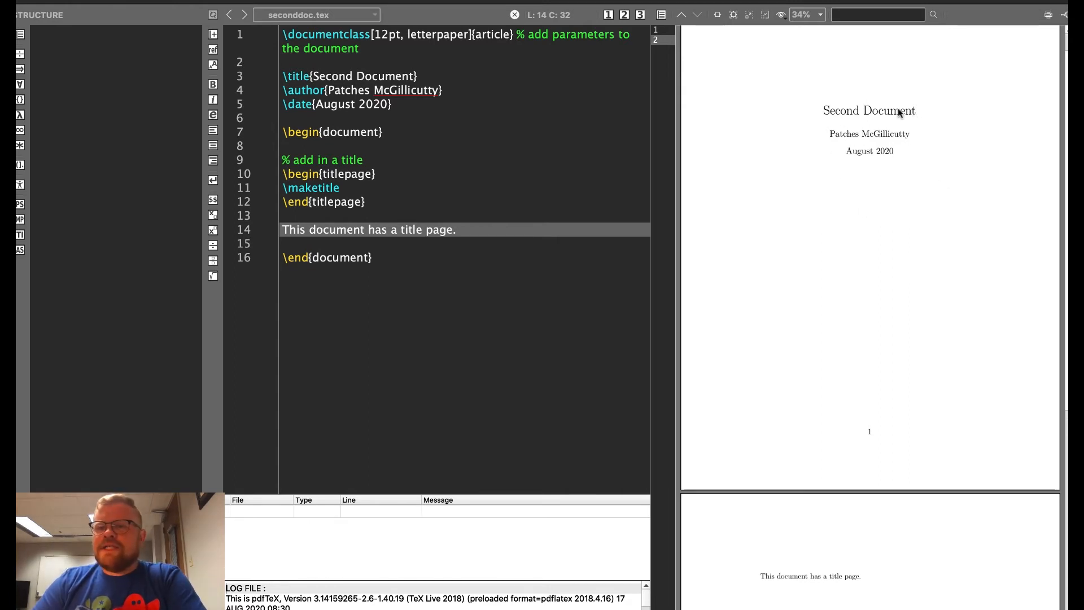
pyautogui.moveTo(888, 147)
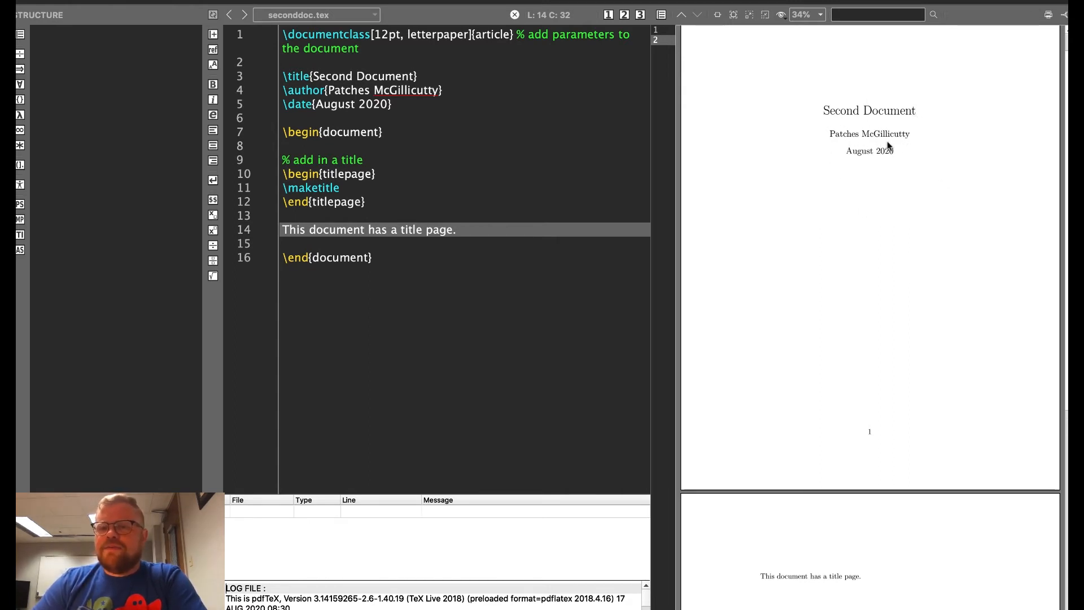
pyautogui.moveTo(885, 148)
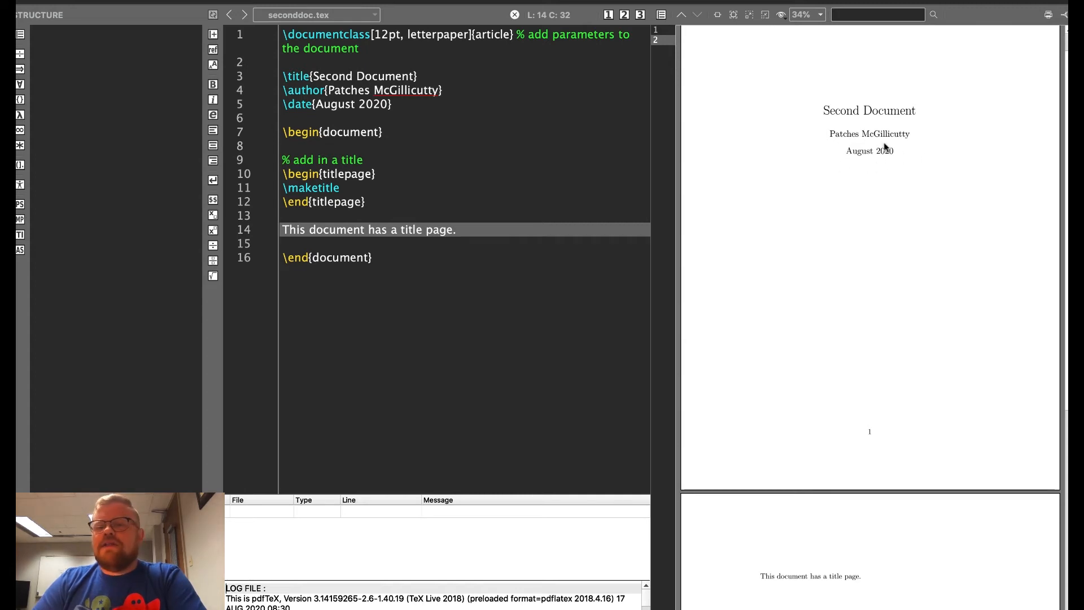
pyautogui.moveTo(844, 318)
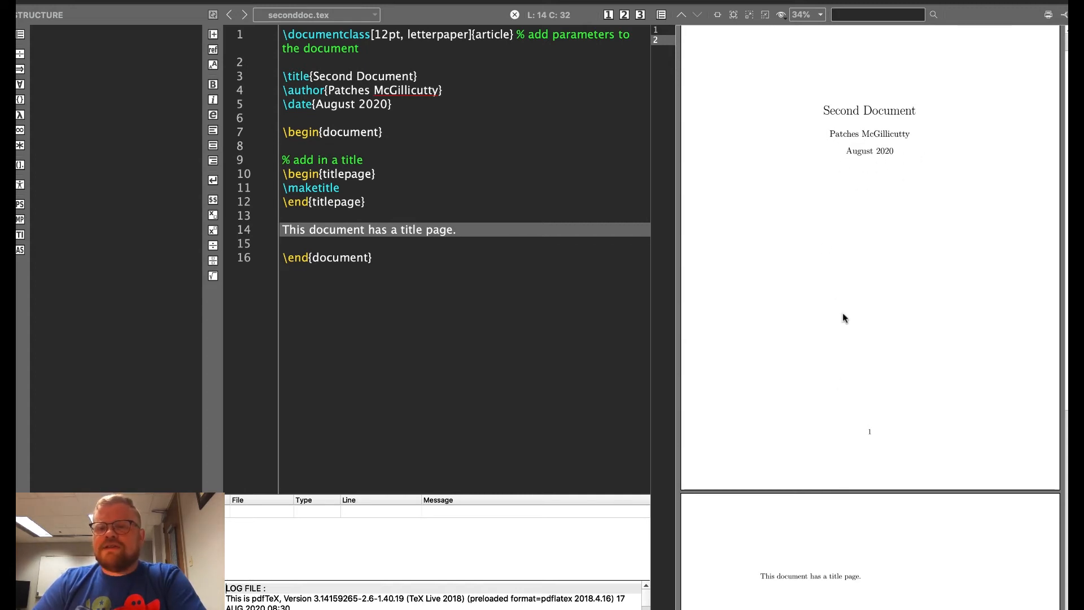
pyautogui.scroll(-3)
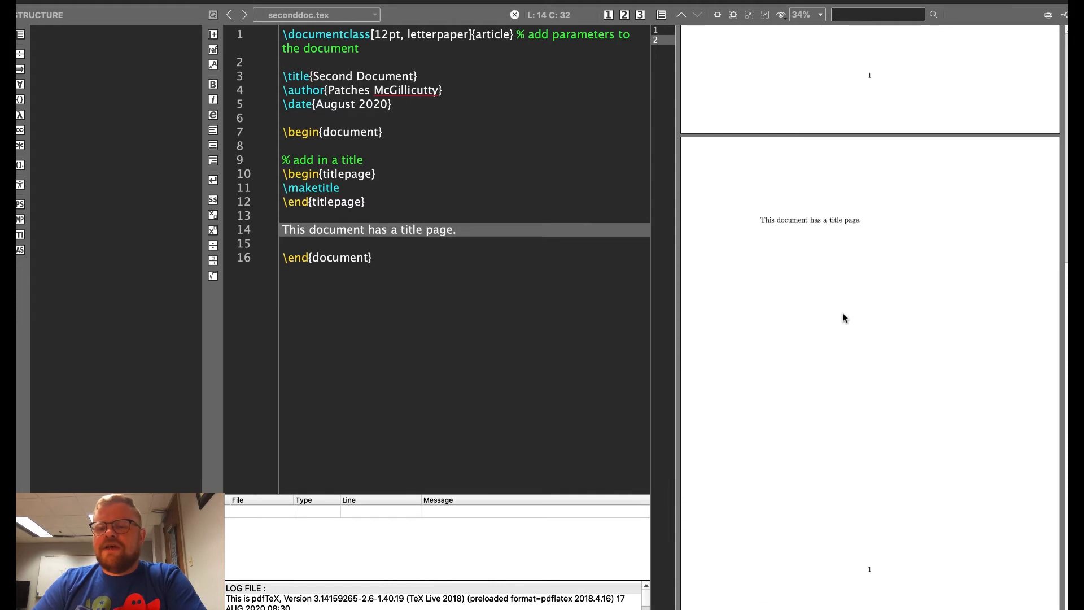
pyautogui.moveTo(790, 313)
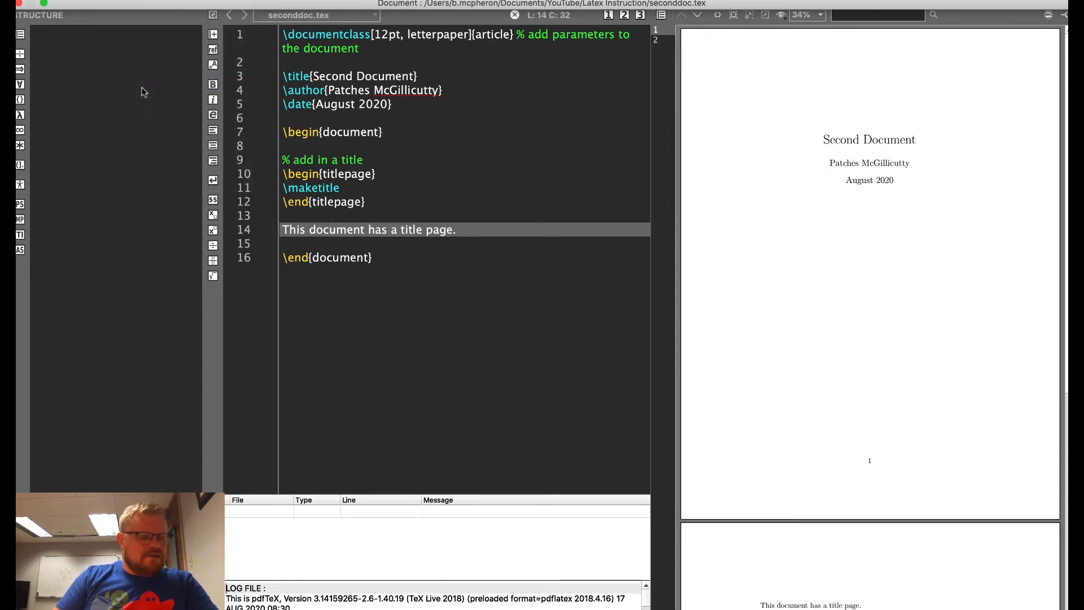
pyautogui.write('formatr')
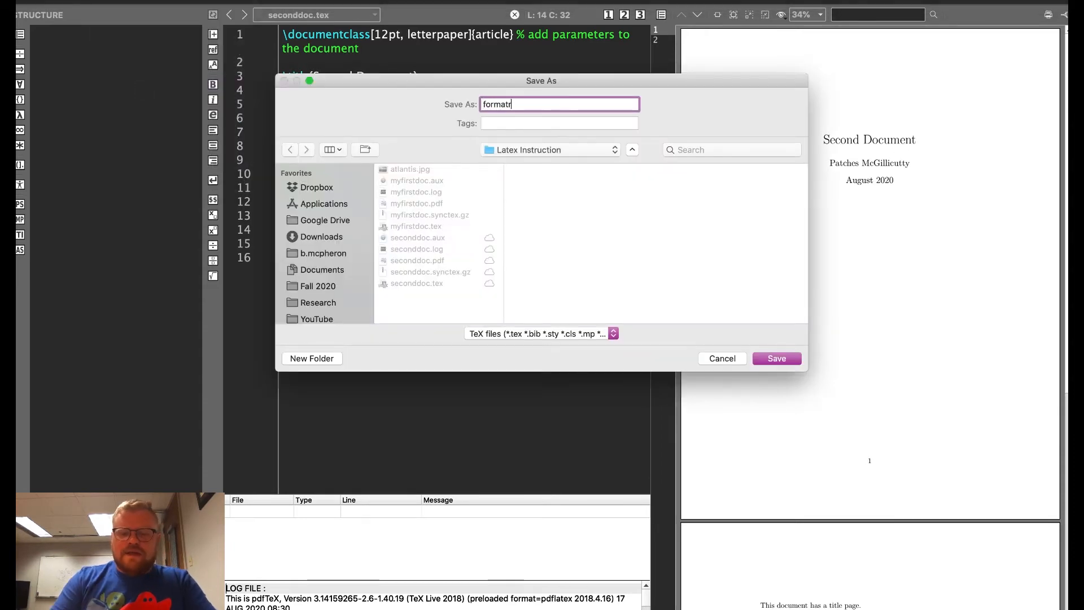
# Confirm saving the document as formattingexamples.tex in the Latex Instruction folder
pyautogui.click(775, 358)
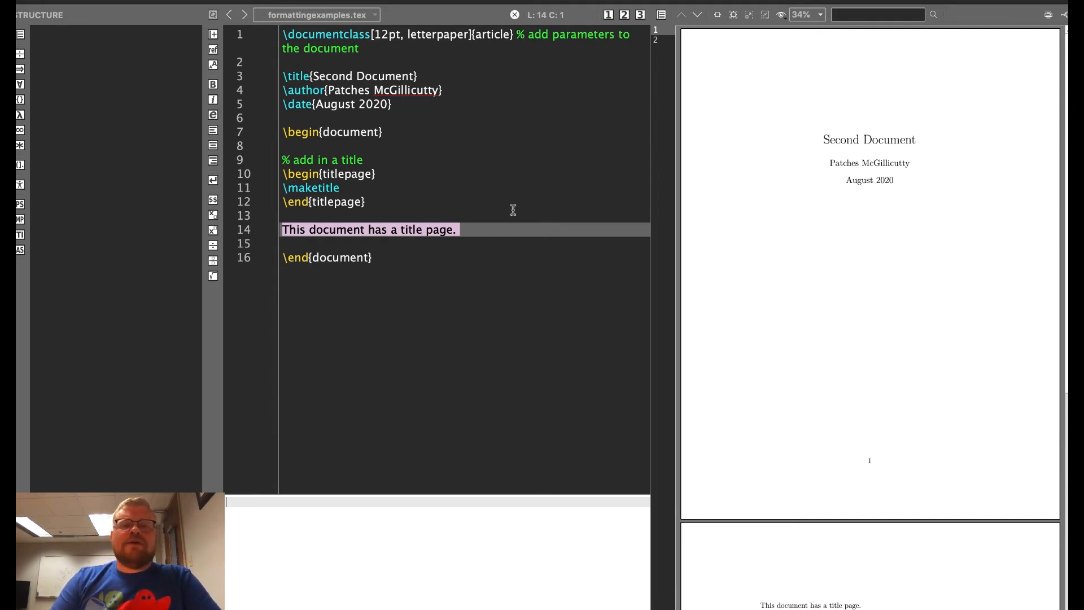
# Delete the title-page sentence and add a comment plus \section{First Section}
pyautogui.press('Delete')
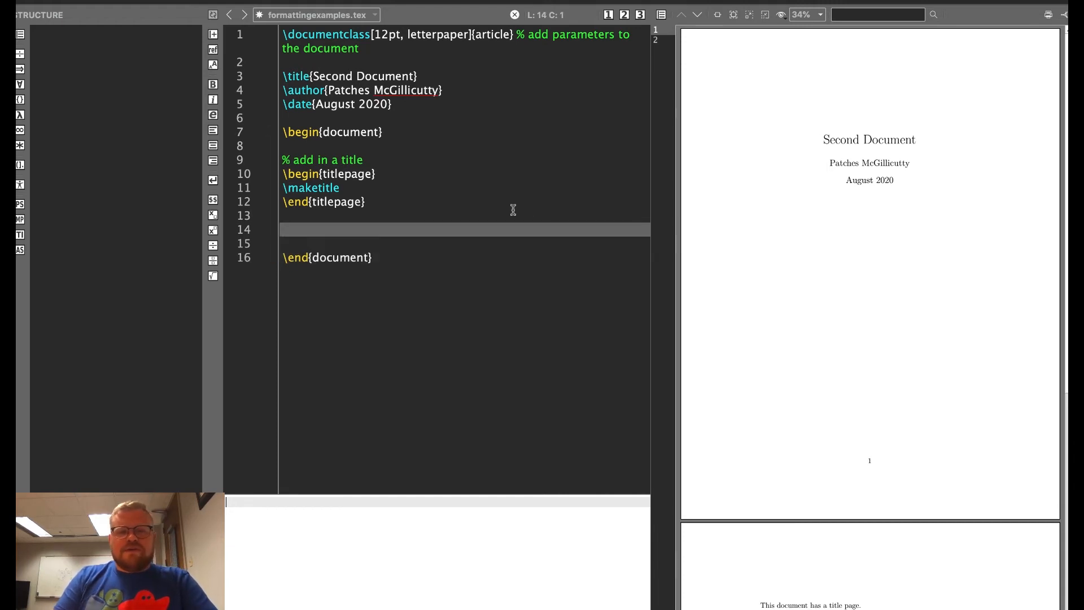
pyautogui.write('% section heading')
pyautogui.write('\\')
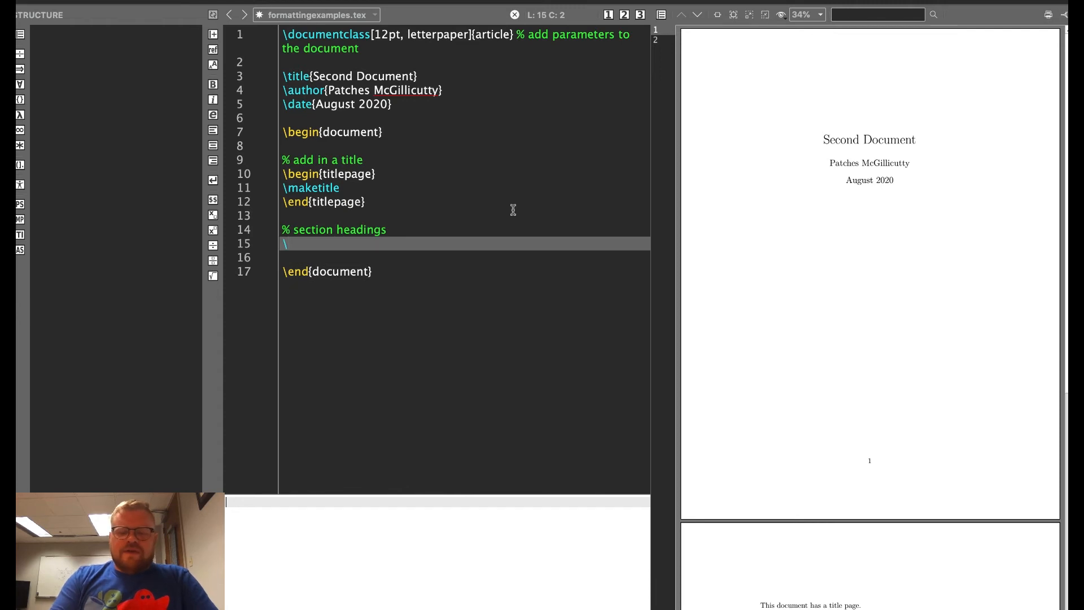
pyautogui.write('section')
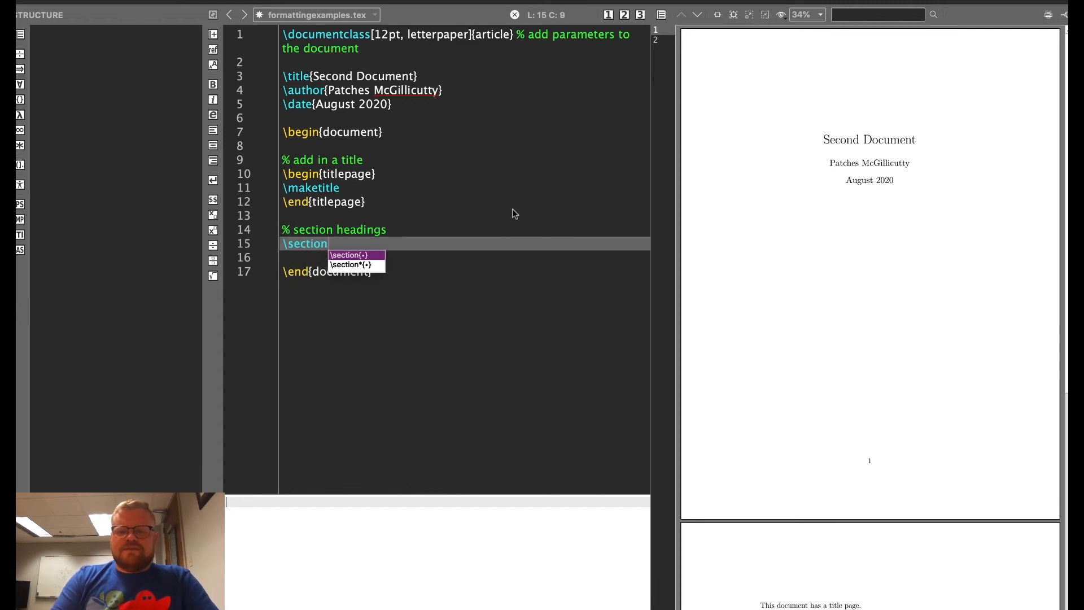
pyautogui.write('{First Section')
pyautogui.click(465, 257)
pyautogui.write('\\')
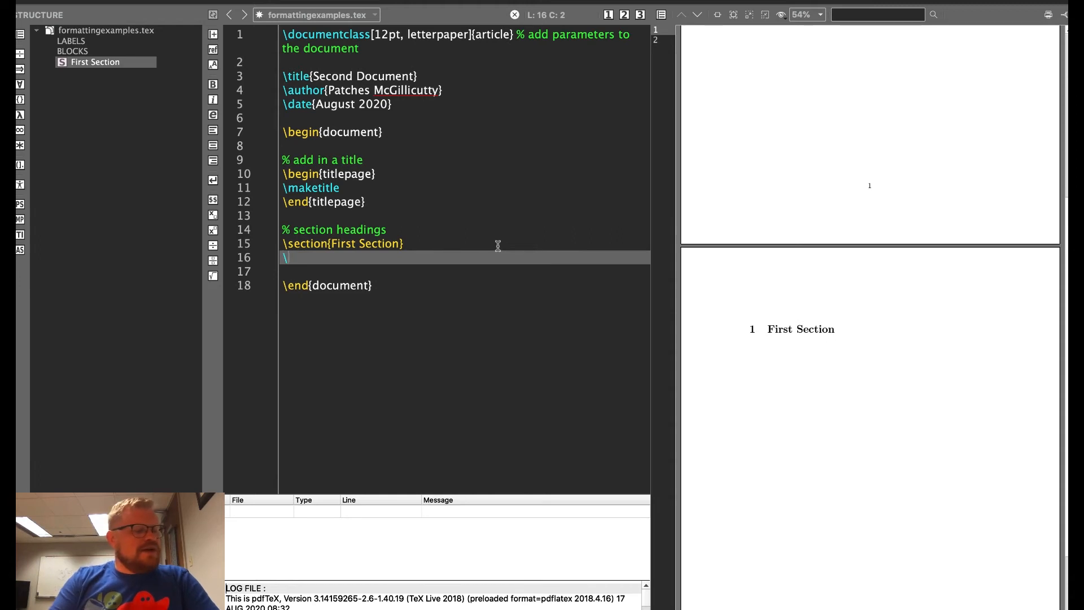
# Insert \subsection{First sub-section} via autocomplete and Quick Build the preview
pyautogui.write('s')
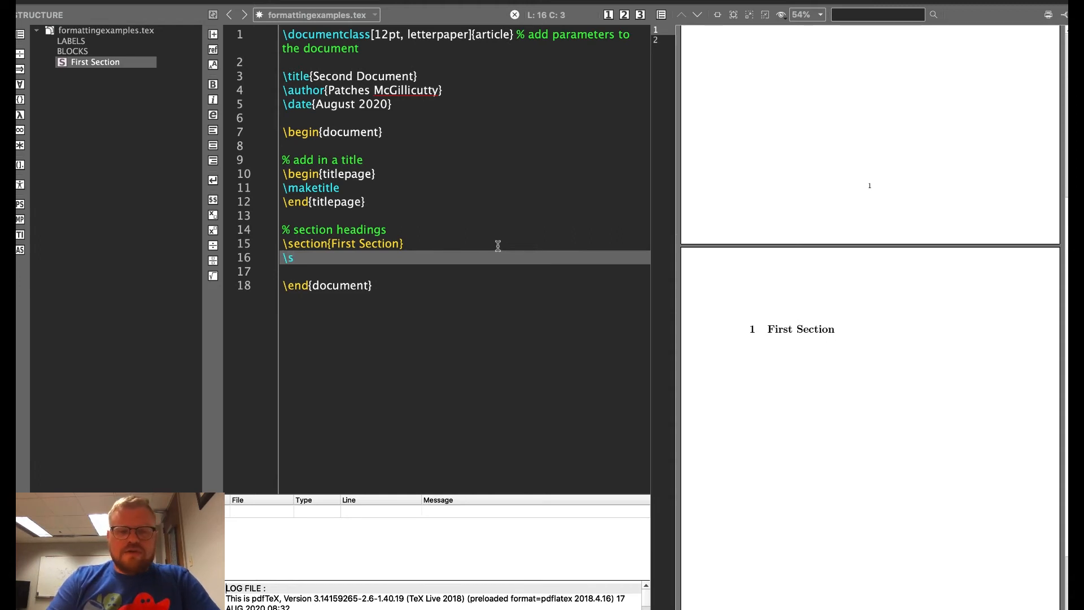
pyautogui.write('ub')
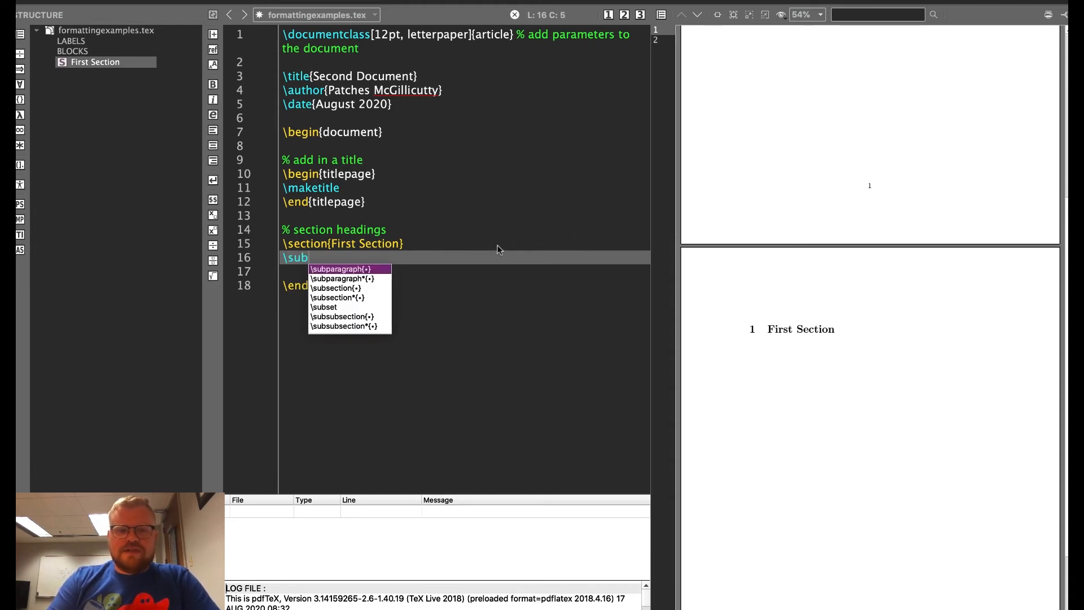
pyautogui.click(335, 288)
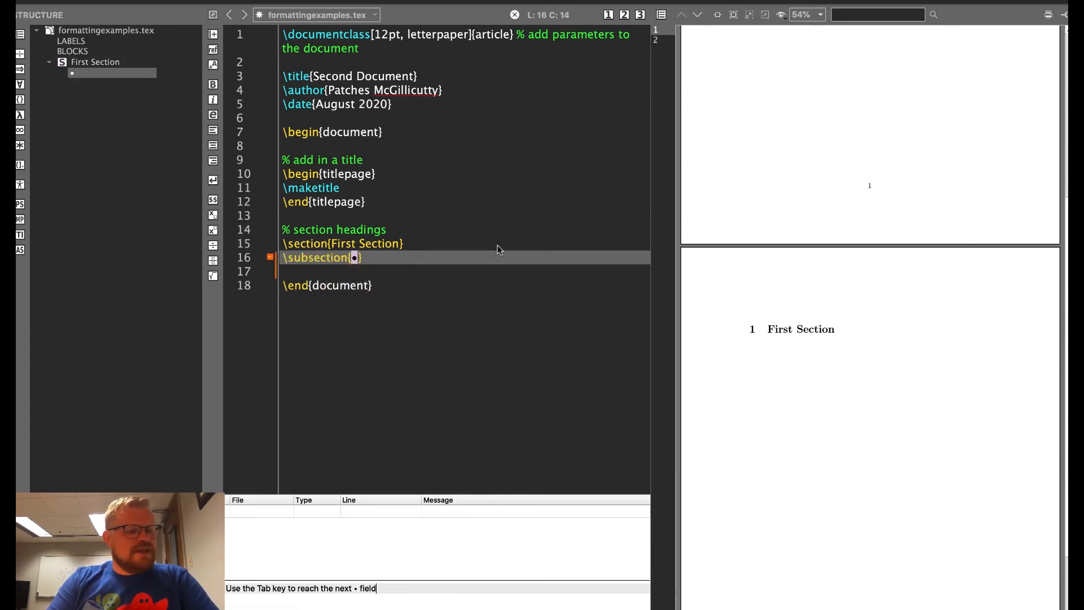
pyautogui.write('First s')
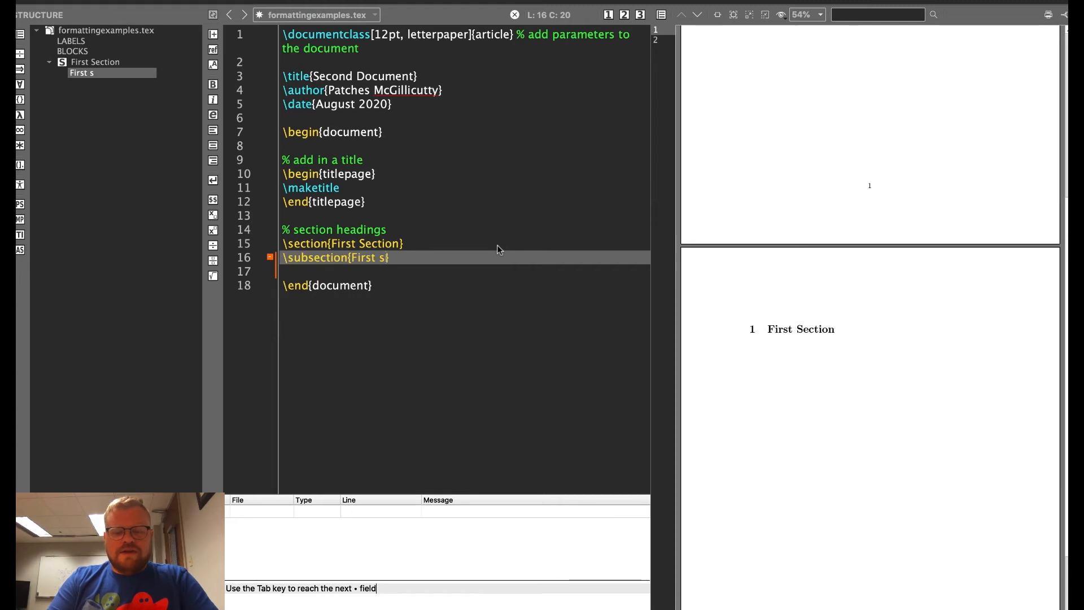
pyautogui.write('ub-section}')
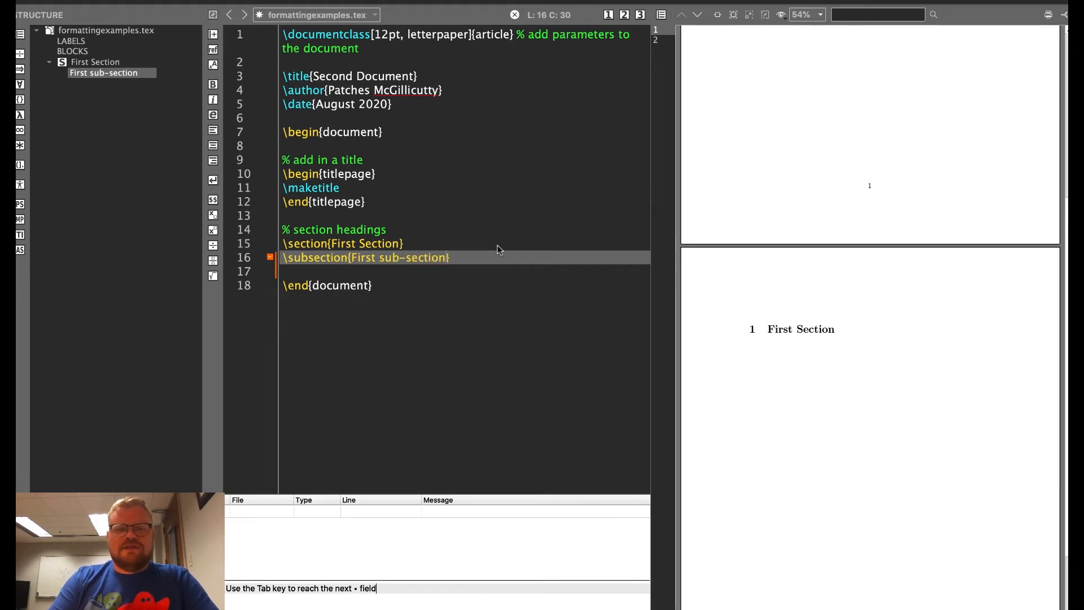
pyautogui.click(179, 4)
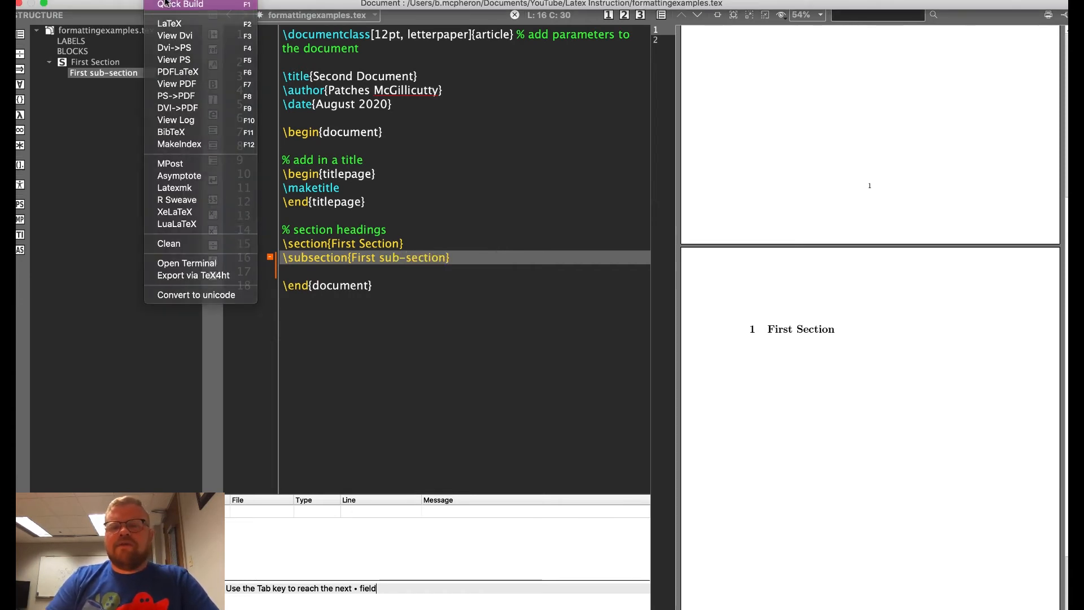
pyautogui.click(179, 4)
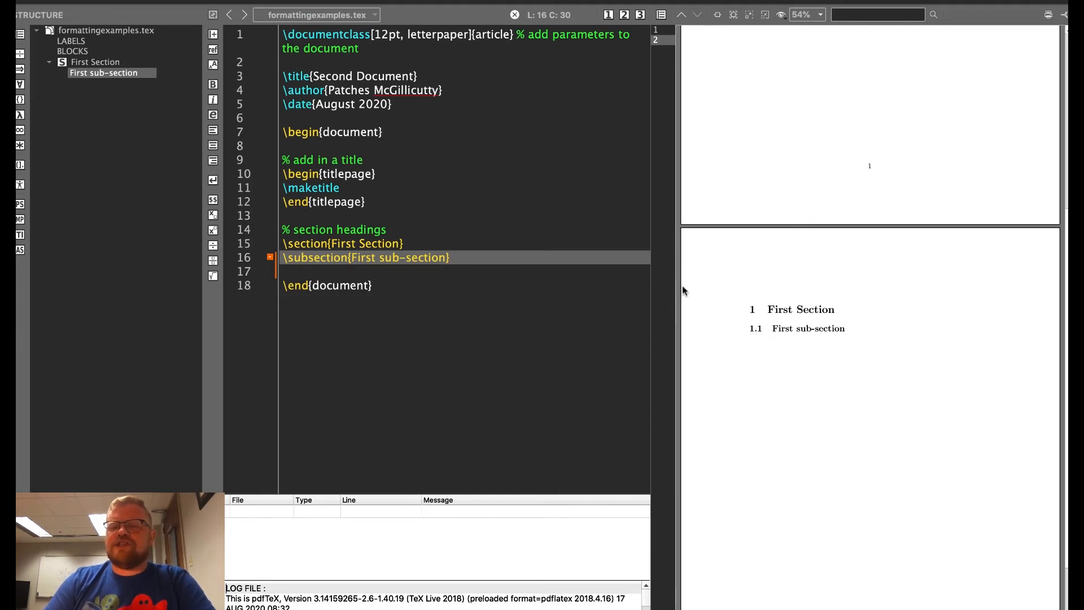
pyautogui.moveTo(491, 265)
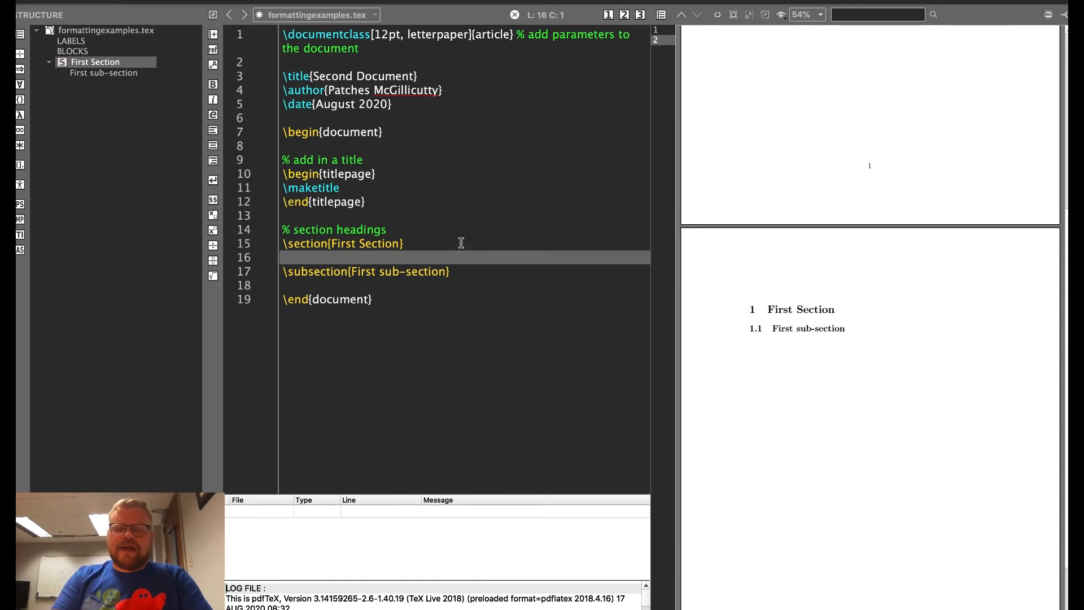
# Add body text under the headings and a \subsubsection{First sub sub section} heading
pyautogui.write('Put text in between')
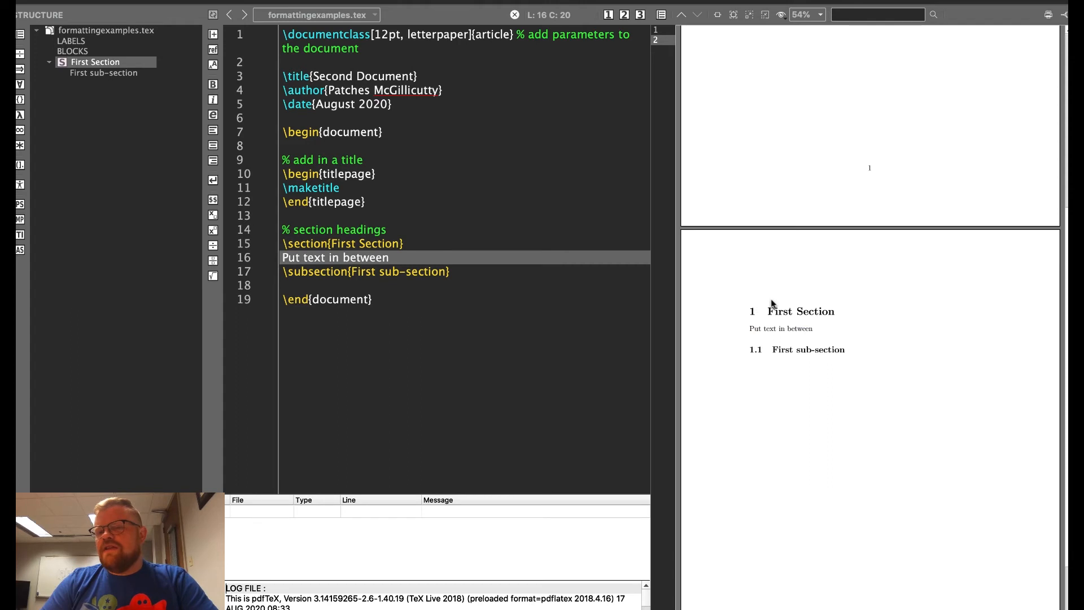
pyautogui.moveTo(804, 346)
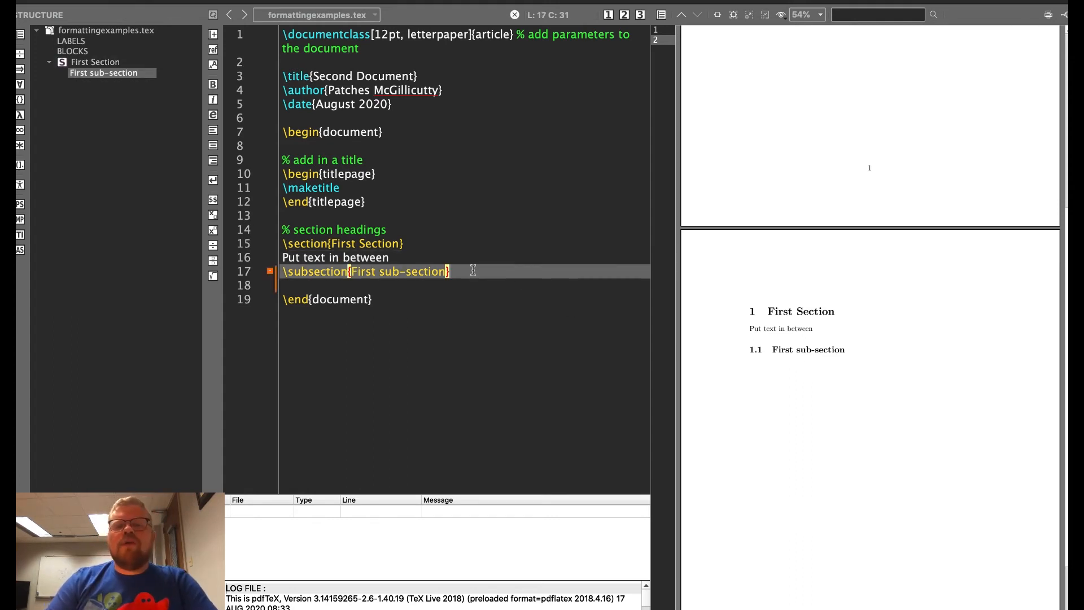
pyautogui.press('enter')
pyautogui.write('Add a')
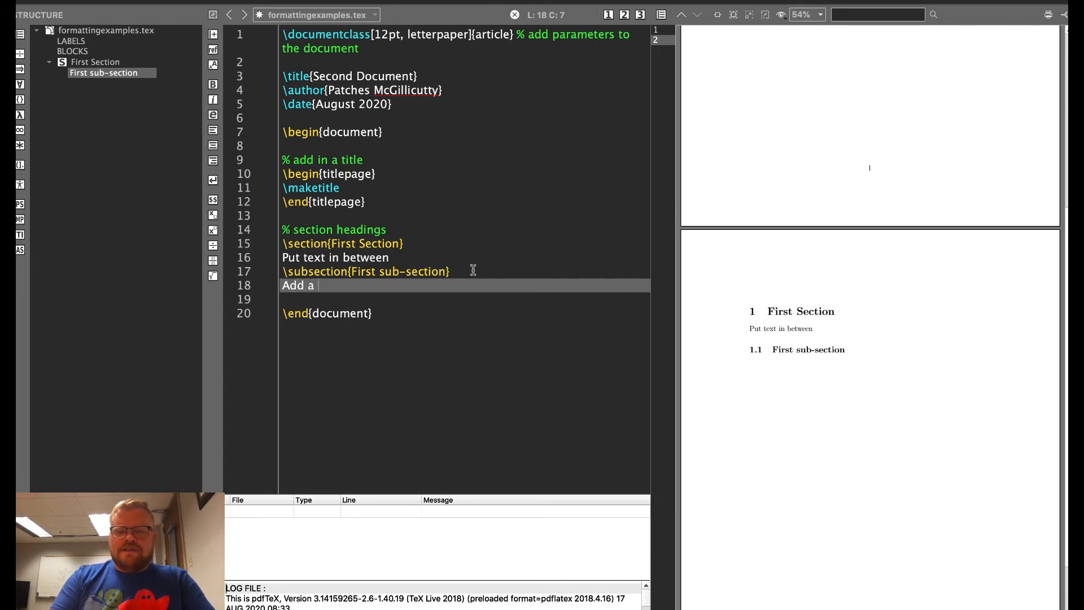
pyautogui.write('sub-sub-section')
pyautogui.click(465, 299)
pyautogui.write('\\')
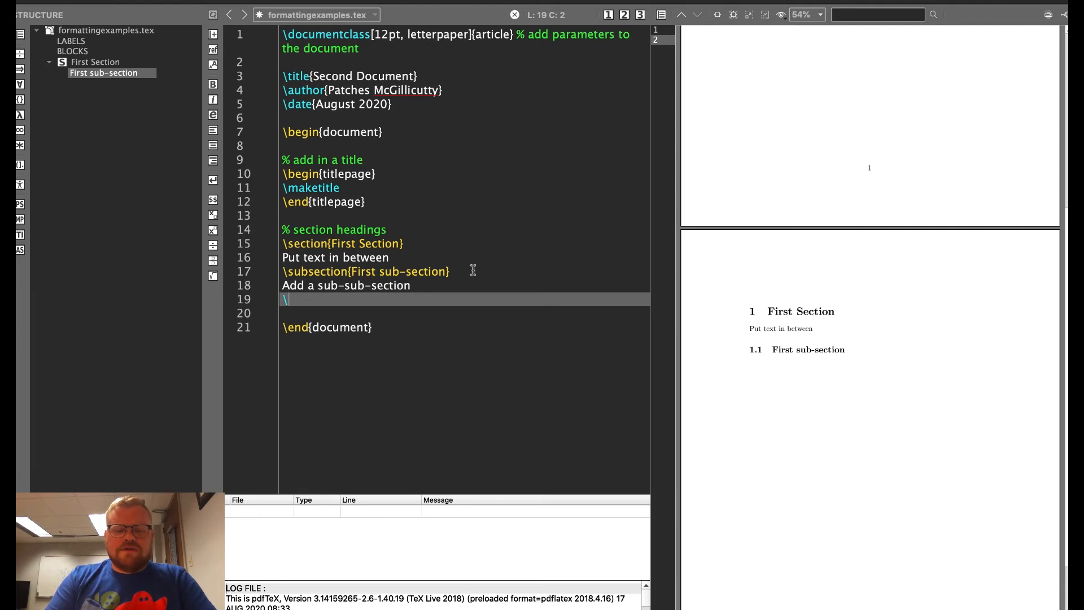
pyautogui.write('subsubsection{First s')
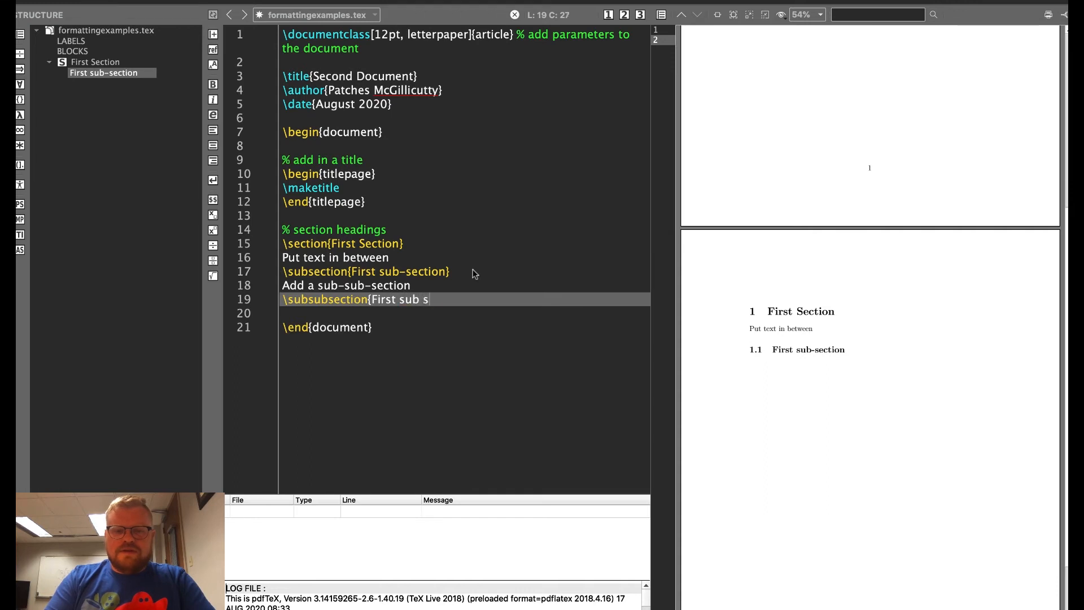
pyautogui.write('ub section}')
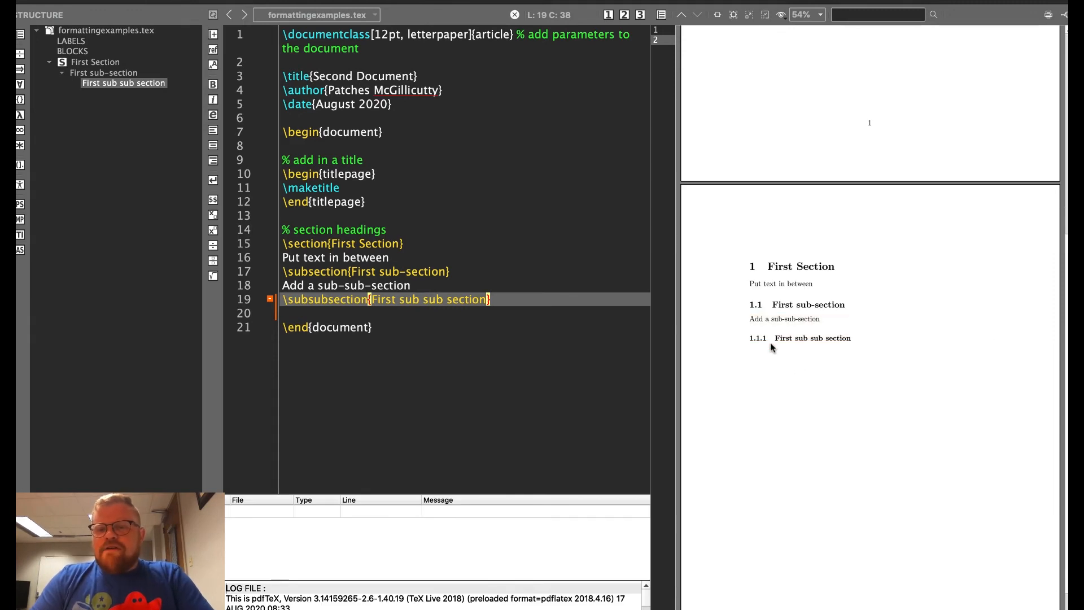
pyautogui.moveTo(800, 213)
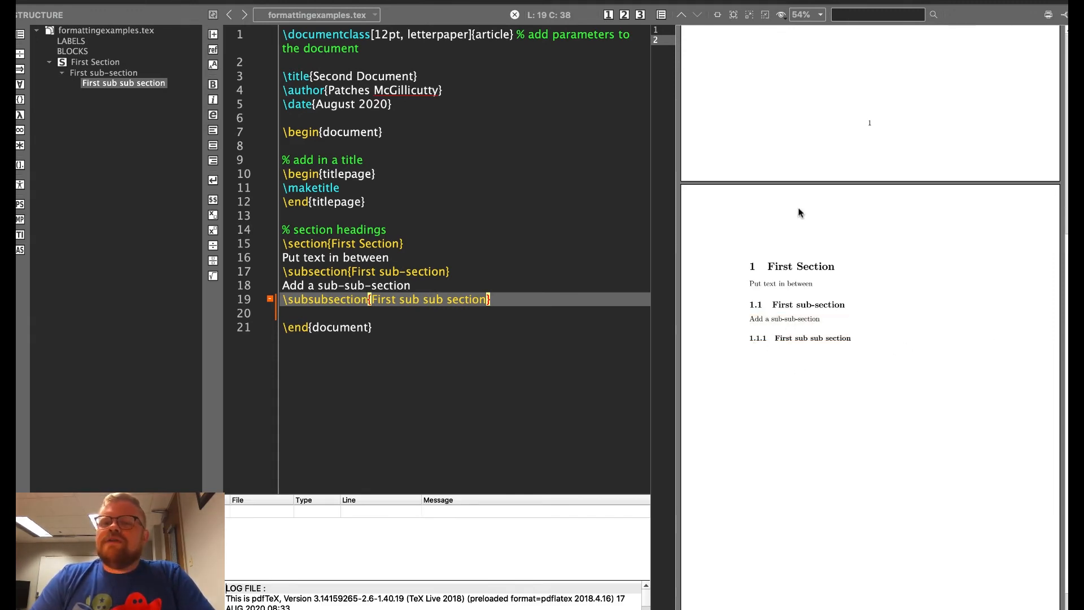
pyautogui.moveTo(782, 310)
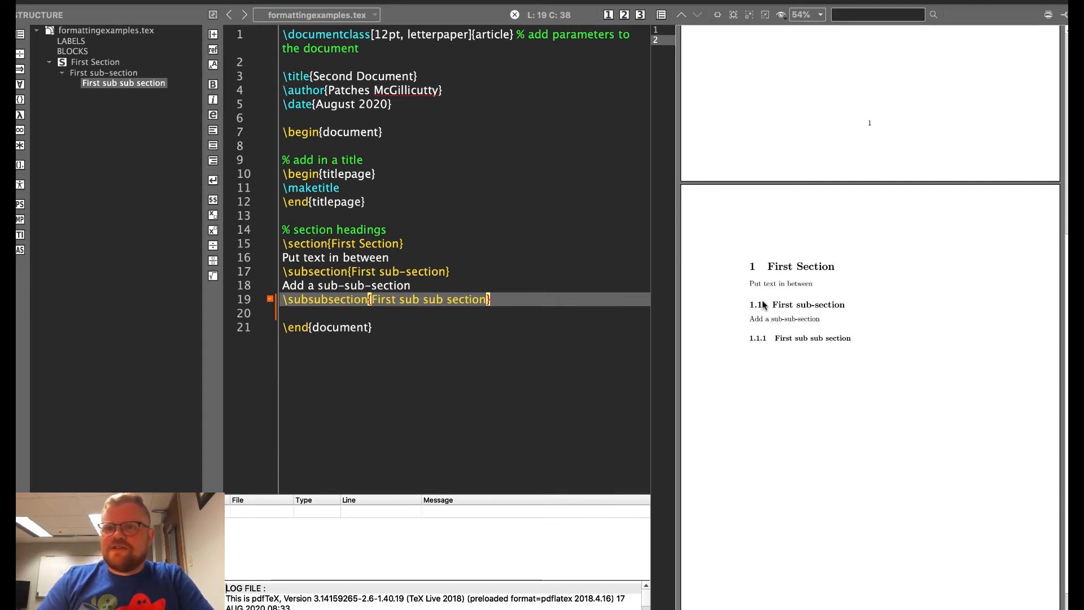
pyautogui.moveTo(525, 267)
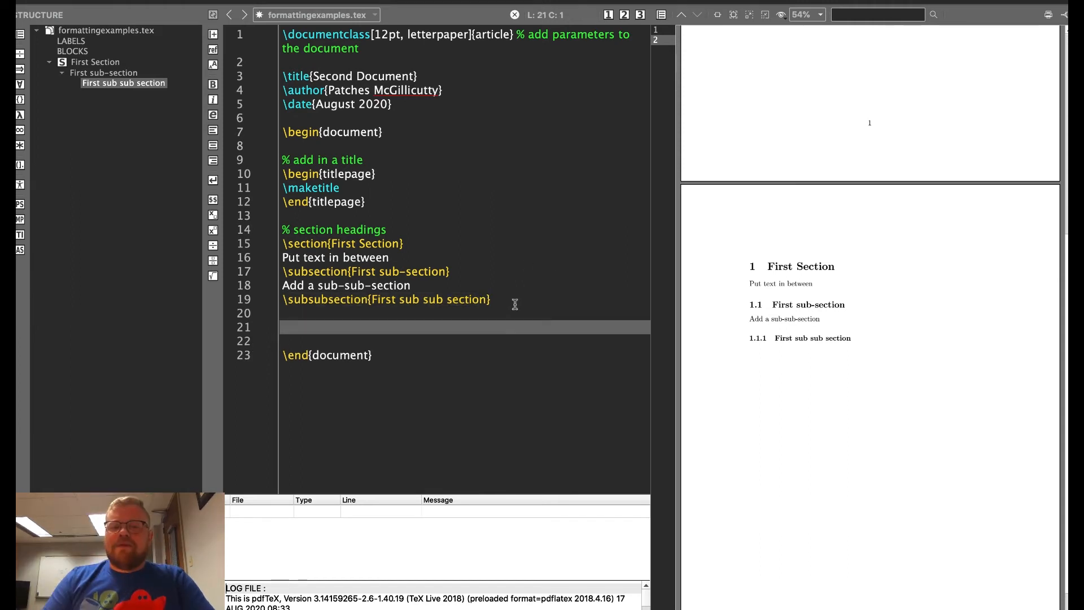
# Type \section{Second Section} on a new line below the sub-sub-section
pyautogui.write('\\s')
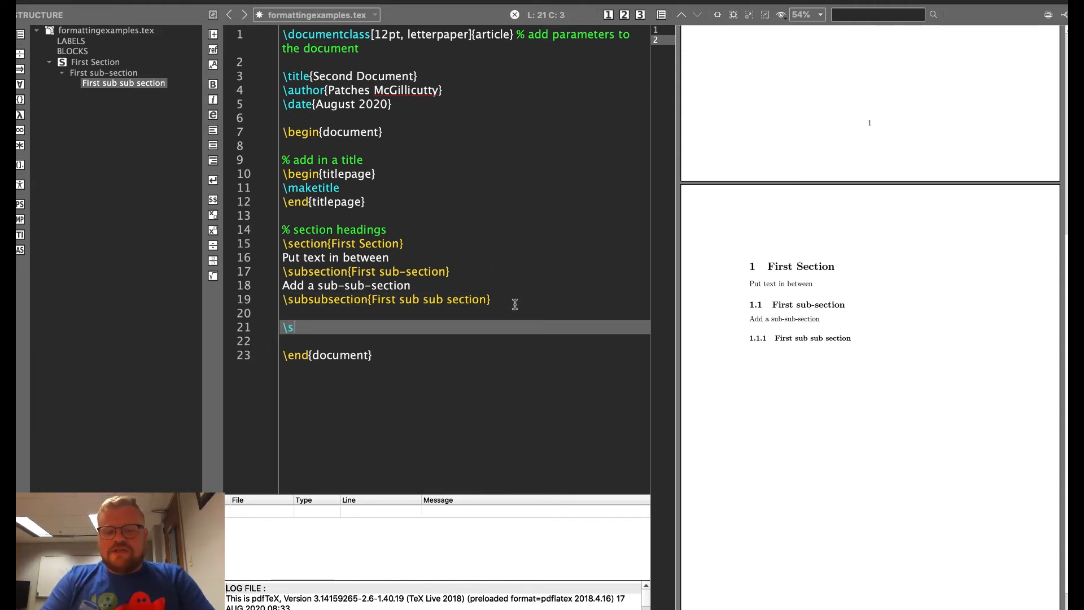
pyautogui.write('ection')
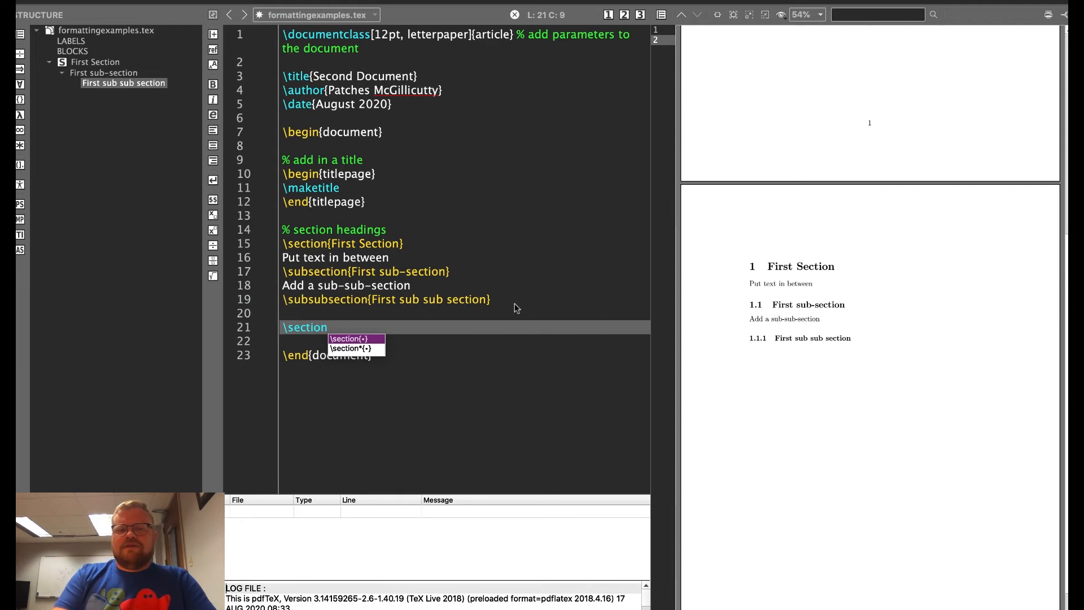
pyautogui.write('{Secon')
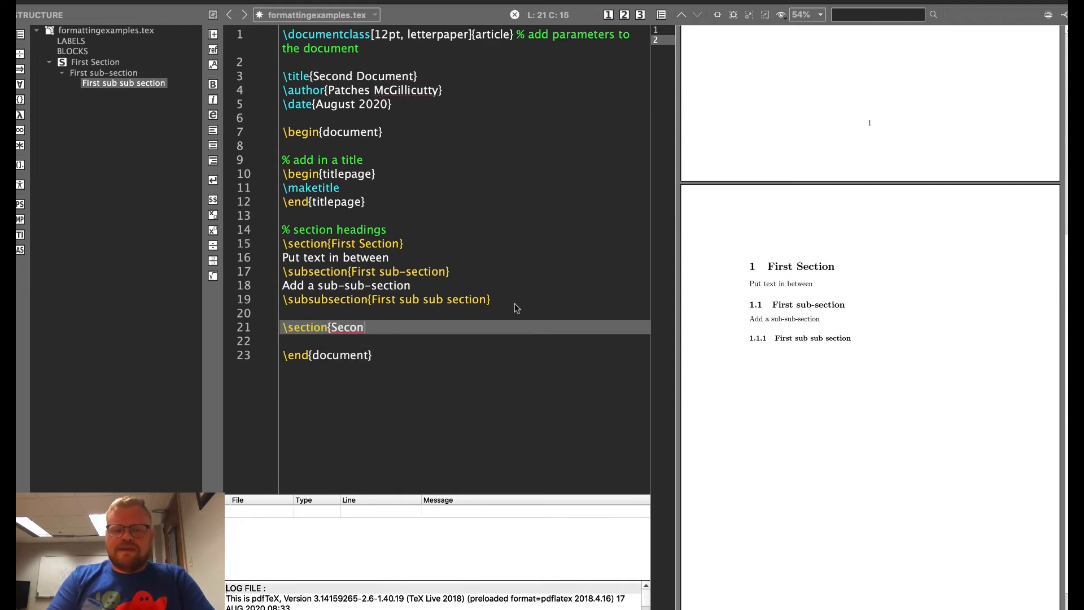
pyautogui.write('d Section')
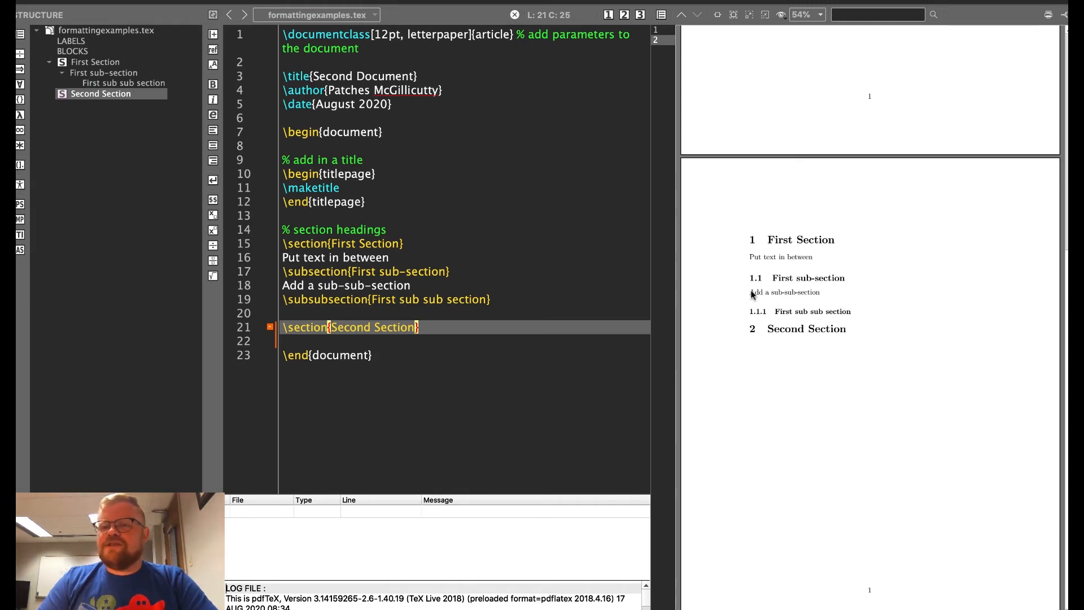
pyautogui.moveTo(790, 340)
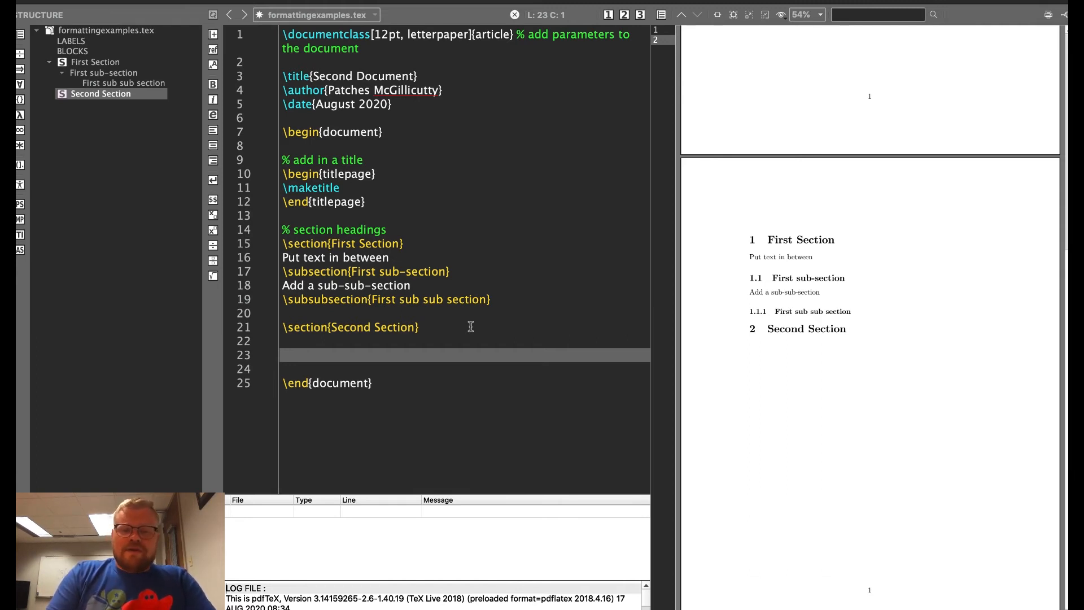
# Add the unnumbered \section*{Section 3, no number} using the autocomplete suggestion
pyautogui.write('\\')
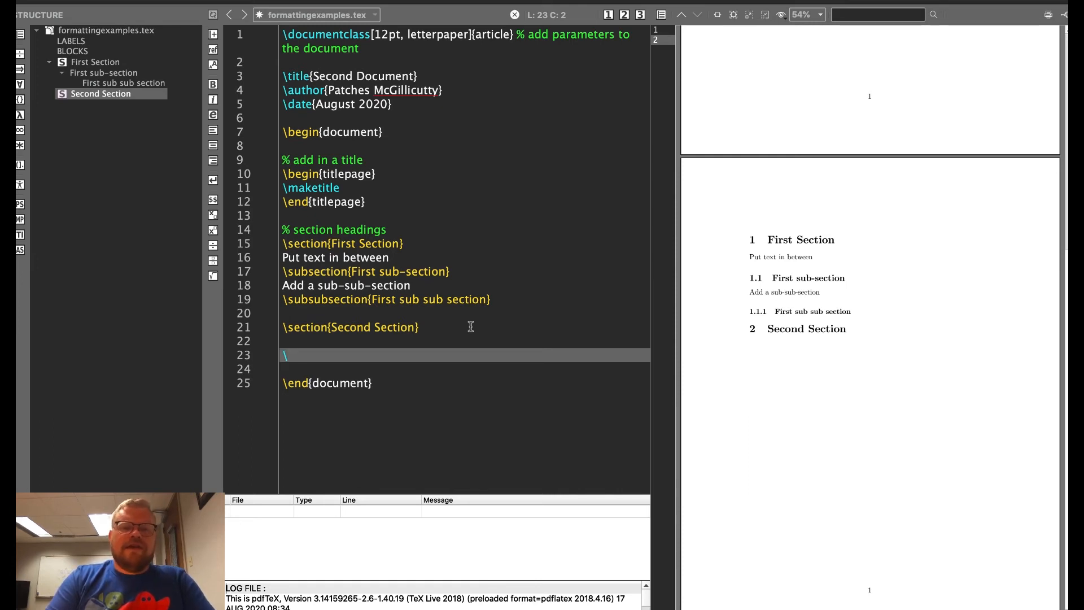
pyautogui.write('s')
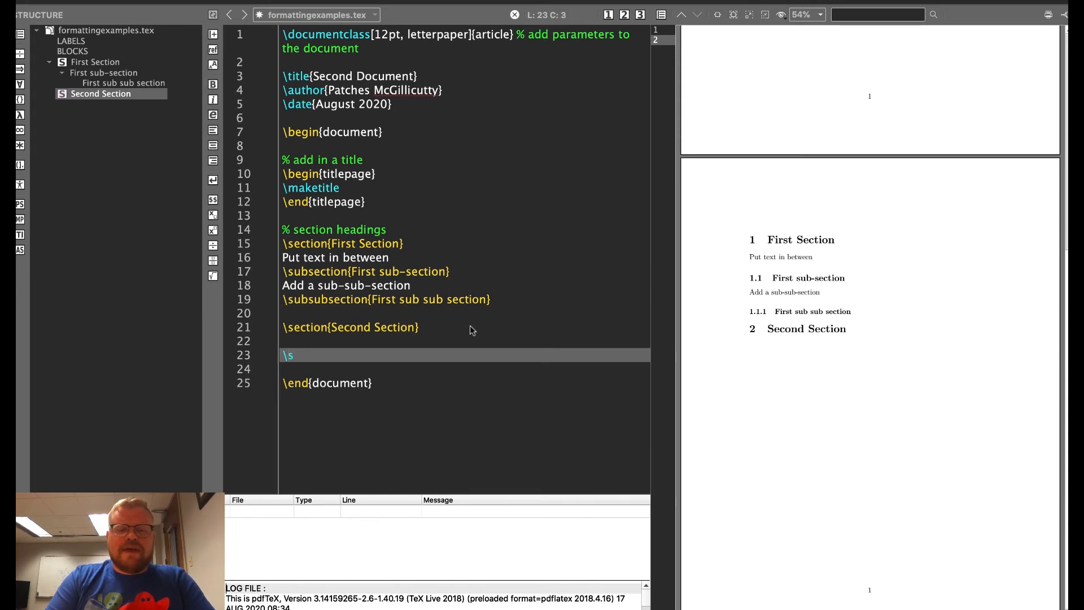
pyautogui.write('ection')
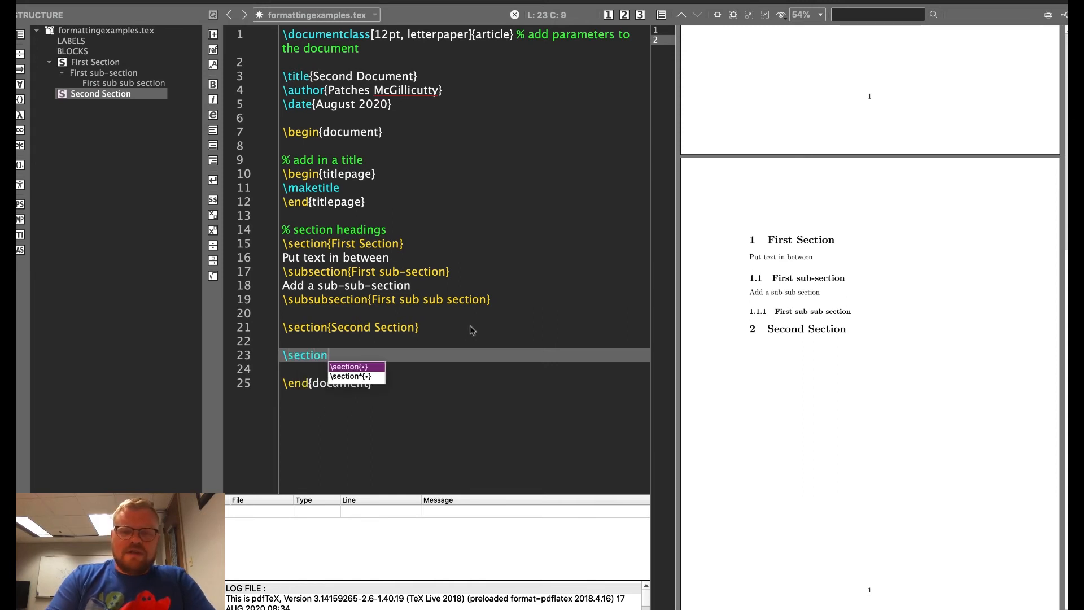
pyautogui.click(352, 375)
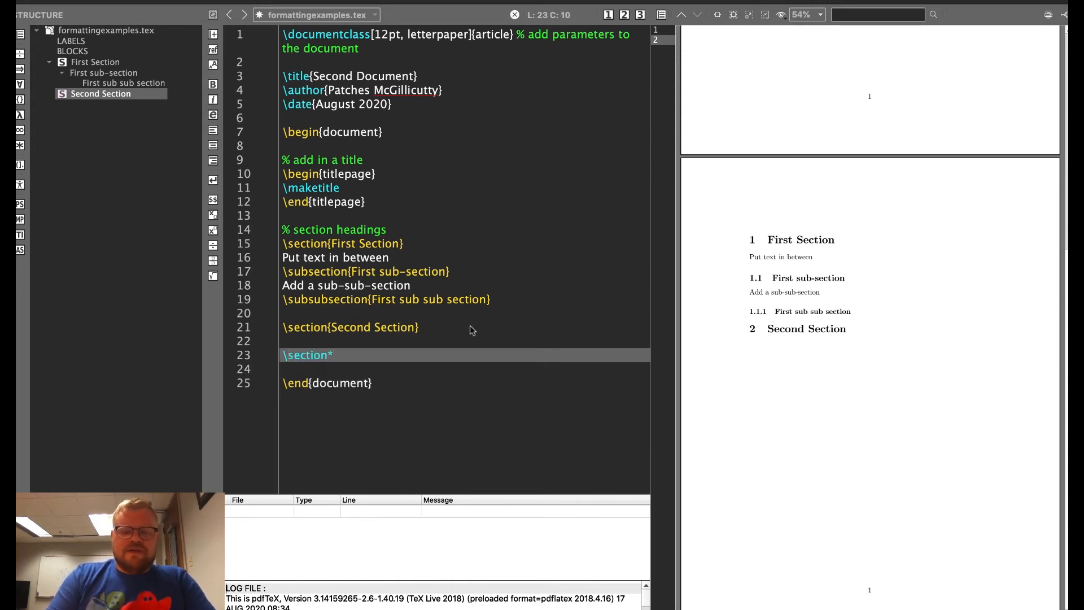
pyautogui.write('{Sec')
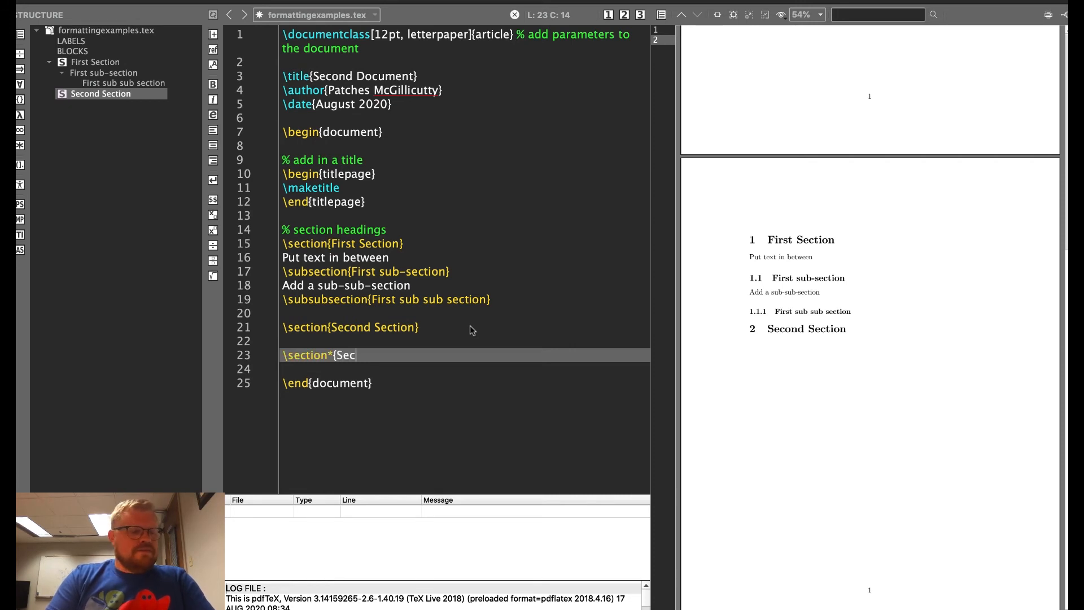
pyautogui.write('tion 3,')
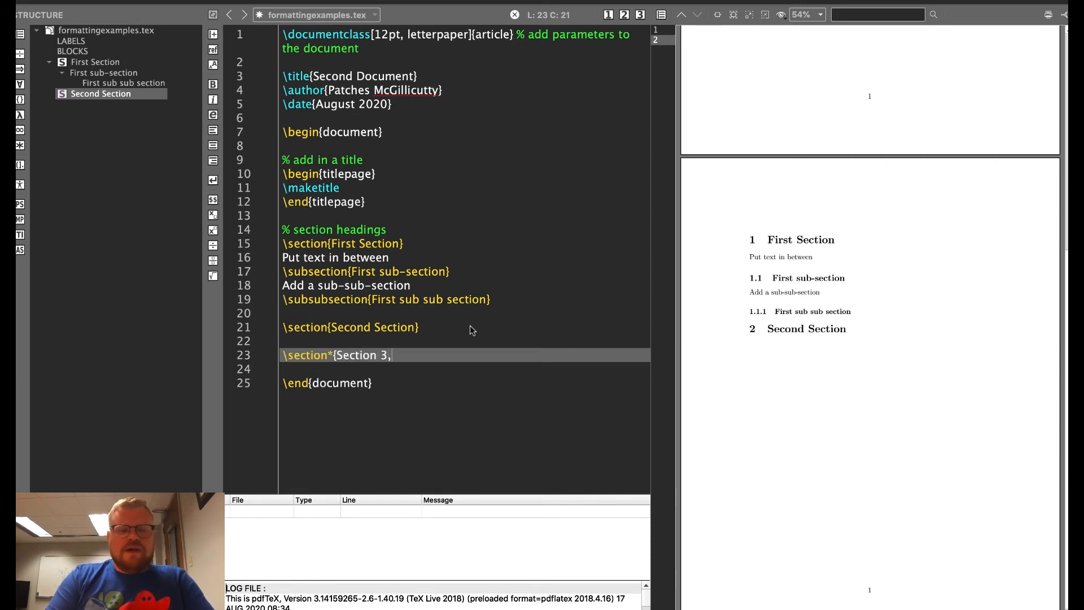
pyautogui.write('no number')
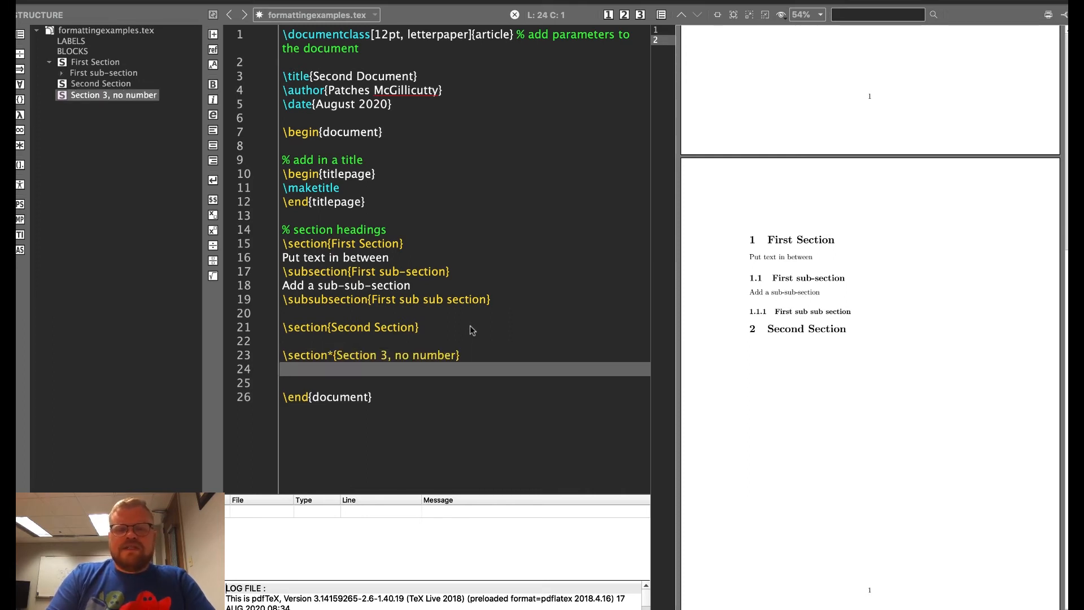
# Add \subsection*{Subsection 3.1, no number} below it and compile
pyautogui.write('\\sub')
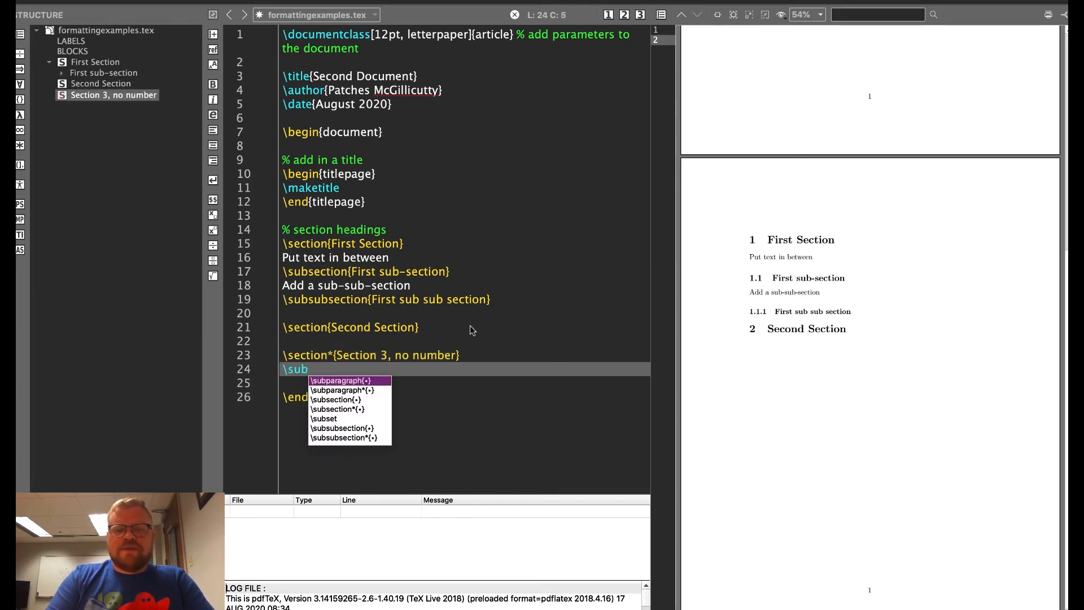
pyautogui.write('section*{Su')
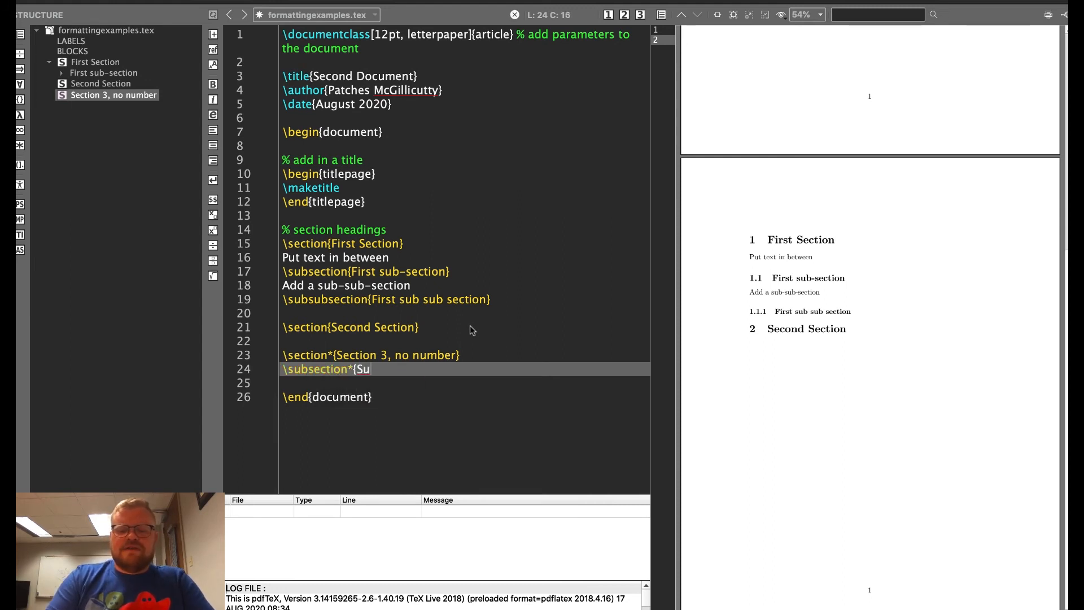
pyautogui.write('bsection 3.')
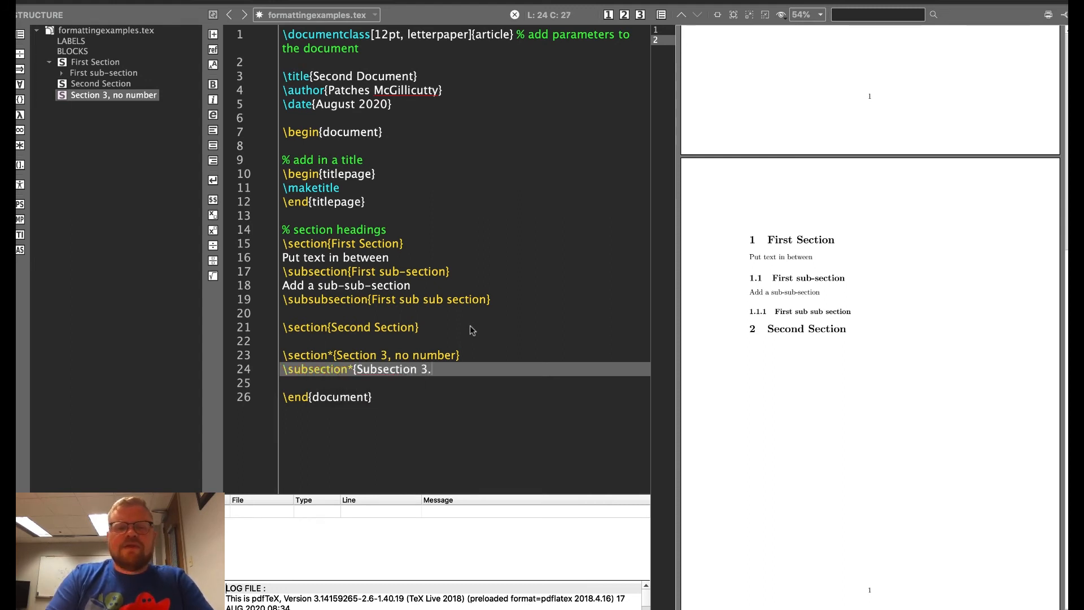
pyautogui.write('1, no')
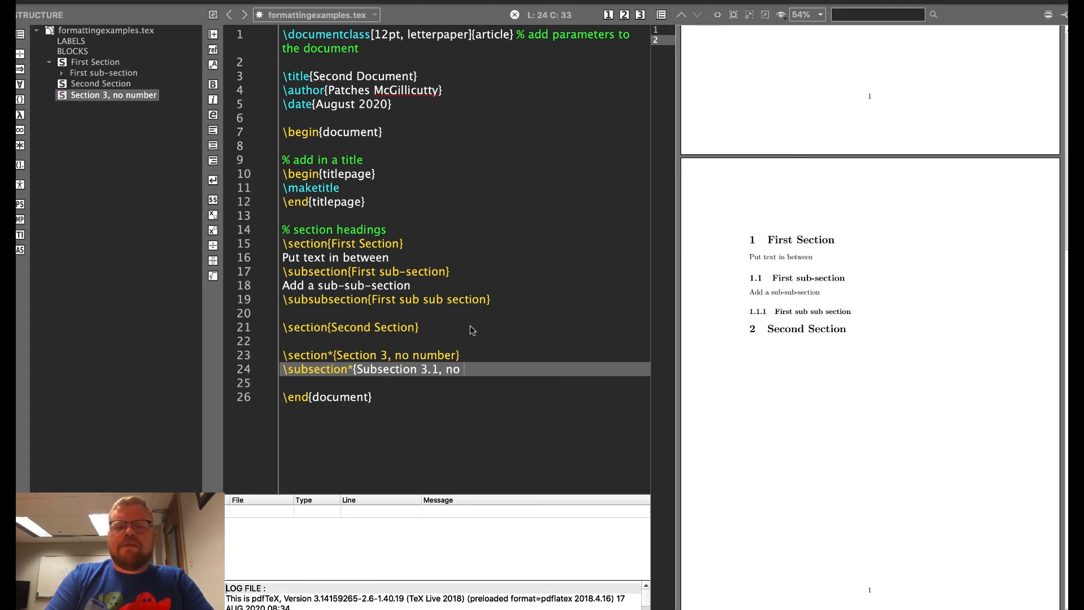
pyautogui.write('number}')
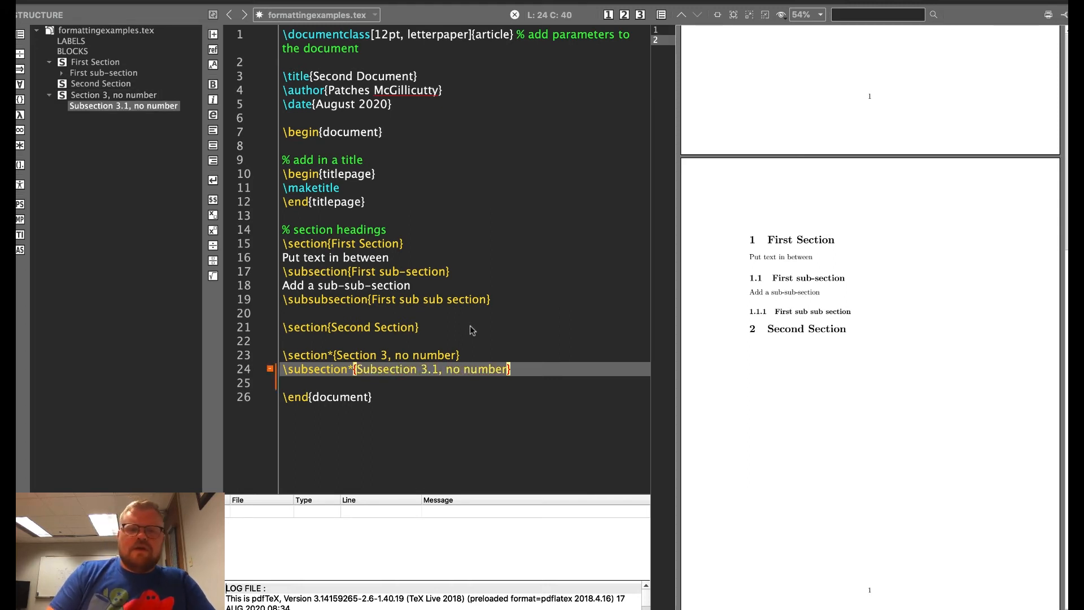
pyautogui.click(181, 5)
pyautogui.write('We will write some paragraphs to see what sort of formatting can be achieved.  The first is the new line comm')
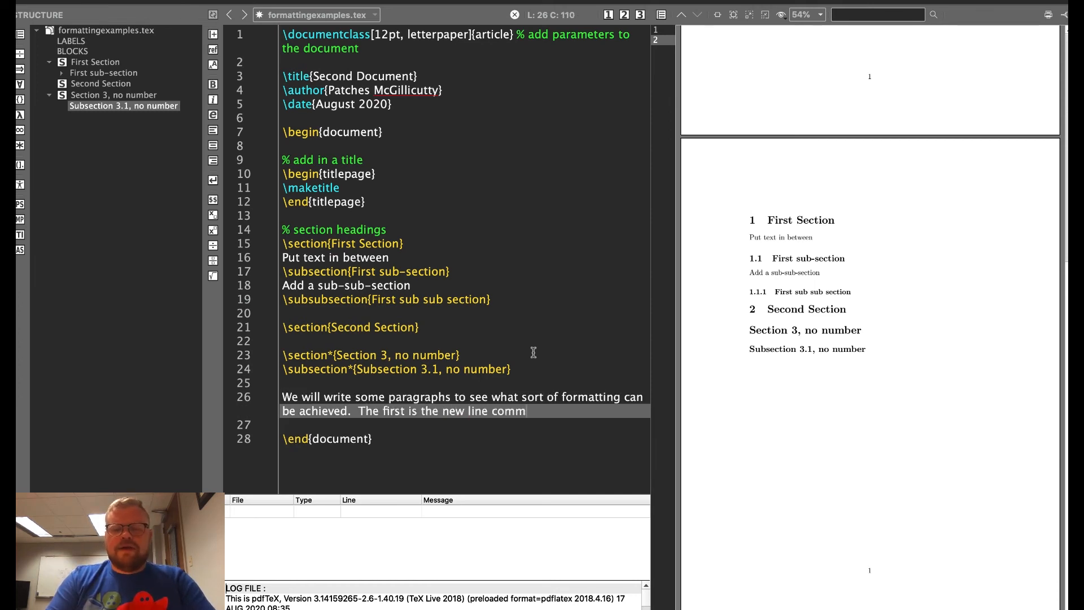
# Write the formatting paragraph with a \\ break, continuing 'With no second carriage return, here...'
pyautogui.write('and')
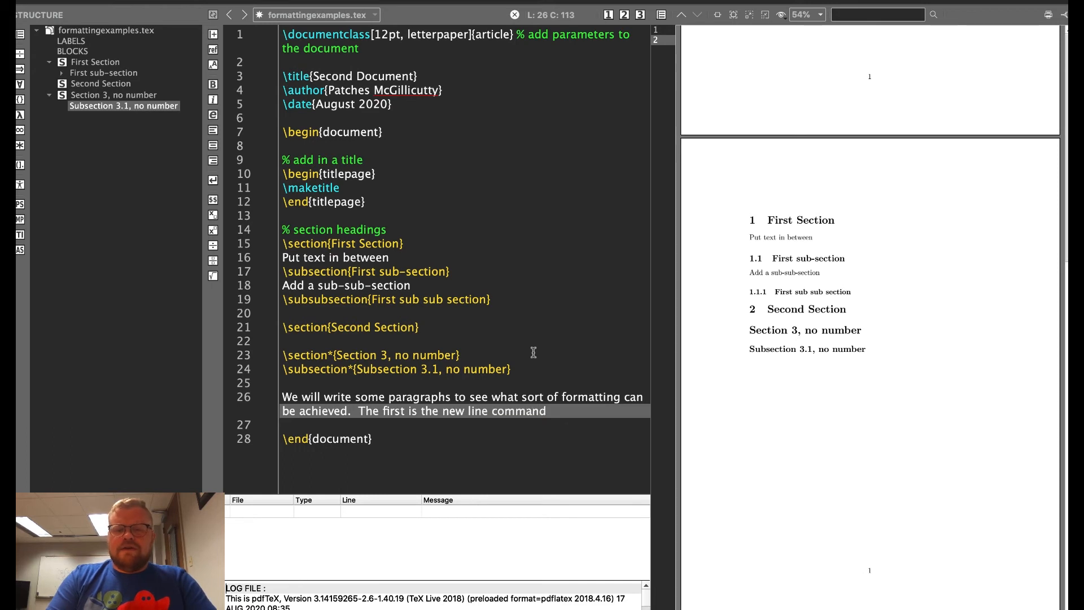
pyautogui.write('.')
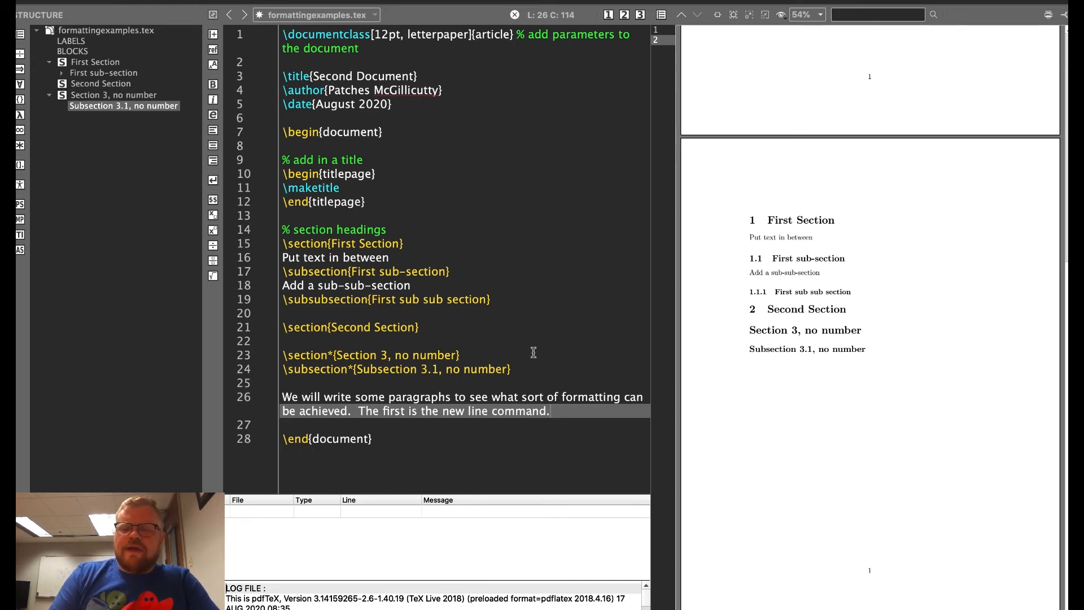
pyautogui.write('\\\\')
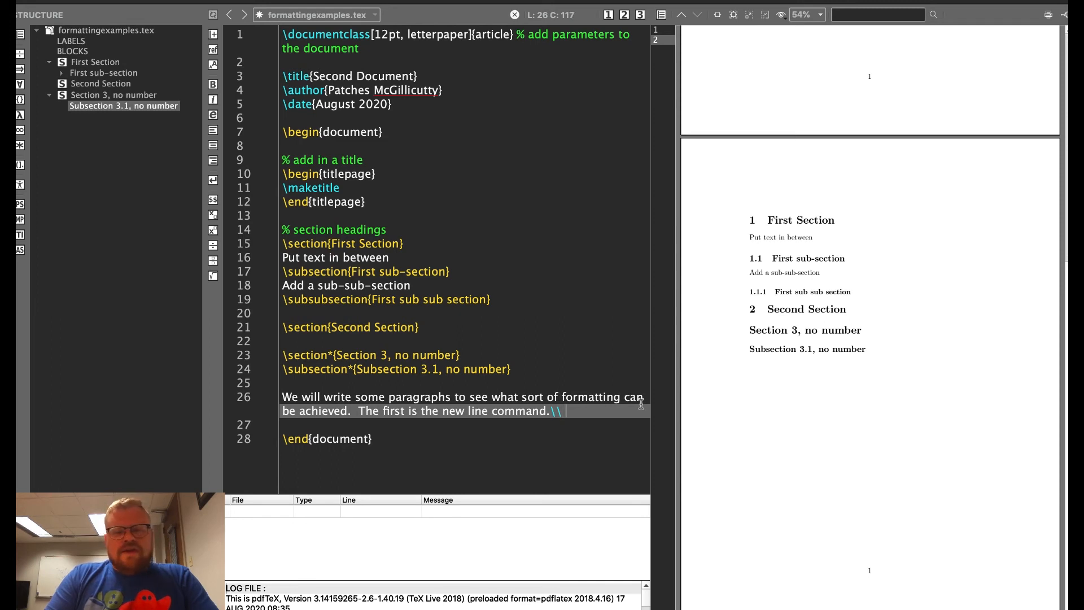
pyautogui.write('With no')
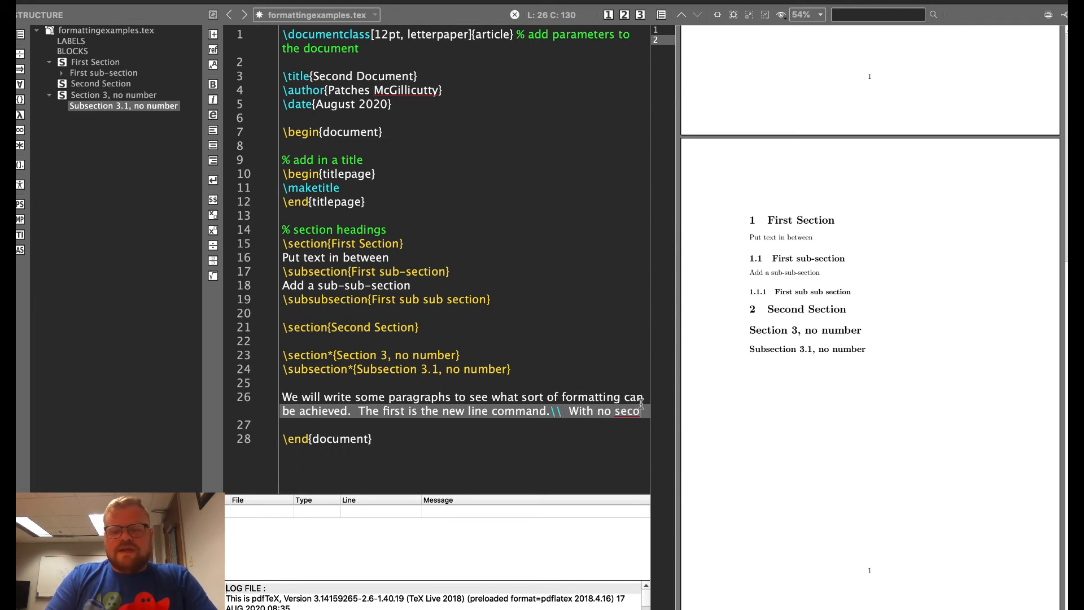
pyautogui.write('second carriage')
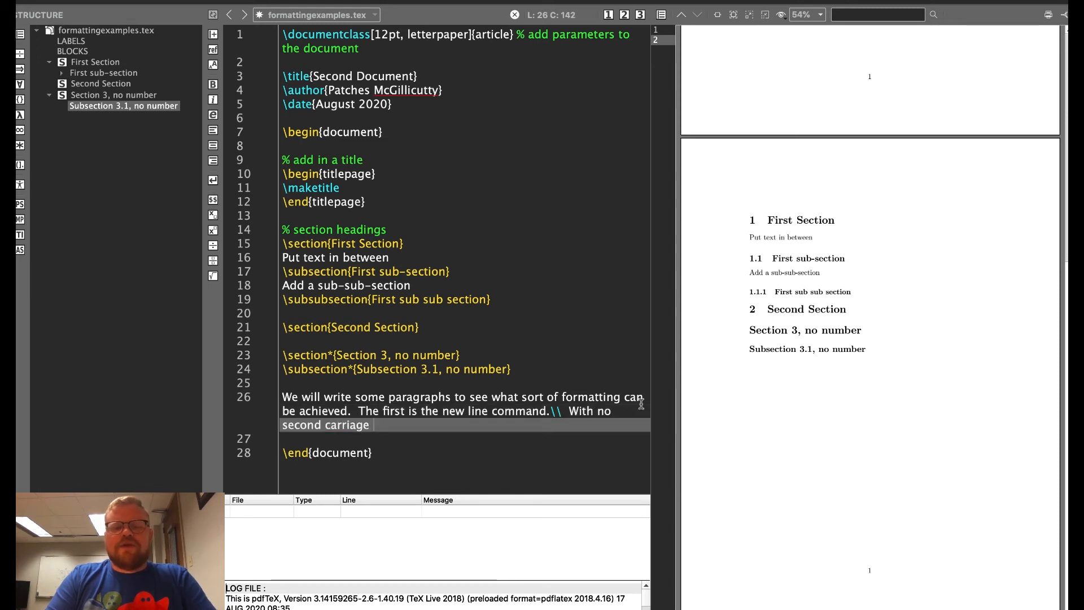
pyautogui.write('return')
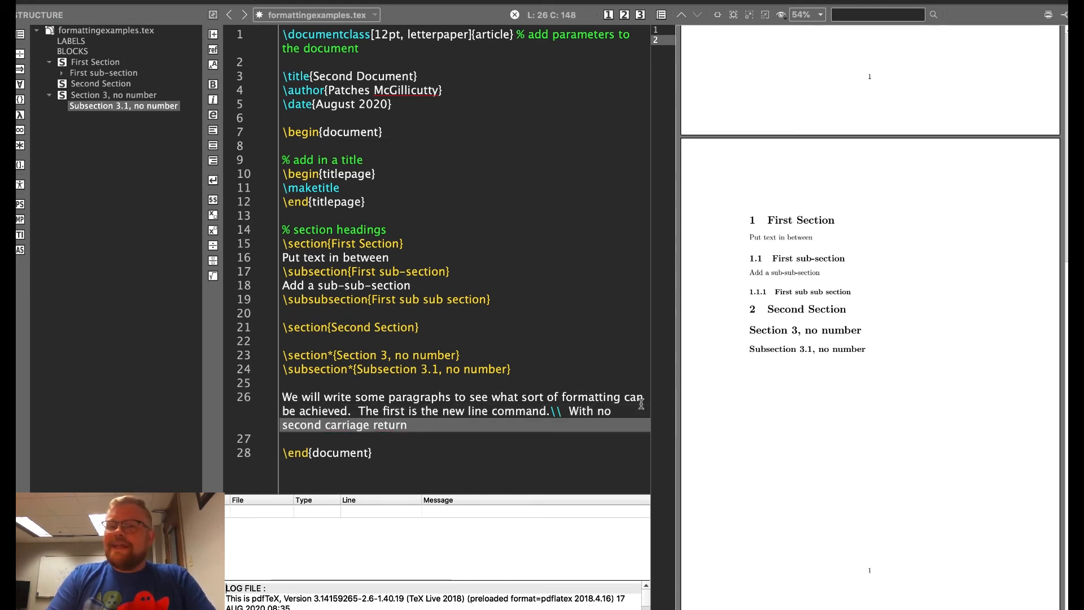
pyautogui.write(',')
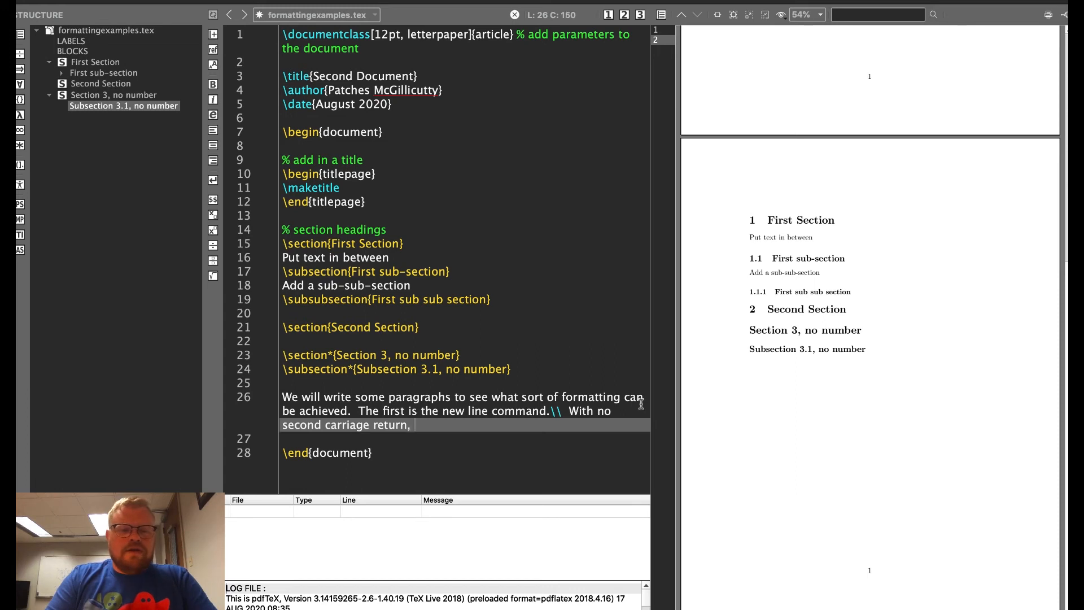
pyautogui.write('here is what it looks like.')
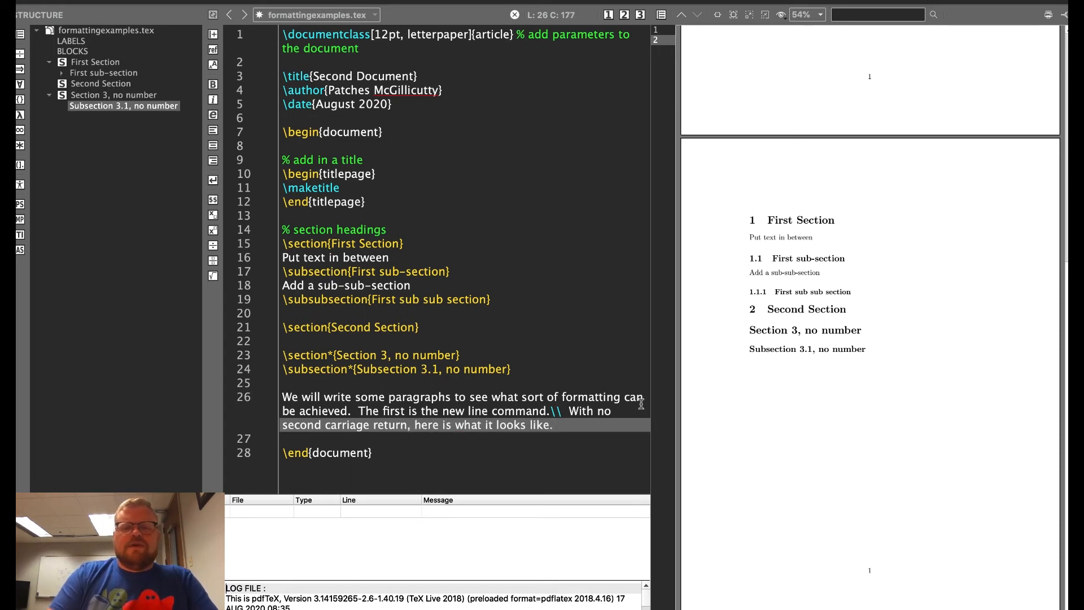
pyautogui.click(179, 5)
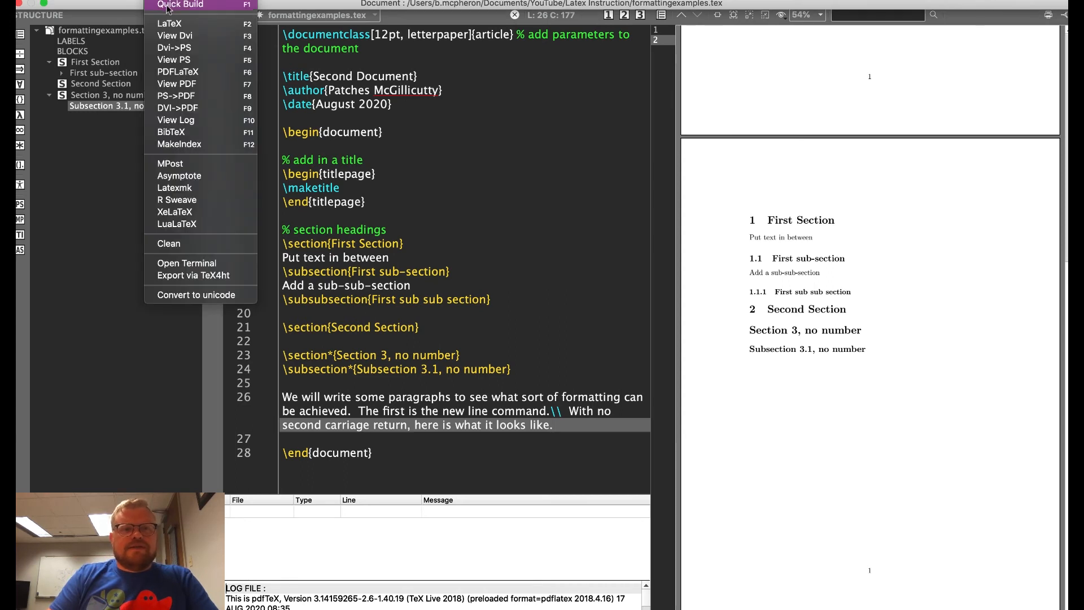
# Quick Build to preview the split paragraph, then append \\ at its end
pyautogui.click(179, 6)
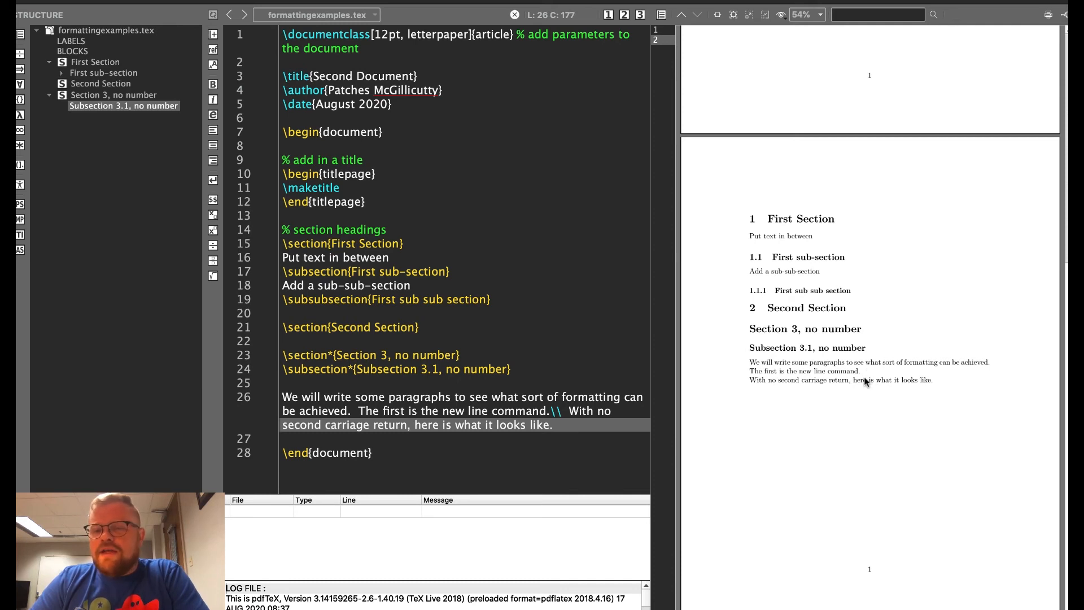
pyautogui.moveTo(842, 394)
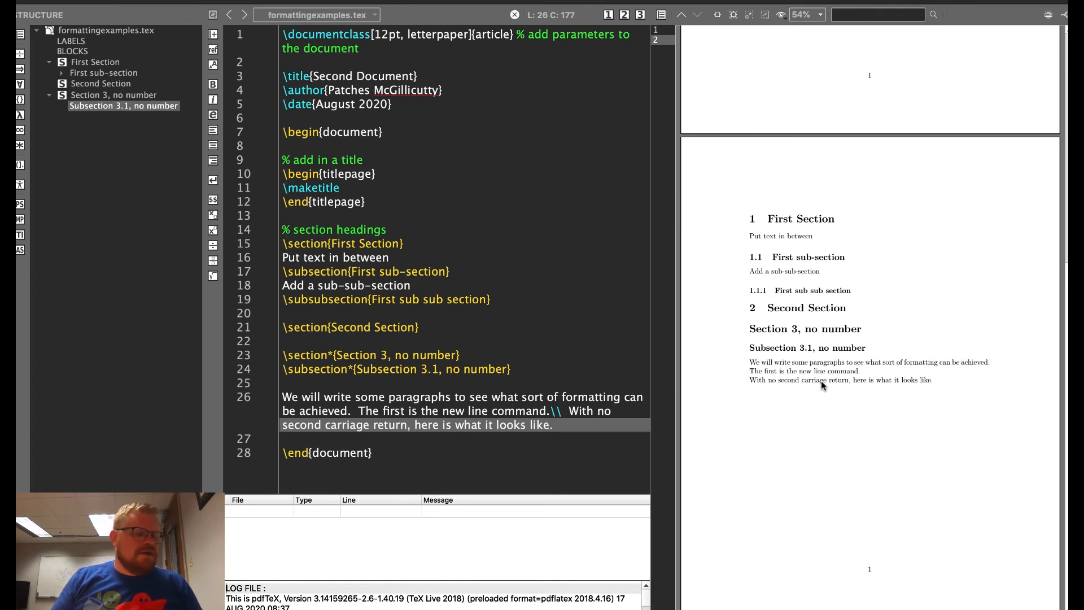
pyautogui.moveTo(707, 401)
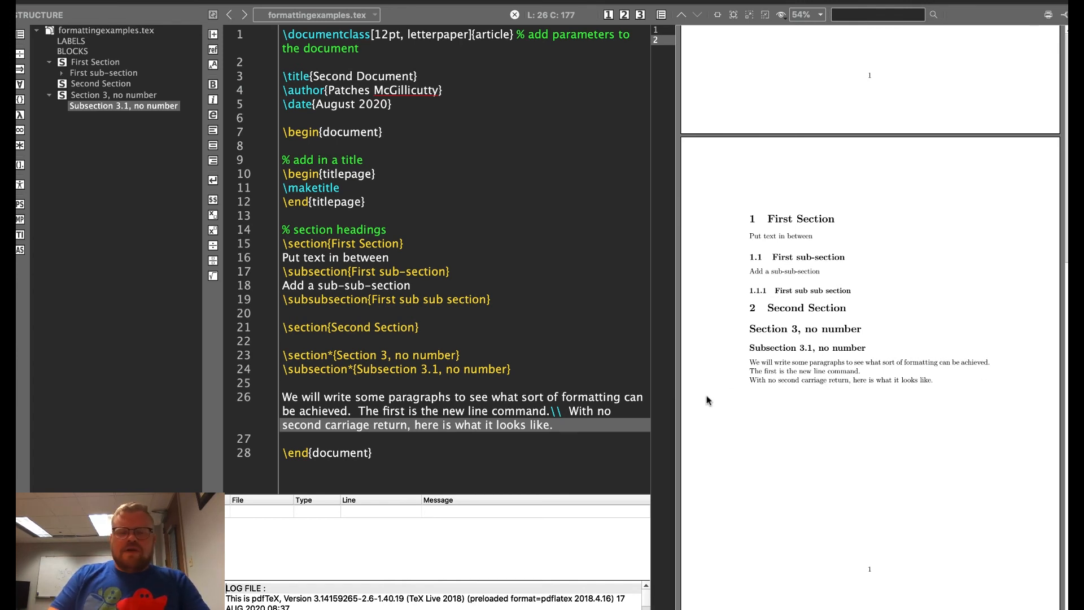
pyautogui.write('\\\\')
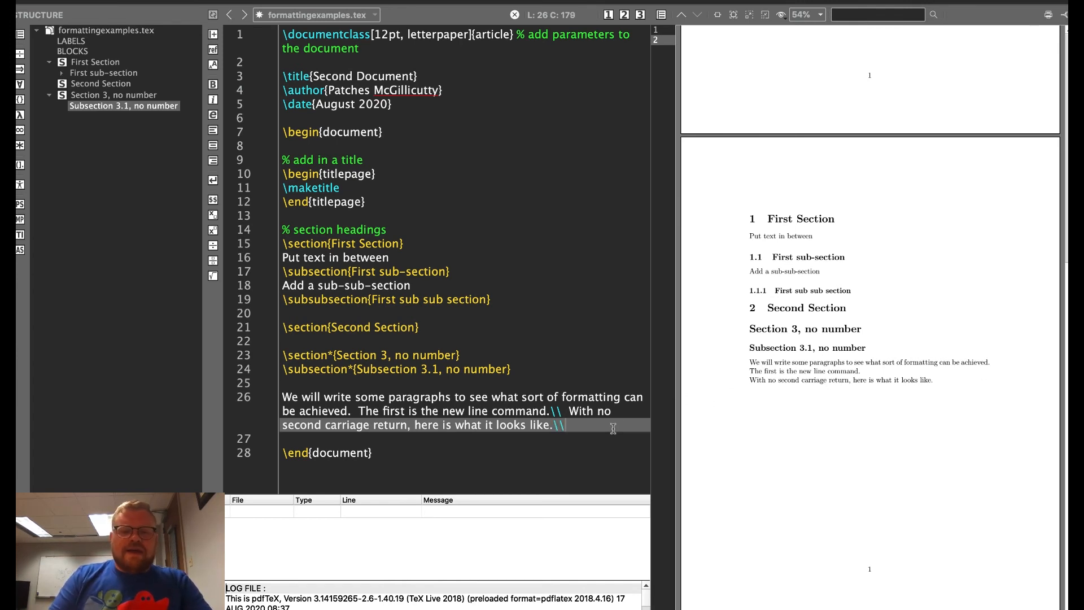
# Finish the sentence 'With the carriage return included, it looks...' and end it with \\
pyautogui.write('W')
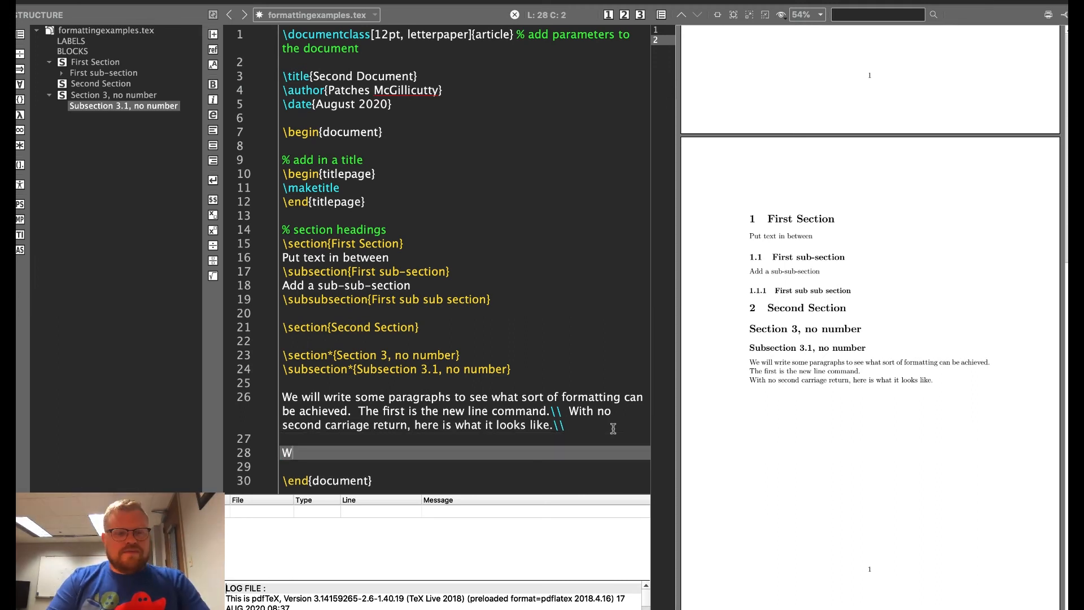
pyautogui.write('ith the car')
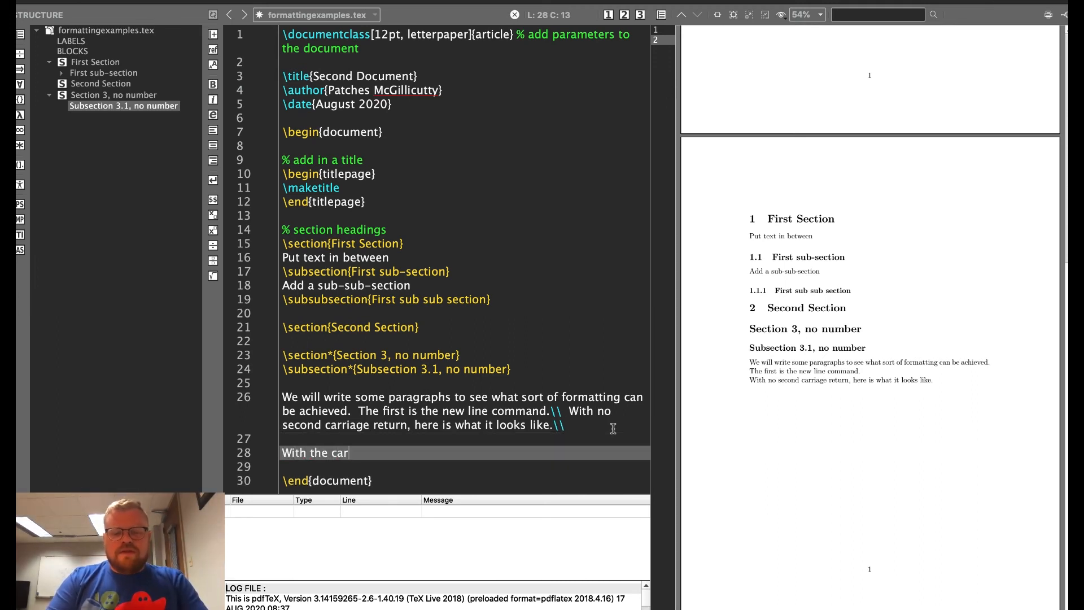
pyautogui.write('raige')
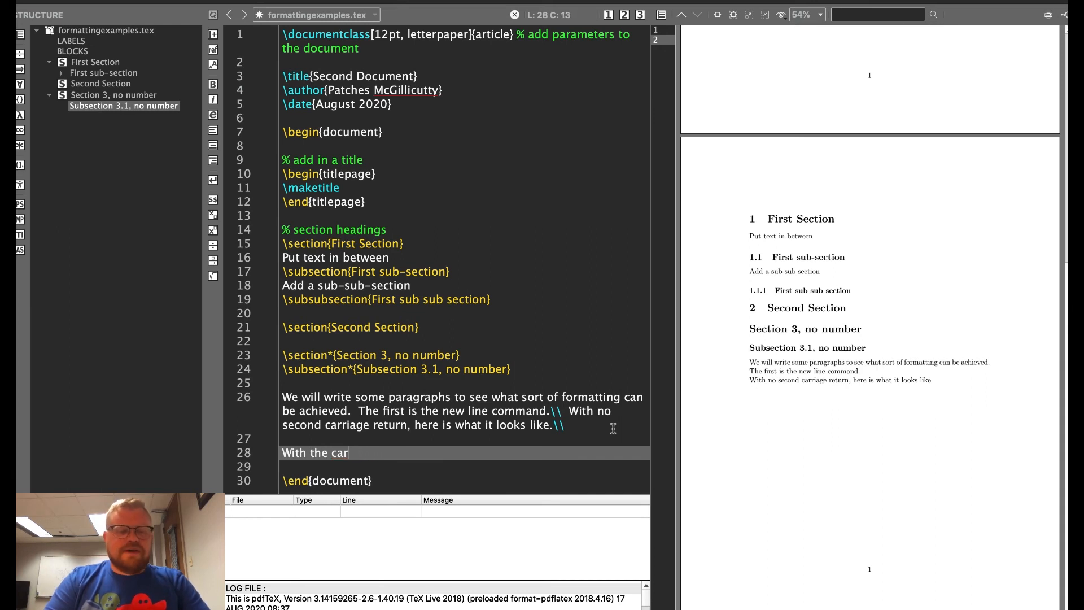
pyautogui.write('riage return i')
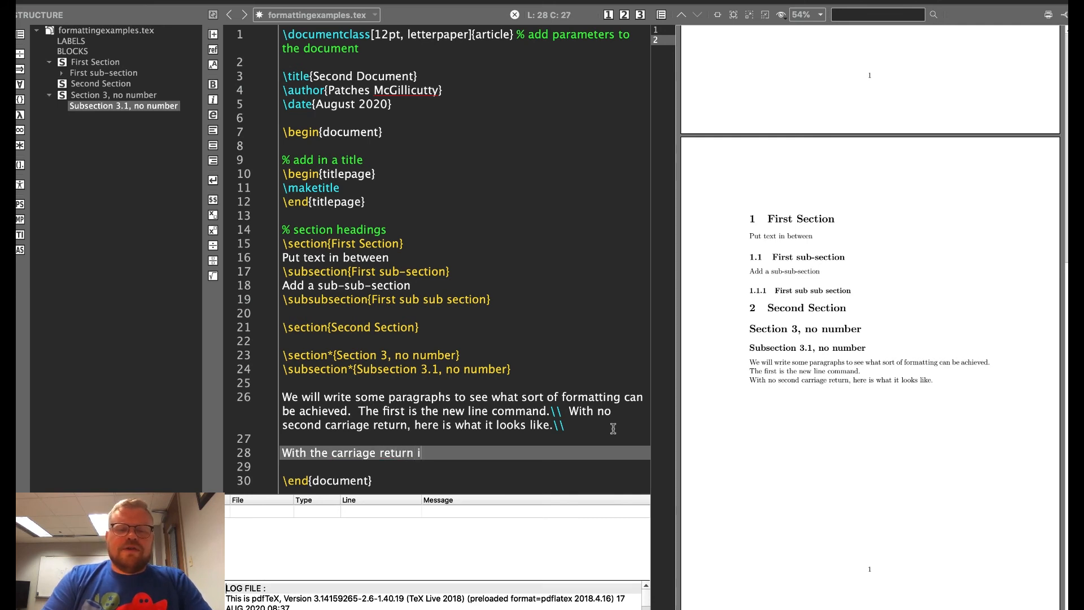
pyautogui.write('ncluded, it looks like this (ente')
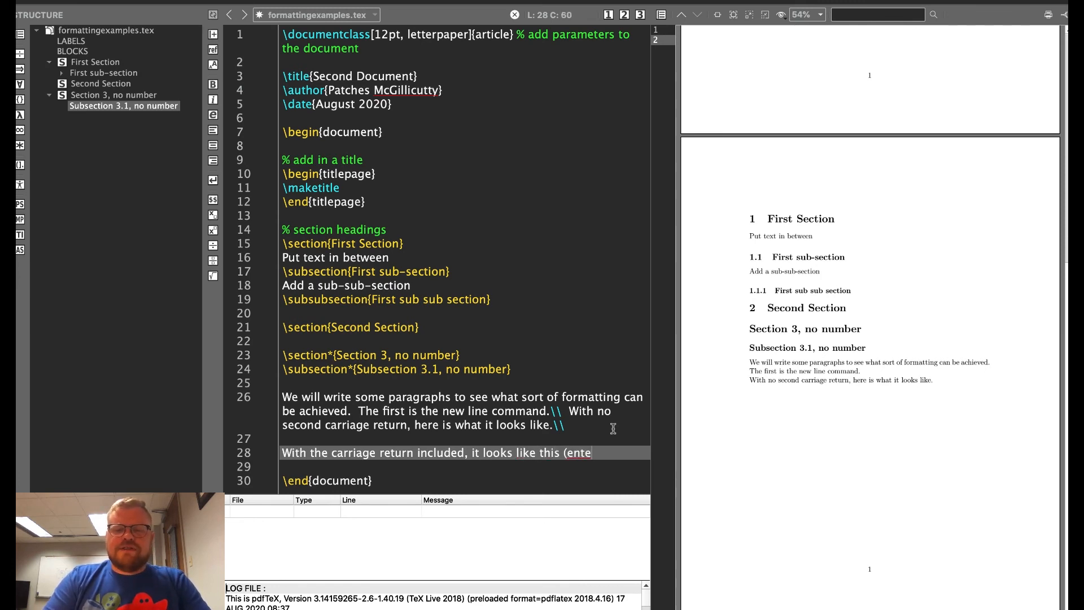
pyautogui.write('r)')
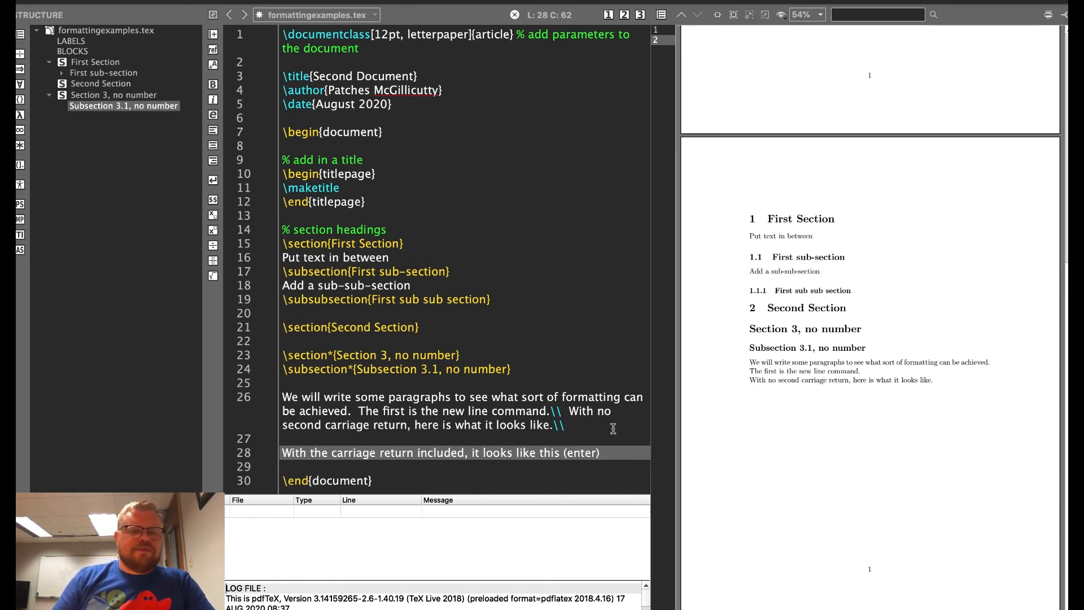
pyautogui.write('.')
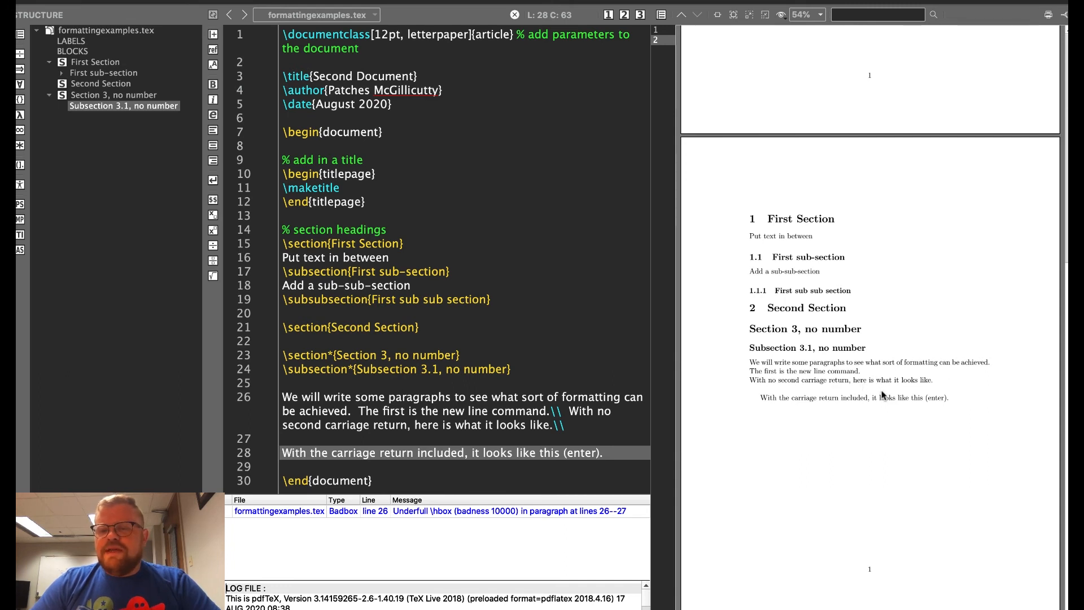
pyautogui.moveTo(940, 386)
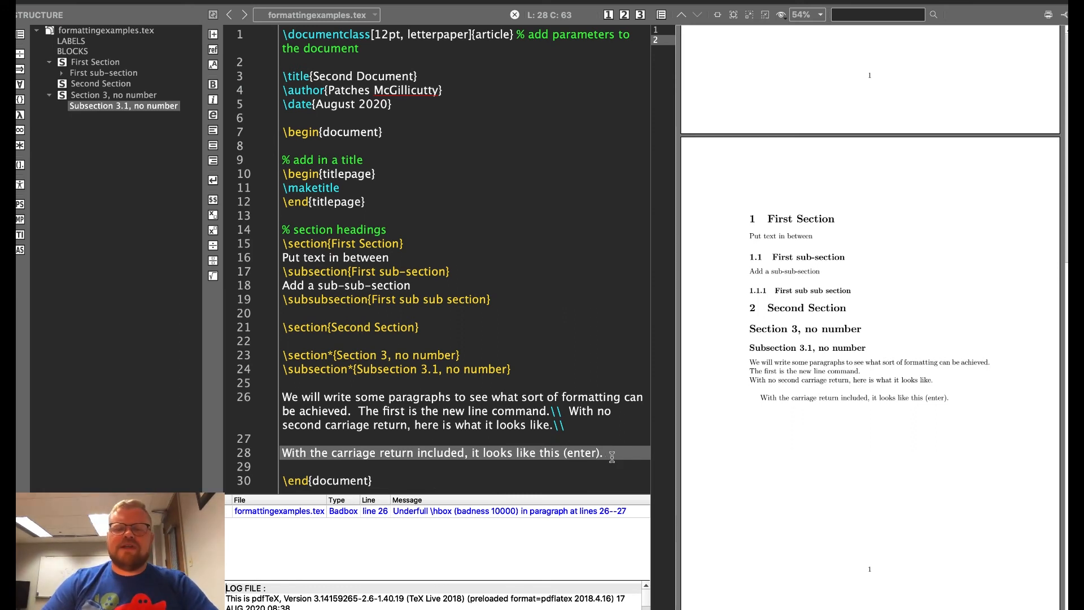
pyautogui.write('\\\\')
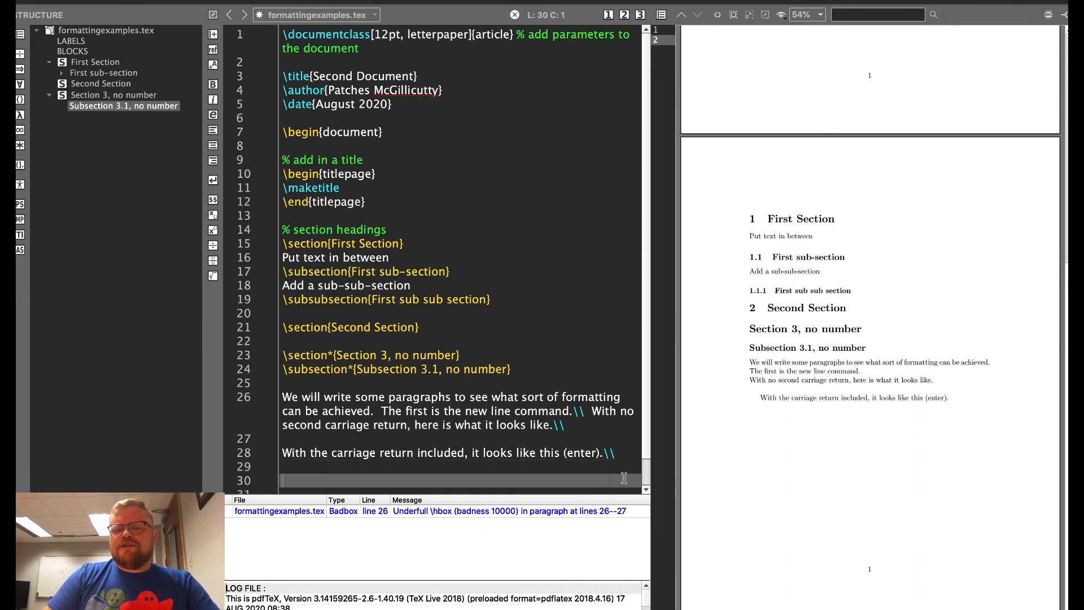
# Type 'To eliminate the indent, we can use noindent.' prefixed with \noindent
pyautogui.write('To')
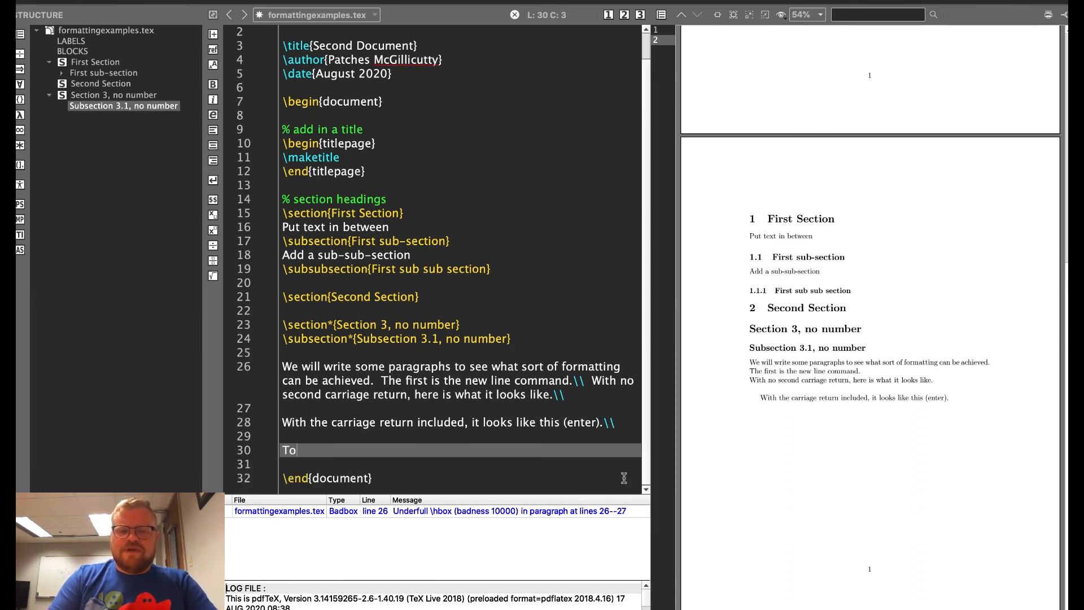
pyautogui.write('eliminate the indent, we can')
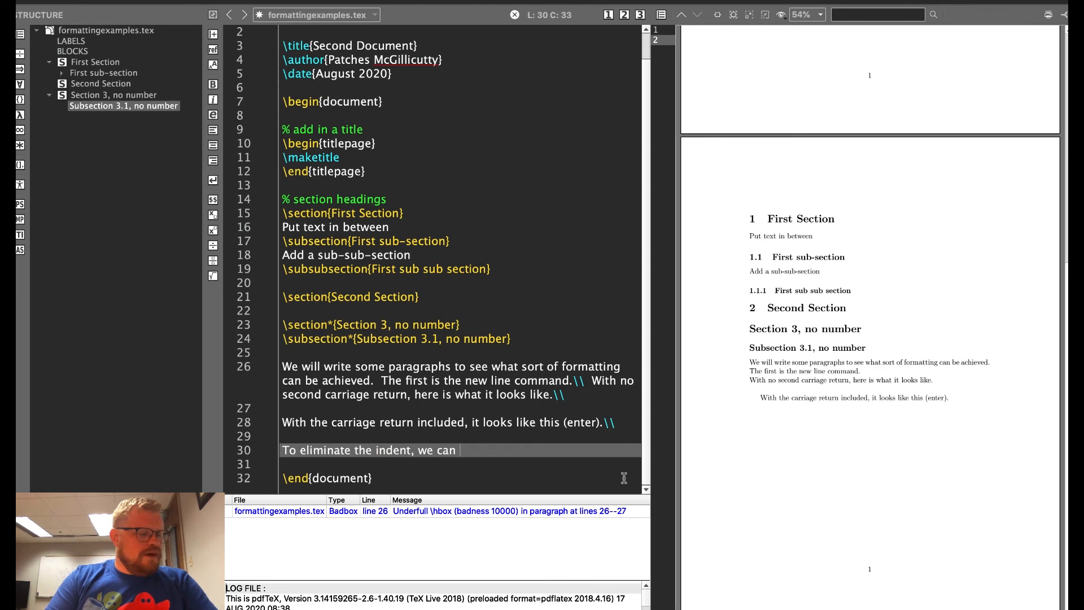
pyautogui.write('use')
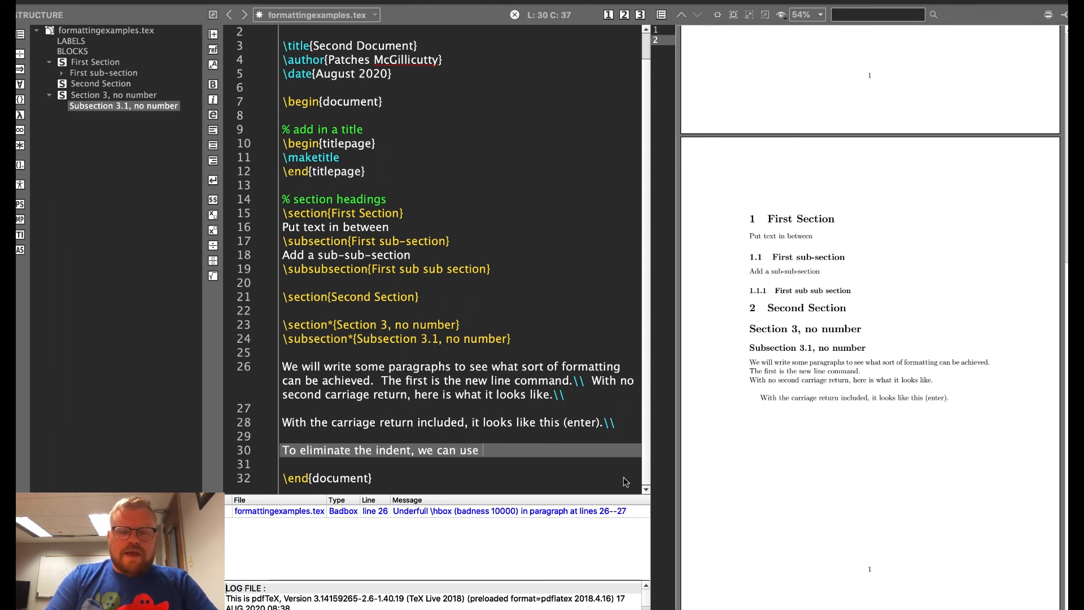
pyautogui.write('noindent')
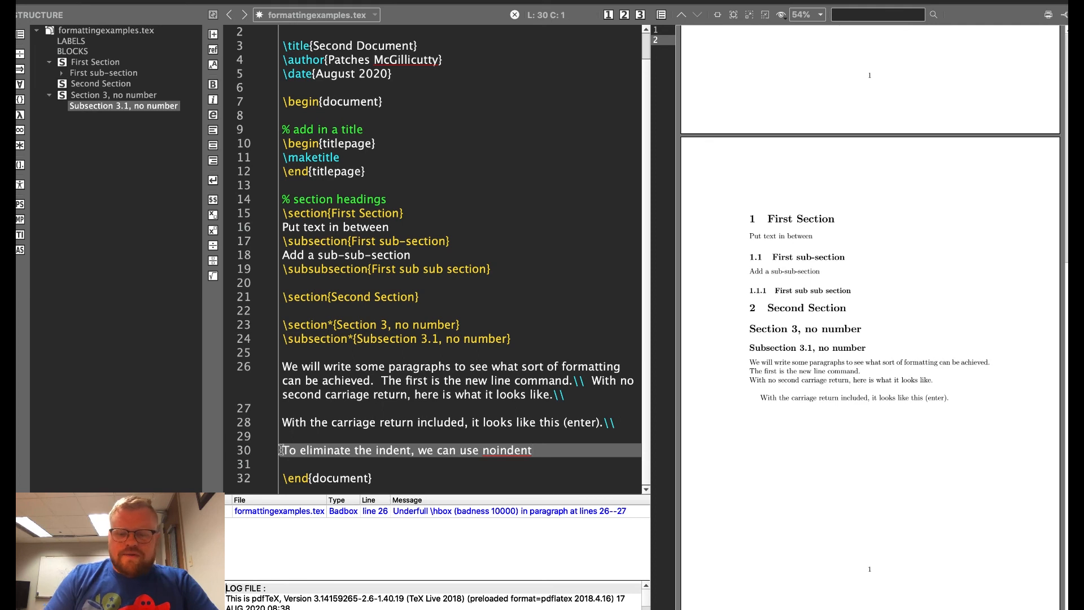
pyautogui.write('\\noindent')
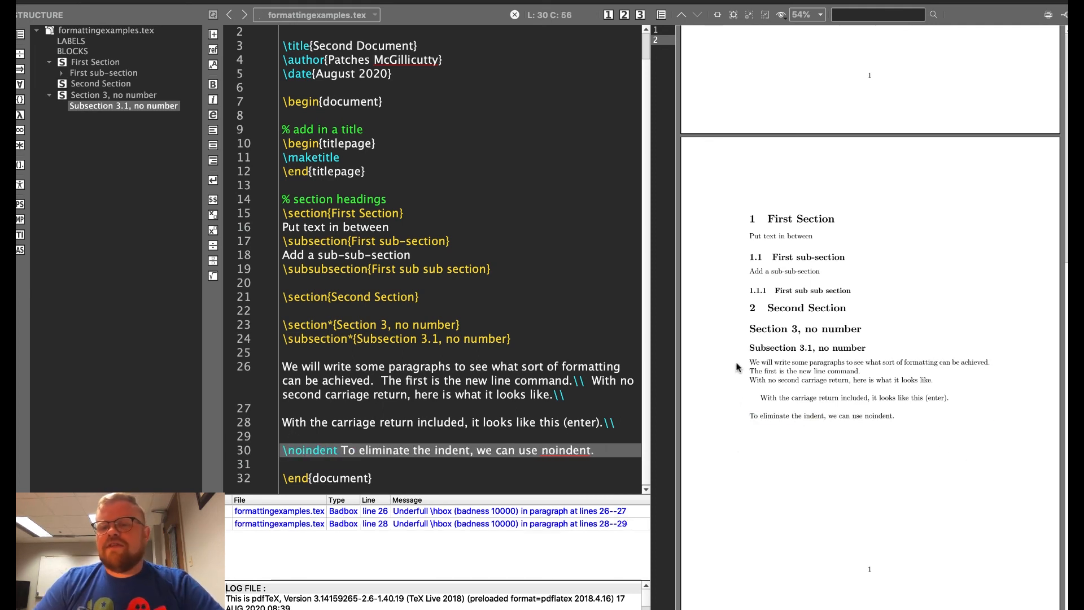
pyautogui.moveTo(803, 466)
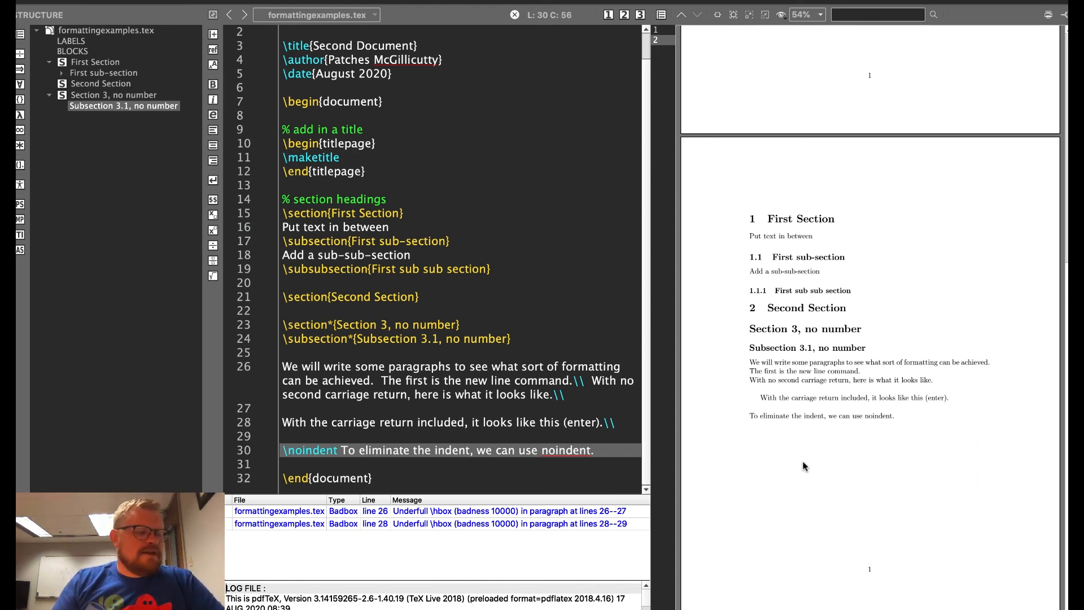
pyautogui.moveTo(614, 459)
pyautogui.write('  To get to a new p')
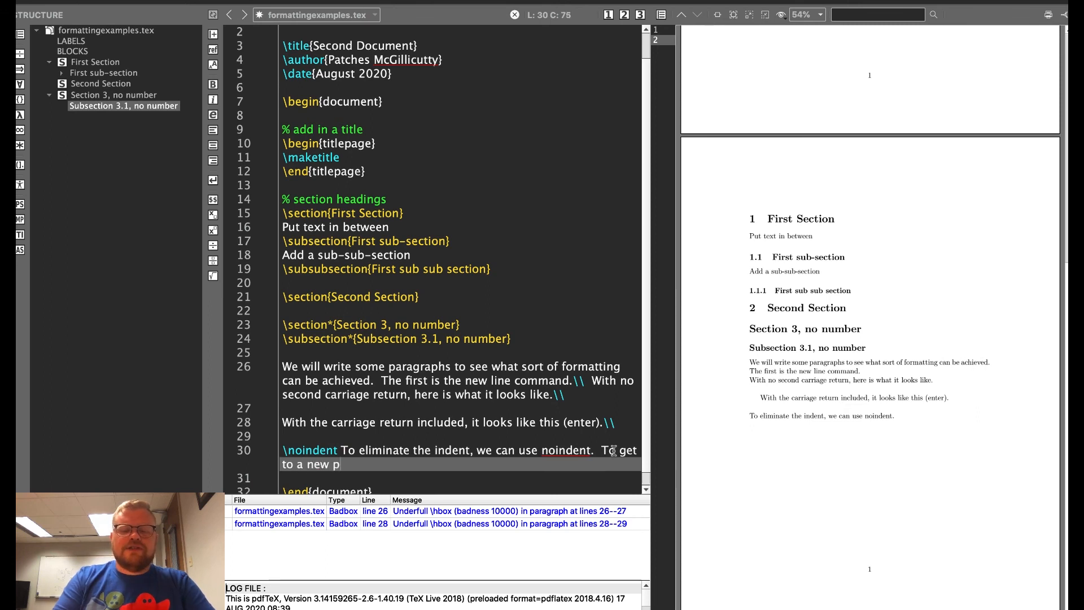
# Extend line 30 with the \newpage sentence and add 'Point out that \textbackslash\ starts a command!'
pyautogui.write('age we can use the')
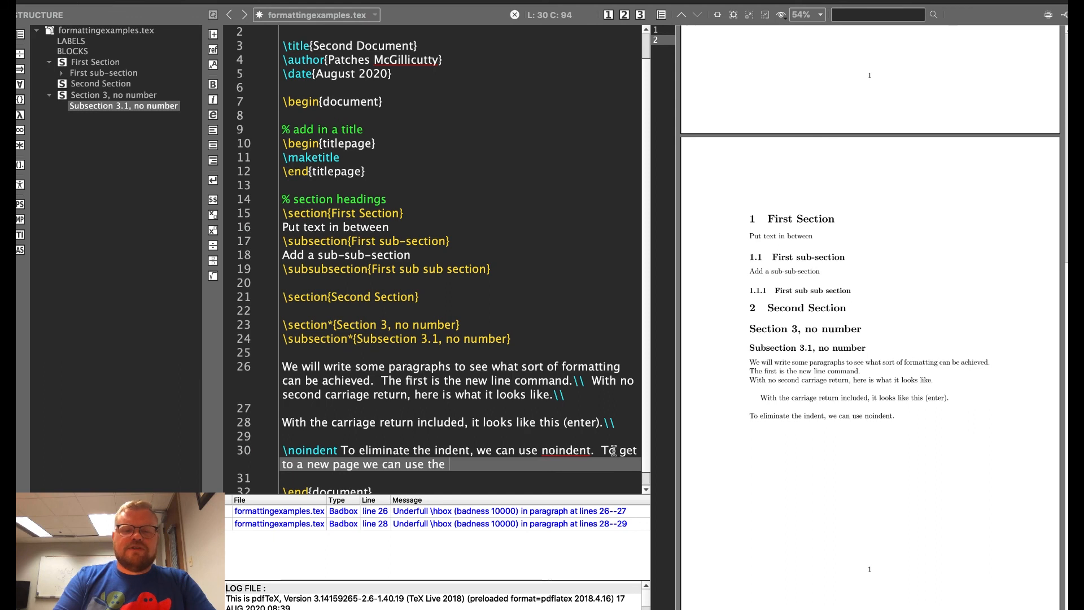
pyautogui.write('command \\newpage')
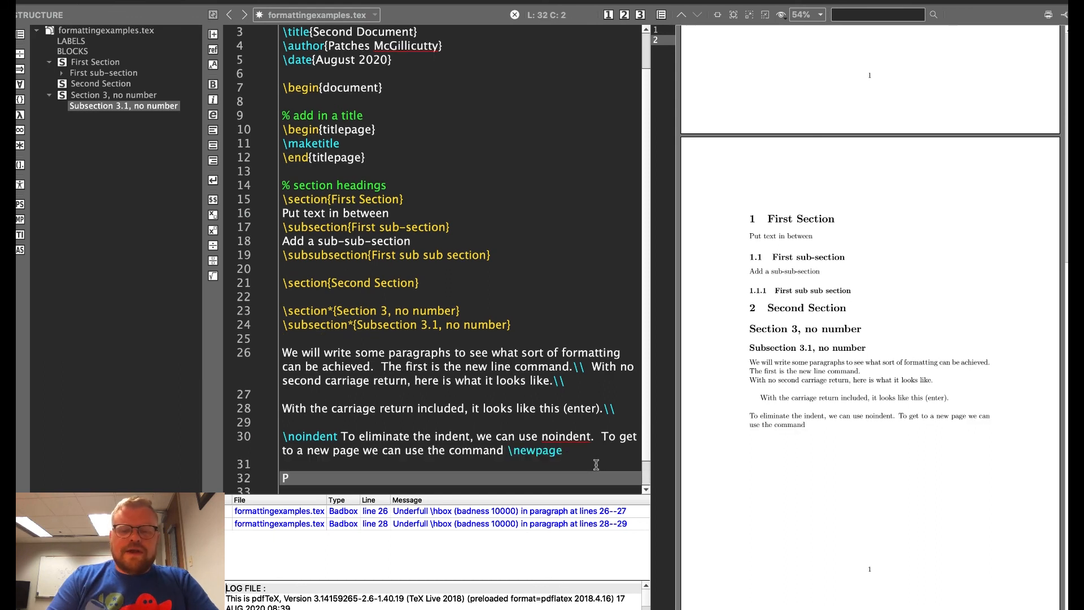
pyautogui.write('oint out that \\')
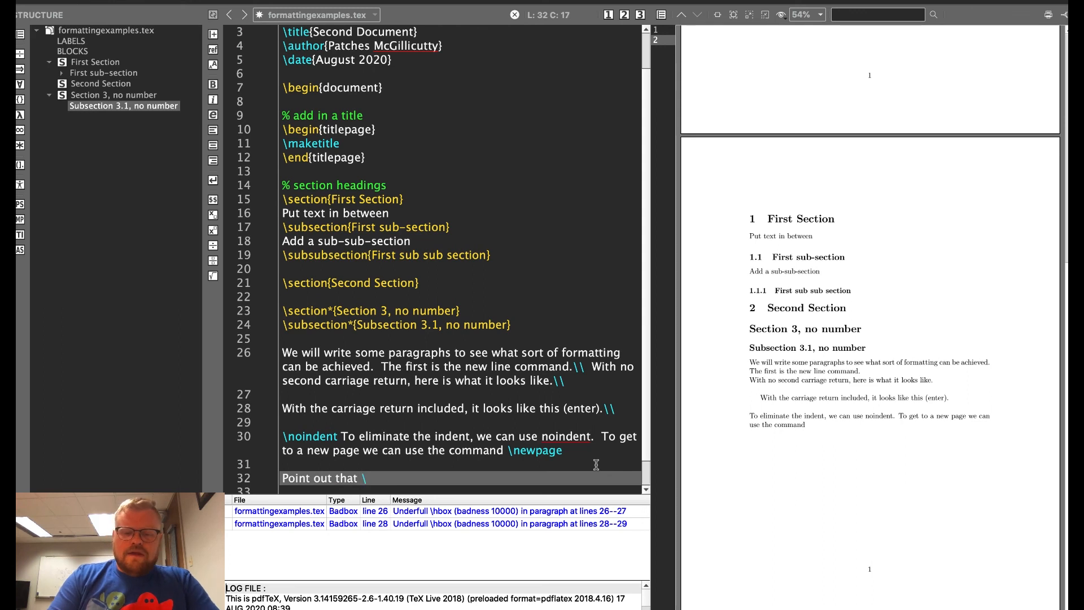
pyautogui.write('textbacks')
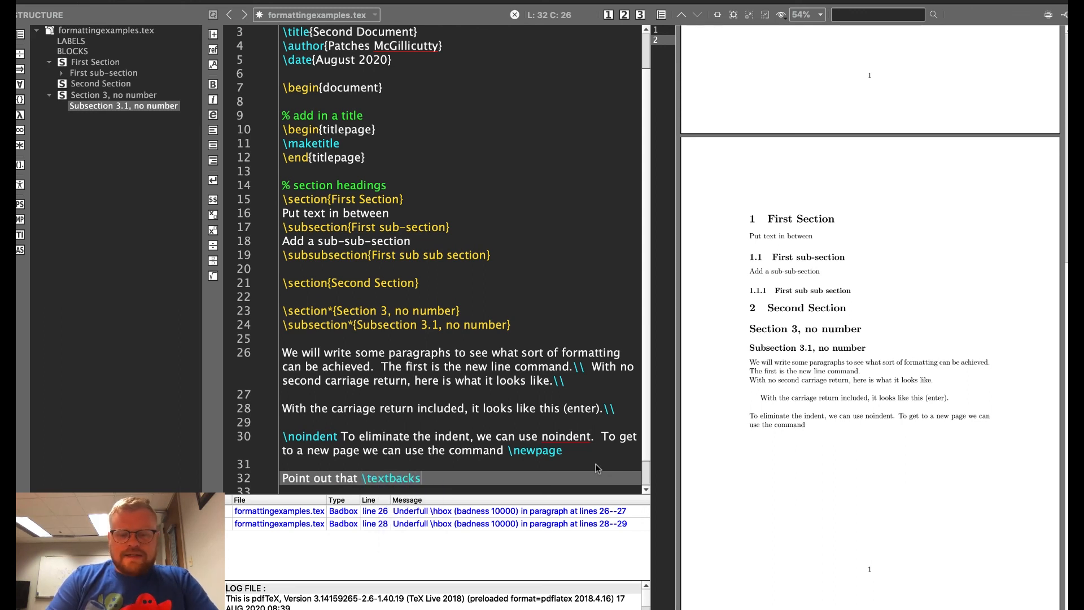
pyautogui.write('lash\\ starts a command!')
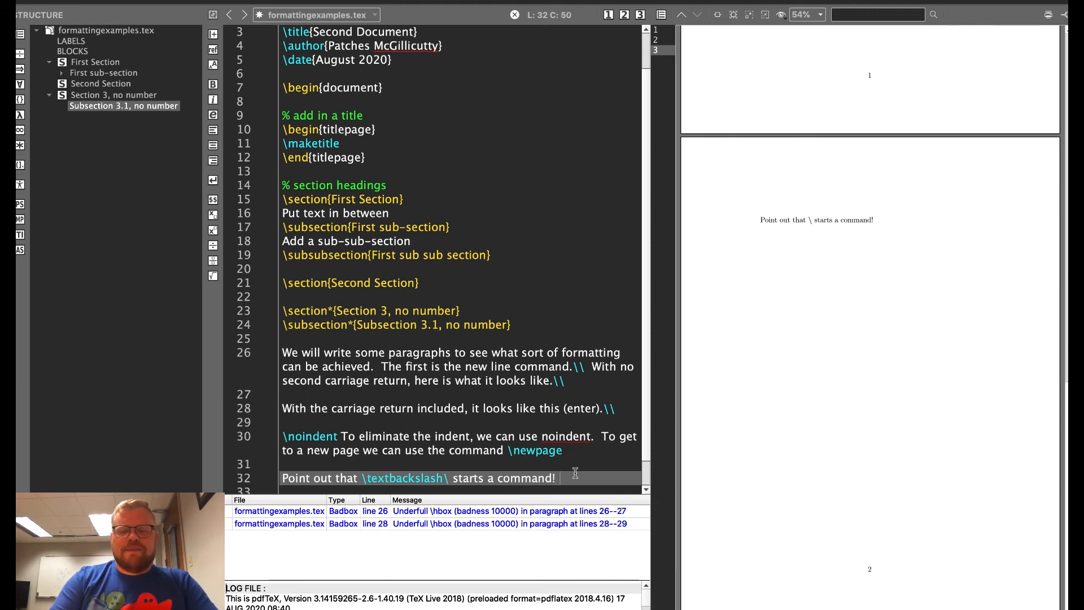
# Append 'Another example of a command \LaTeX.' to line 32 and review the recompiled pages
pyautogui.write('Another example of a command \\')
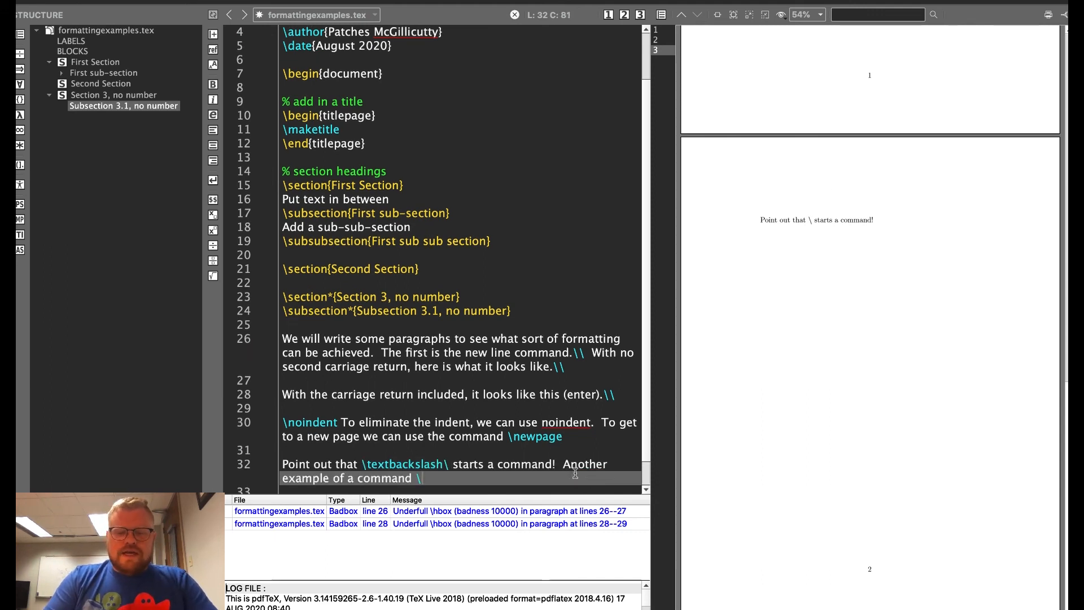
pyautogui.write('L')
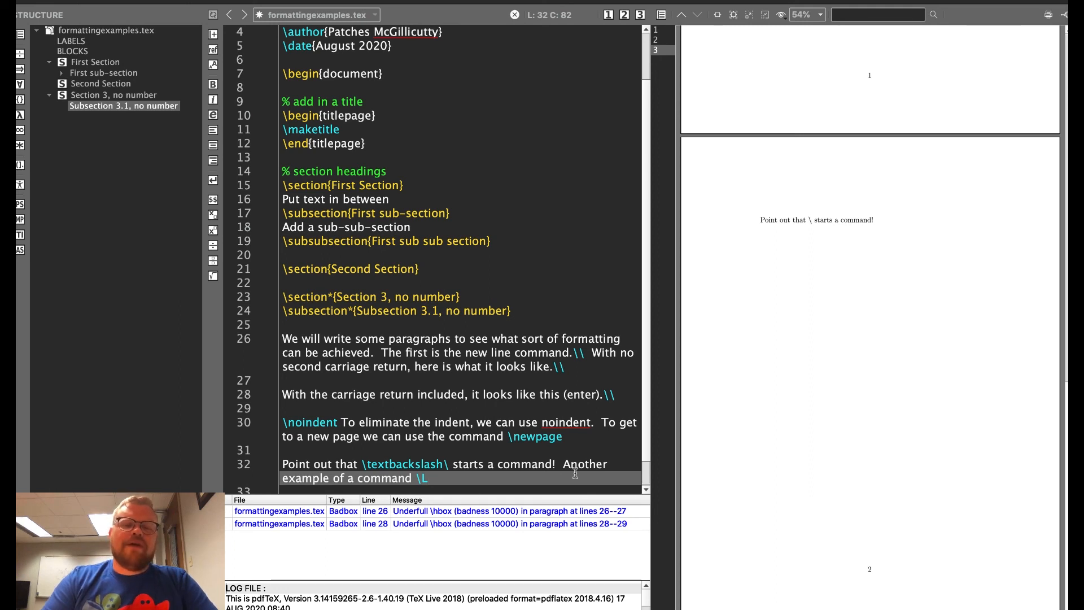
pyautogui.write('aT')
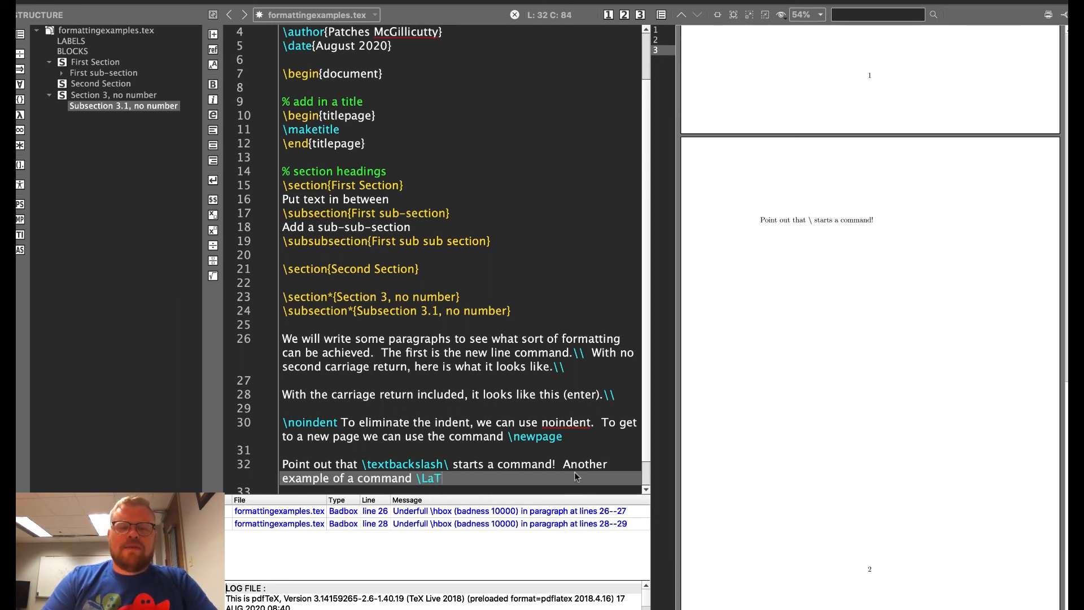
pyautogui.write('e')
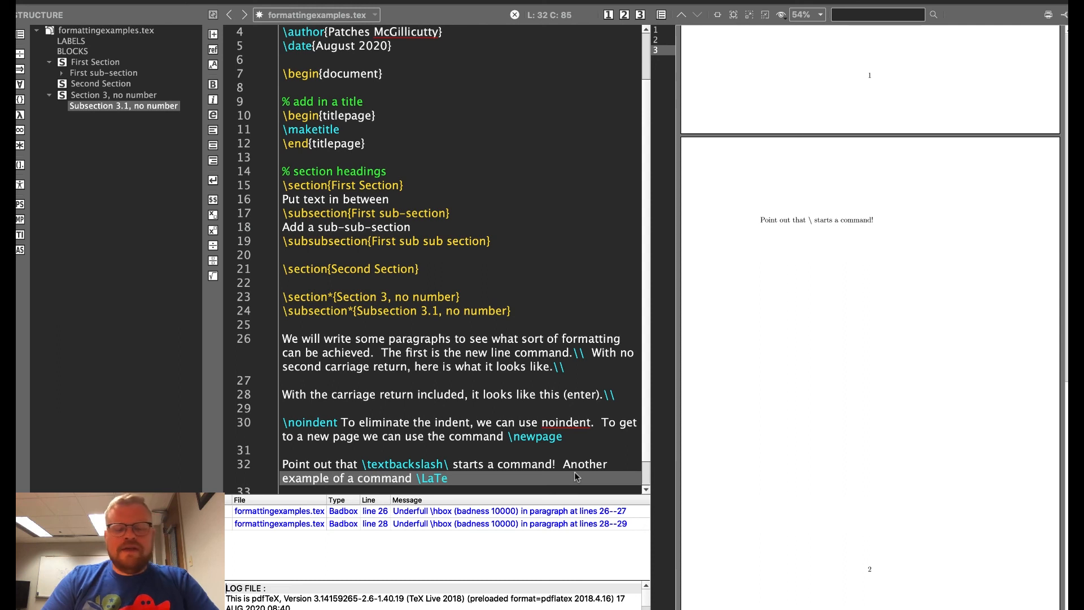
pyautogui.write('X.')
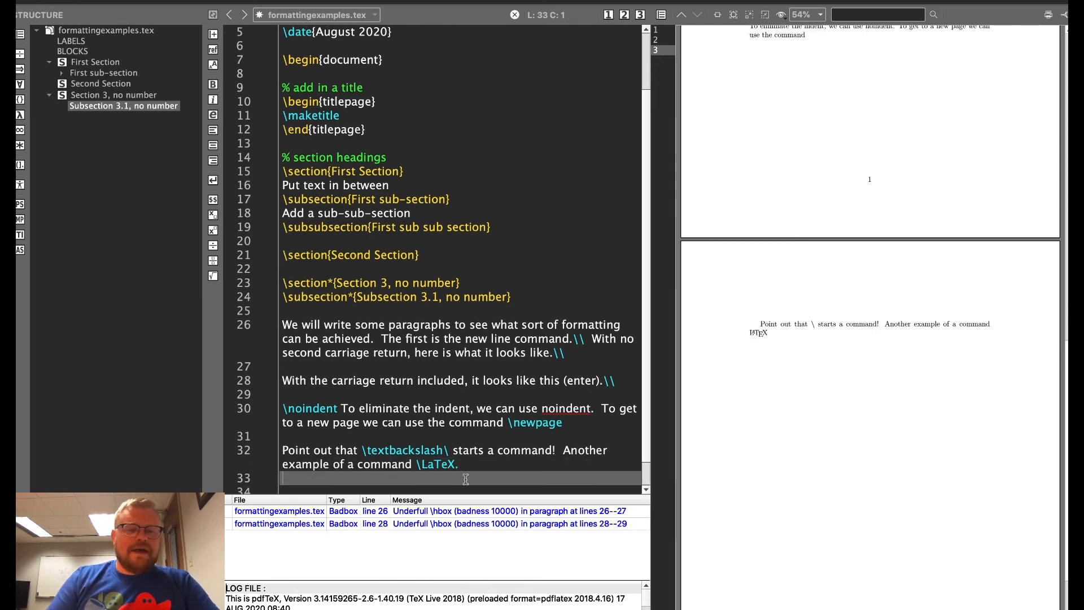
pyautogui.write('\\')
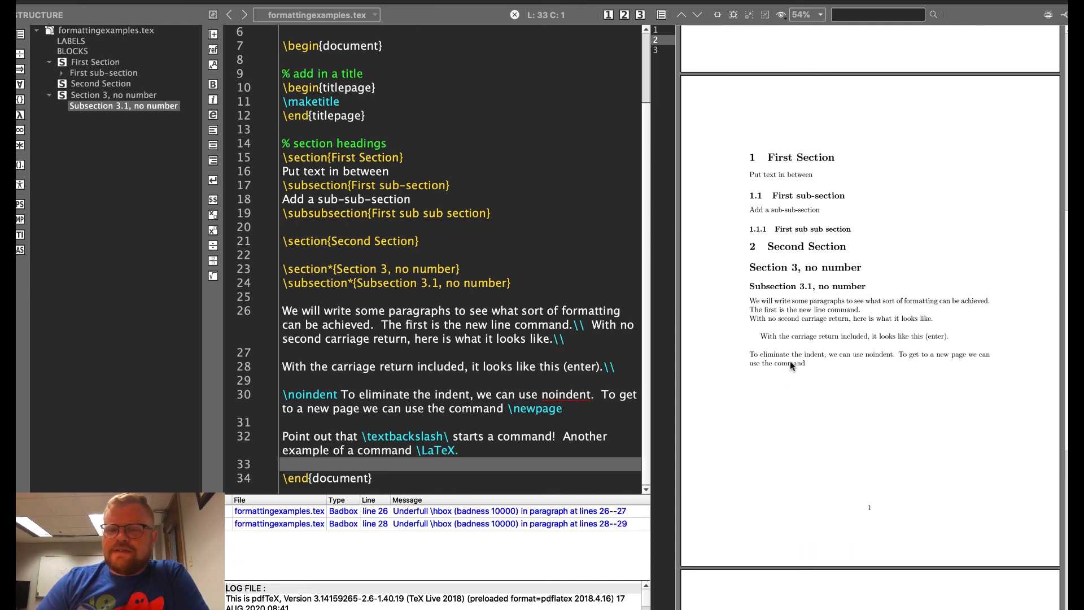
pyautogui.scroll(-3)
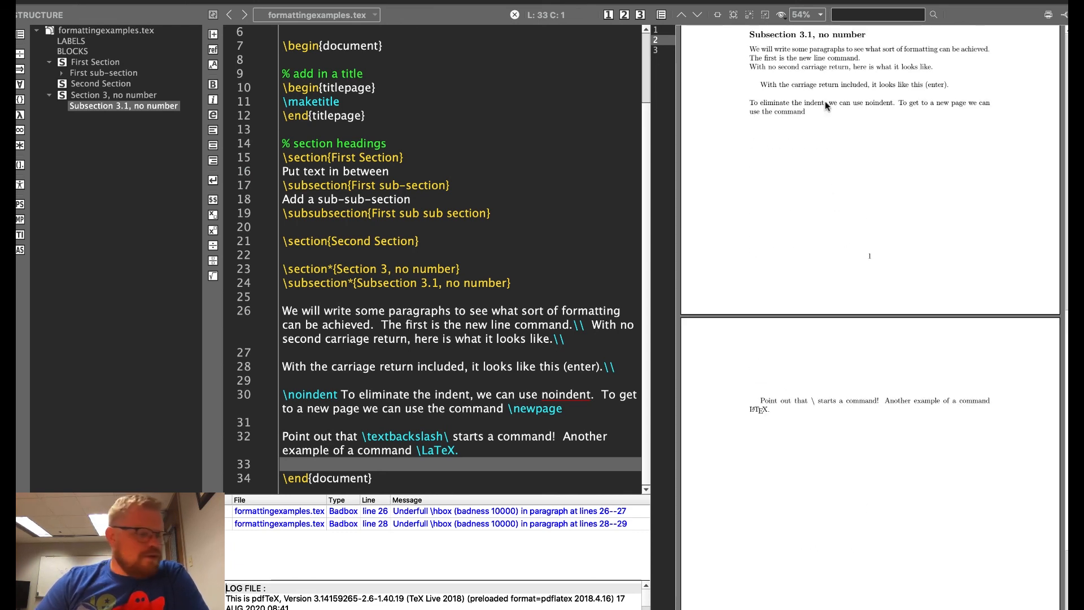
pyautogui.scroll(-3)
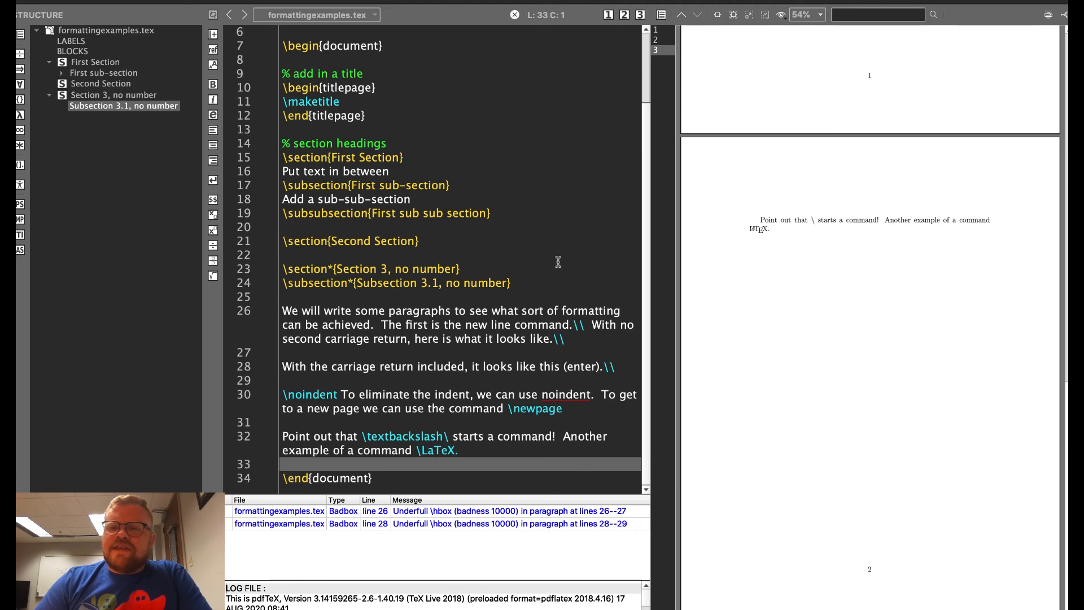